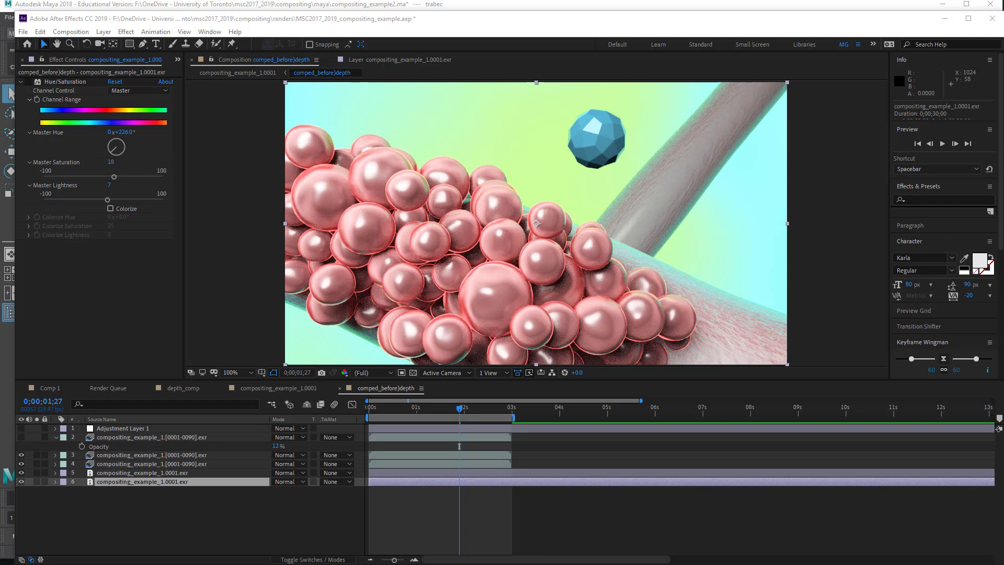
{"action": "mouse_move", "coordinate": [577, 167]}
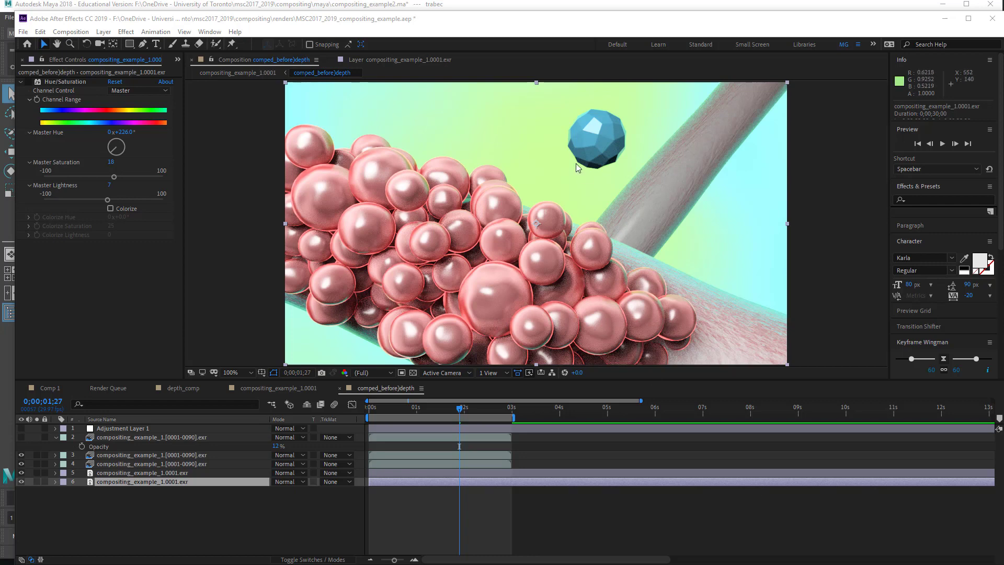
{"action": "mouse_move", "coordinate": [591, 132]}
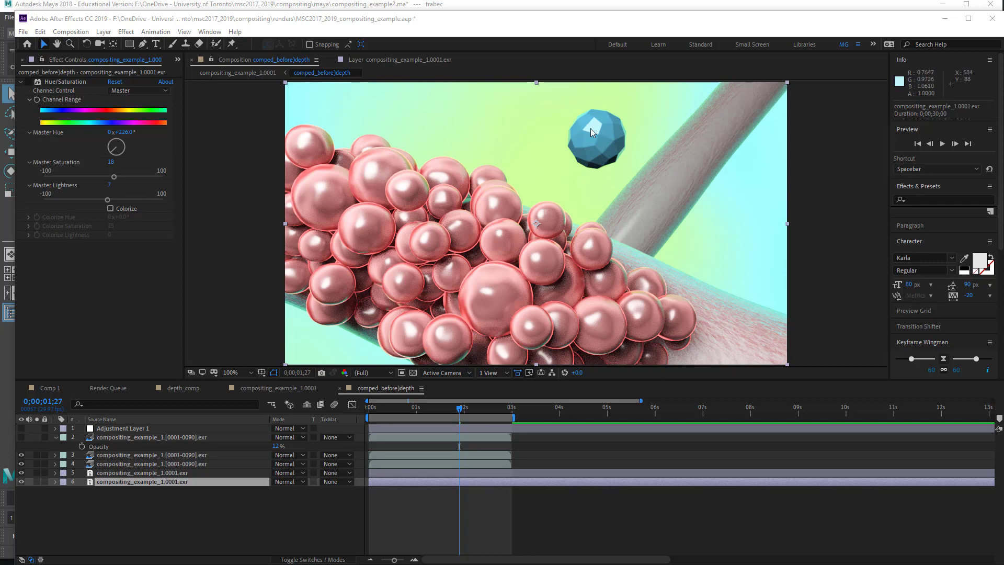
{"action": "mouse_move", "coordinate": [580, 128]}
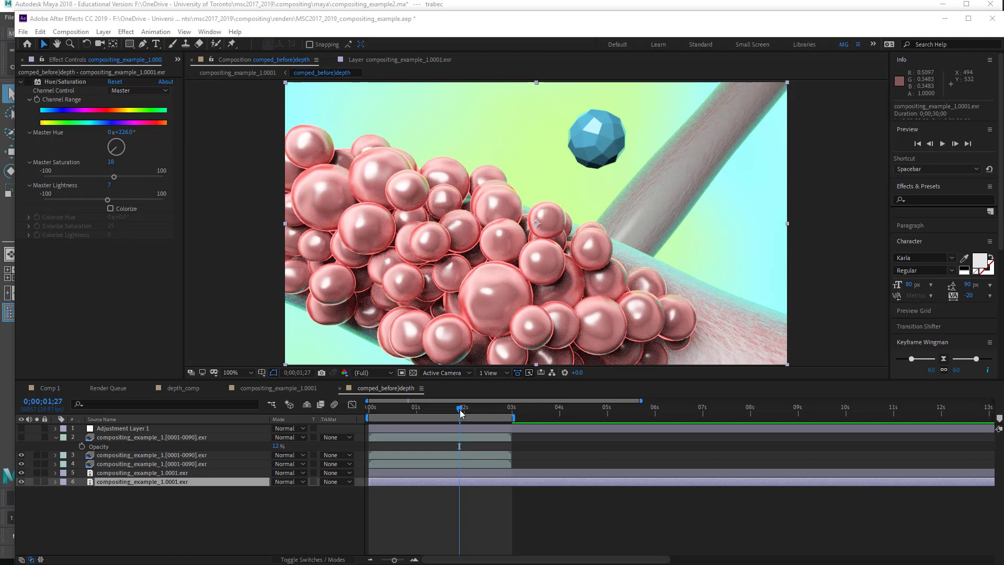
- Scrub to frame 0;00;02;07 and select layer 3 to view its Gaussian Blur
{"action": "left_click", "coordinate": [414, 408]}
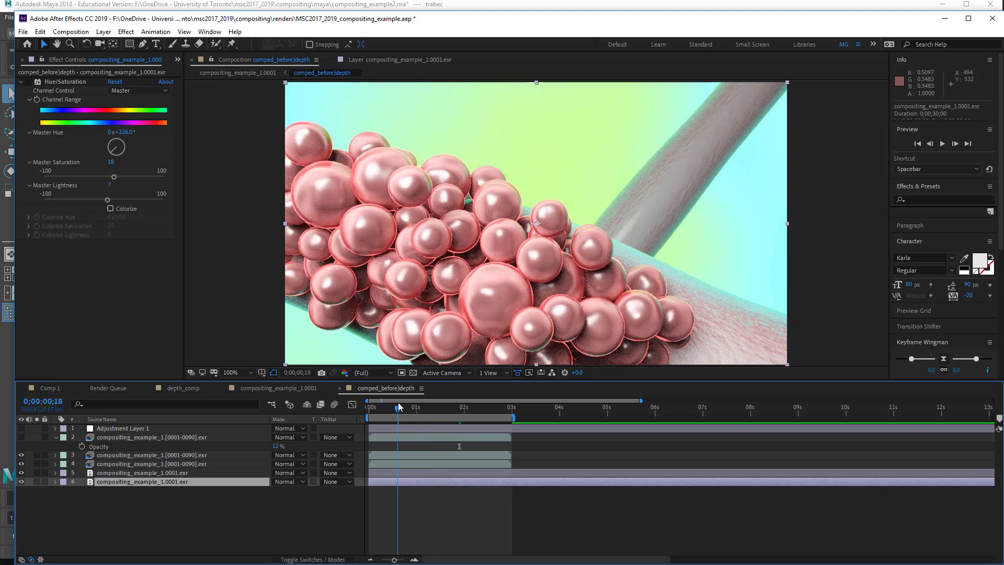
{"action": "left_click", "coordinate": [417, 407]}
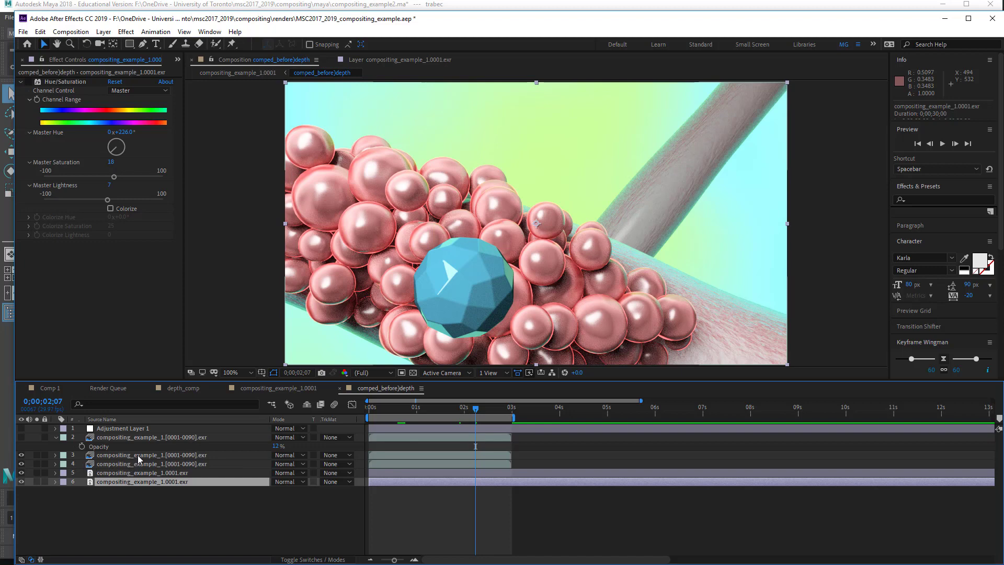
{"action": "left_click", "coordinate": [157, 455]}
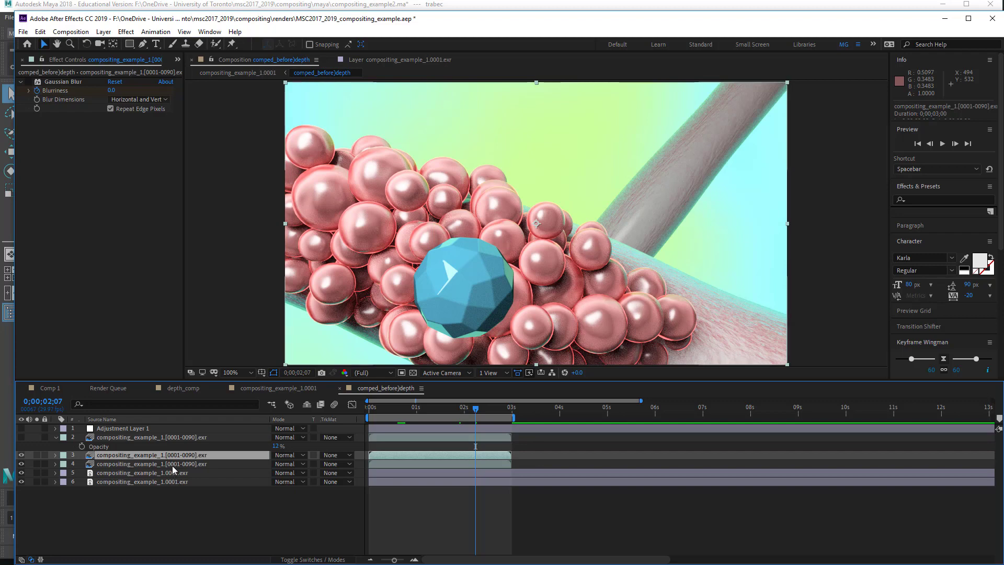
{"action": "mouse_move", "coordinate": [186, 469]}
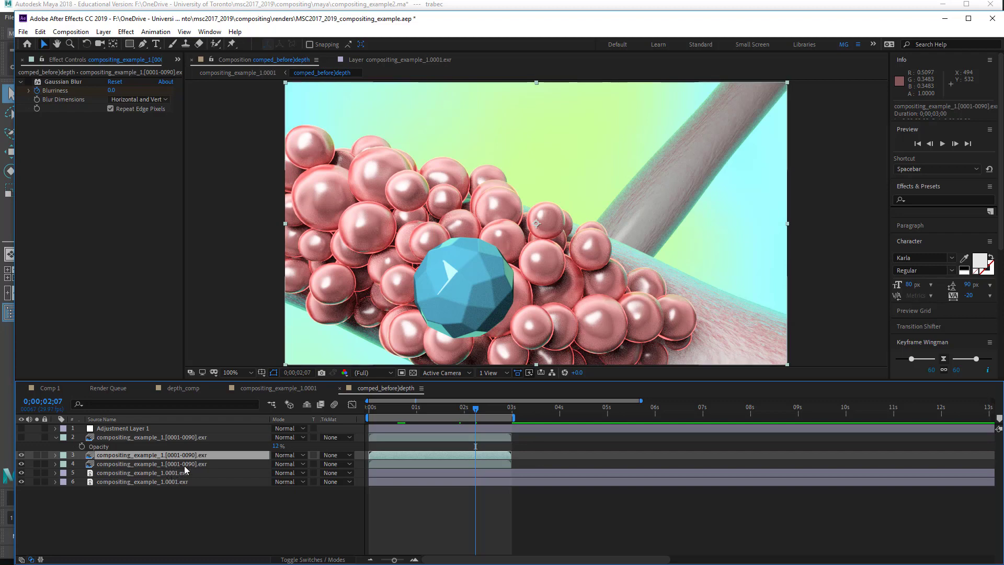
- Solo layer 3, set its blur to 17.6, and scrub back to 0;00;00;23
{"action": "left_click", "coordinate": [146, 455]}
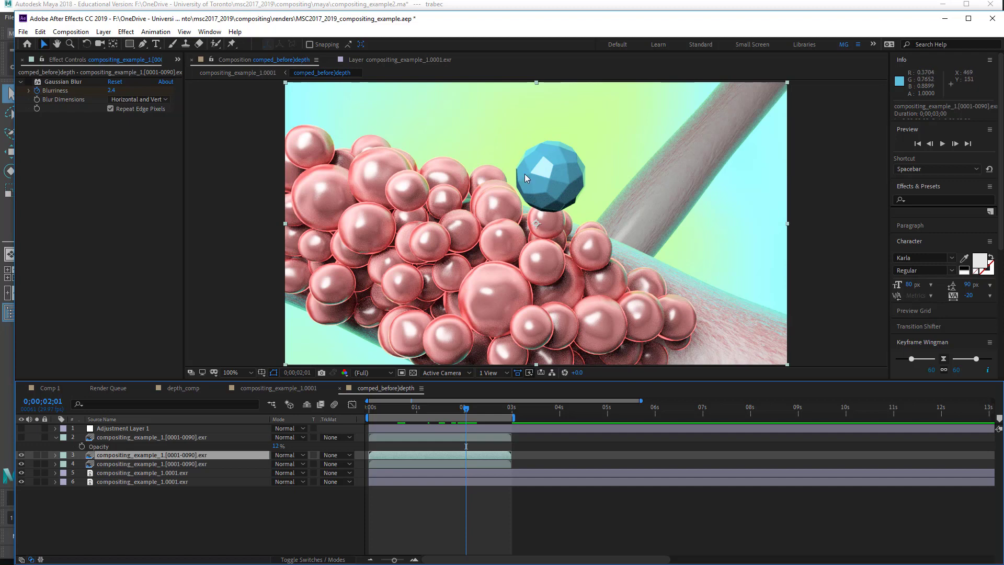
{"action": "mouse_move", "coordinate": [560, 229]}
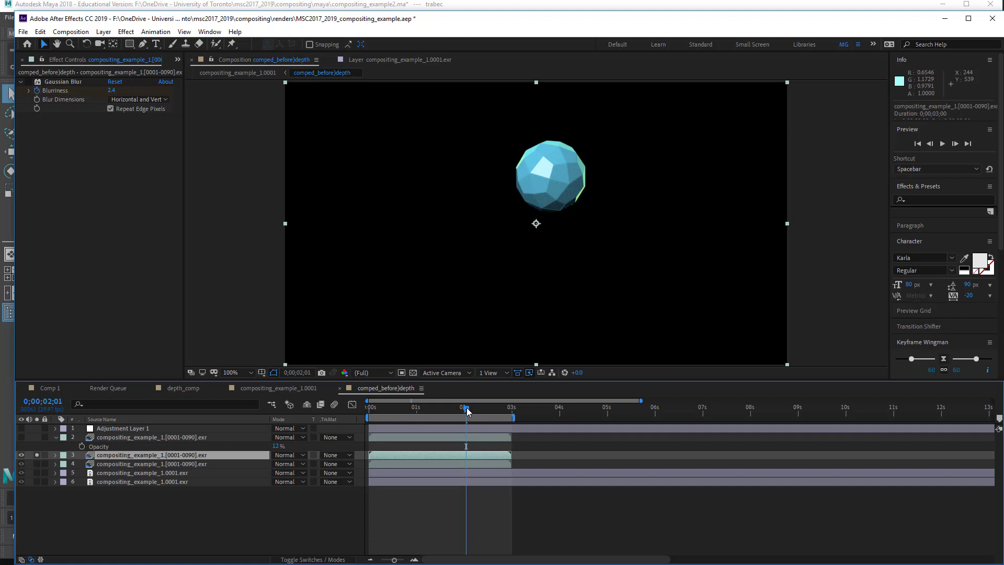
{"action": "left_click_drag", "start_coordinate": [465, 407], "coordinate": [413, 407]}
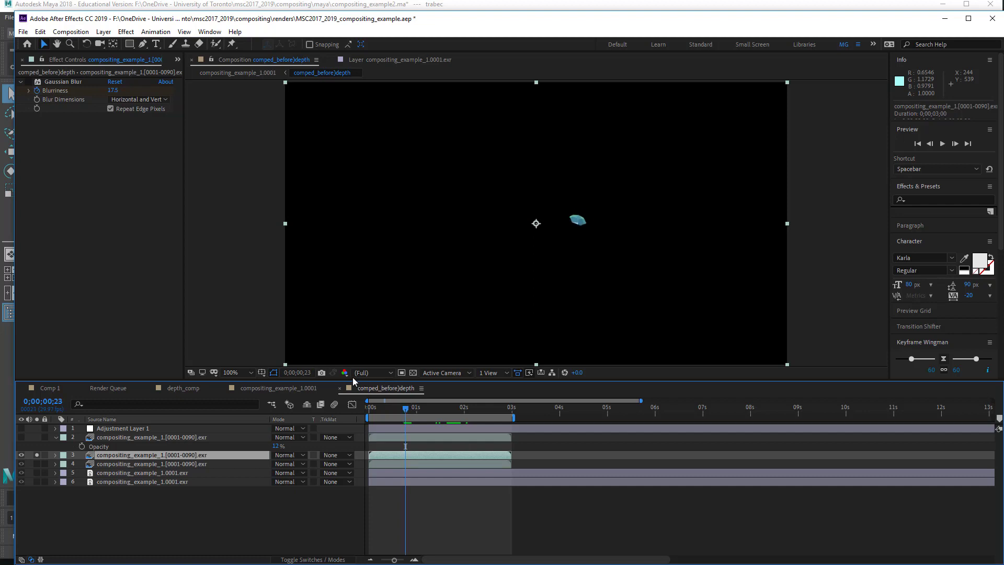
- Switch the viewer's Show Channel setting to Alpha
{"action": "left_click", "coordinate": [344, 372]}
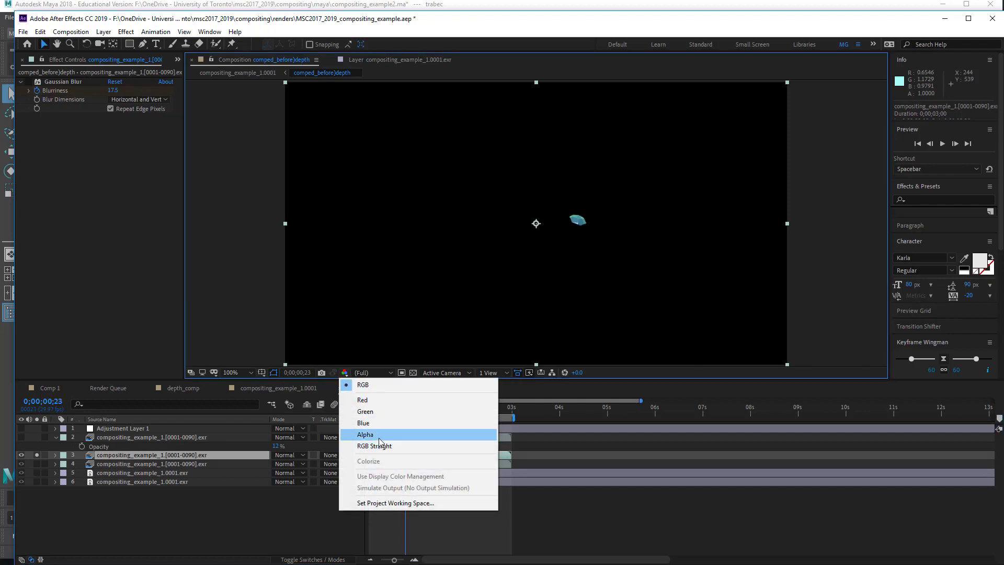
{"action": "left_click", "coordinate": [365, 435]}
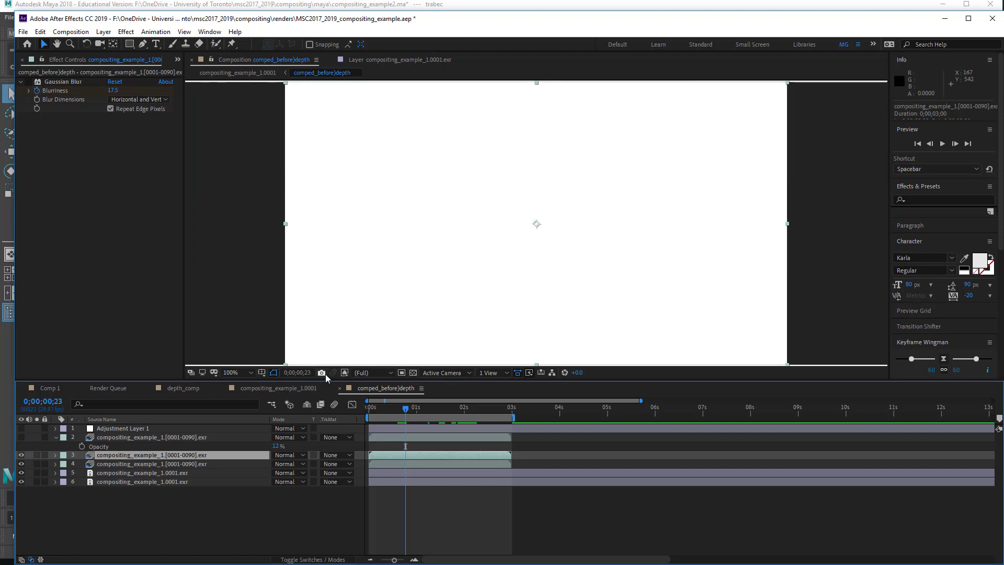
{"action": "mouse_move", "coordinate": [321, 372]}
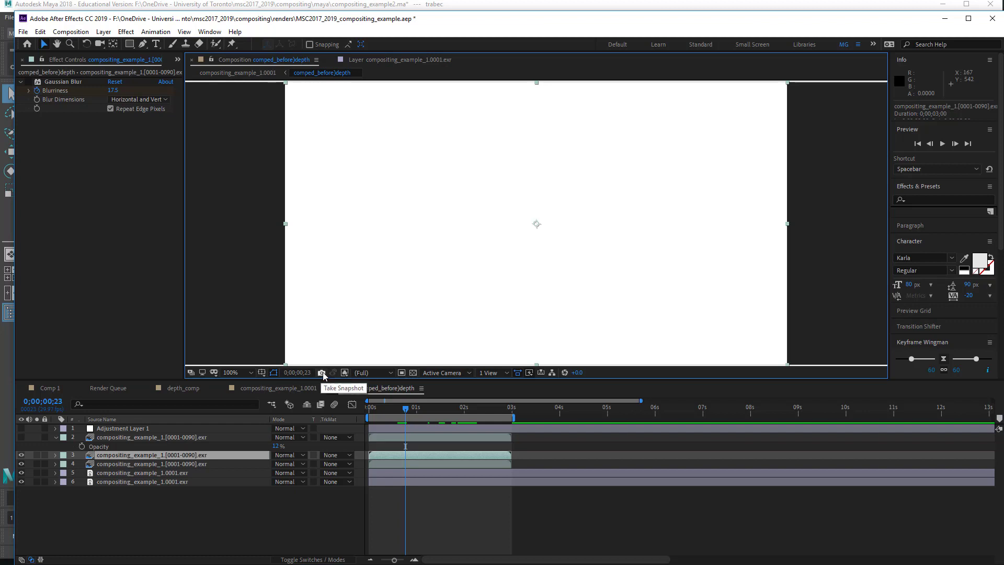
{"action": "mouse_move", "coordinate": [351, 377]}
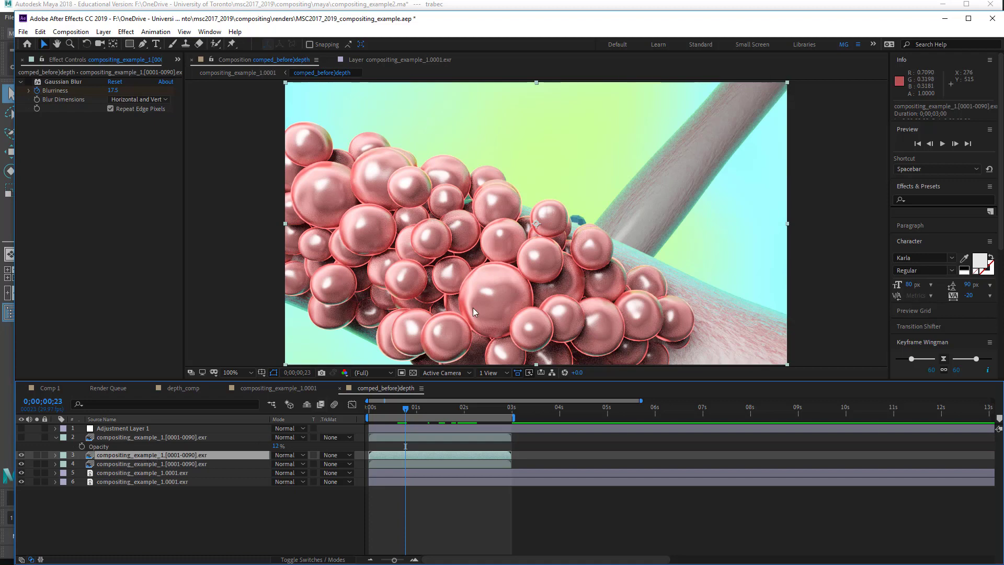
{"action": "mouse_move", "coordinate": [442, 401]}
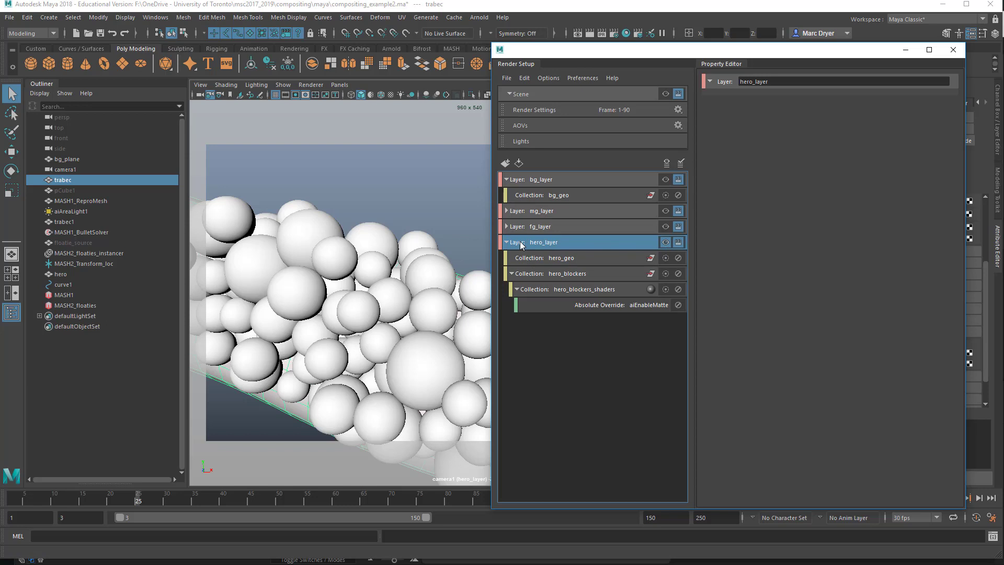
- Inspect the hero_geo and hero_blockers collections, pick trabec, and select MASH1_ReproMesh
{"action": "left_click", "coordinate": [561, 258]}
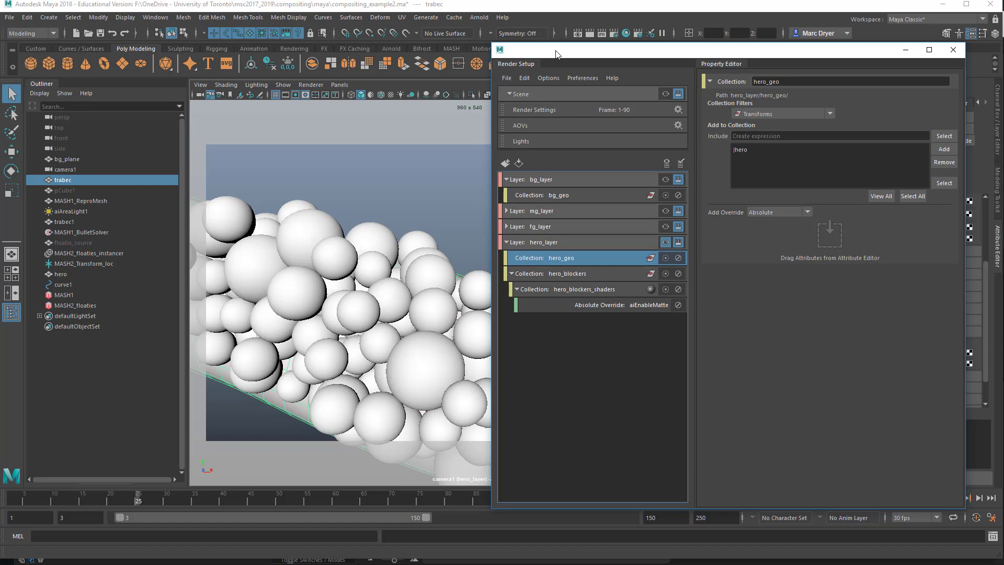
{"action": "left_click", "coordinate": [611, 273]}
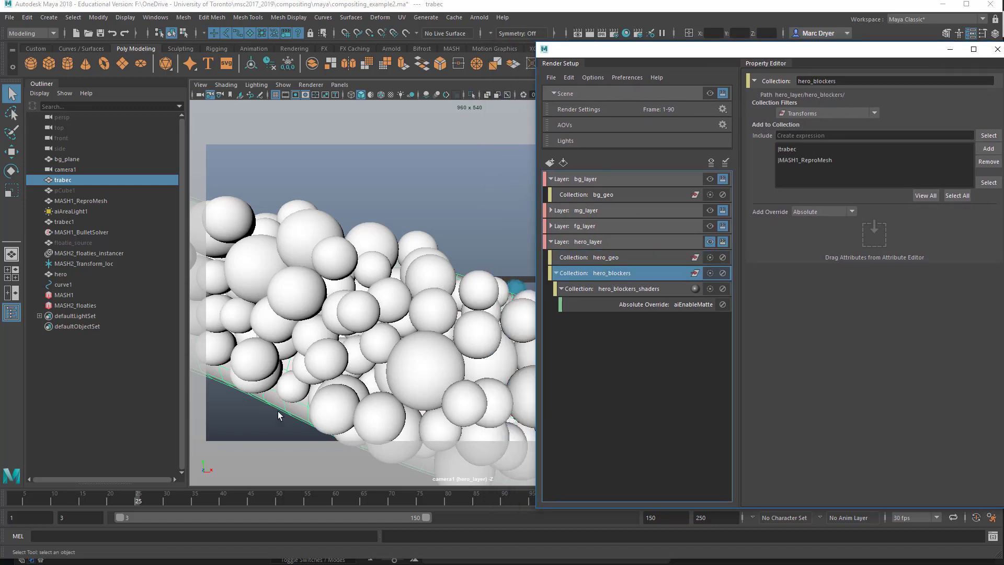
{"action": "left_click", "coordinate": [786, 149]}
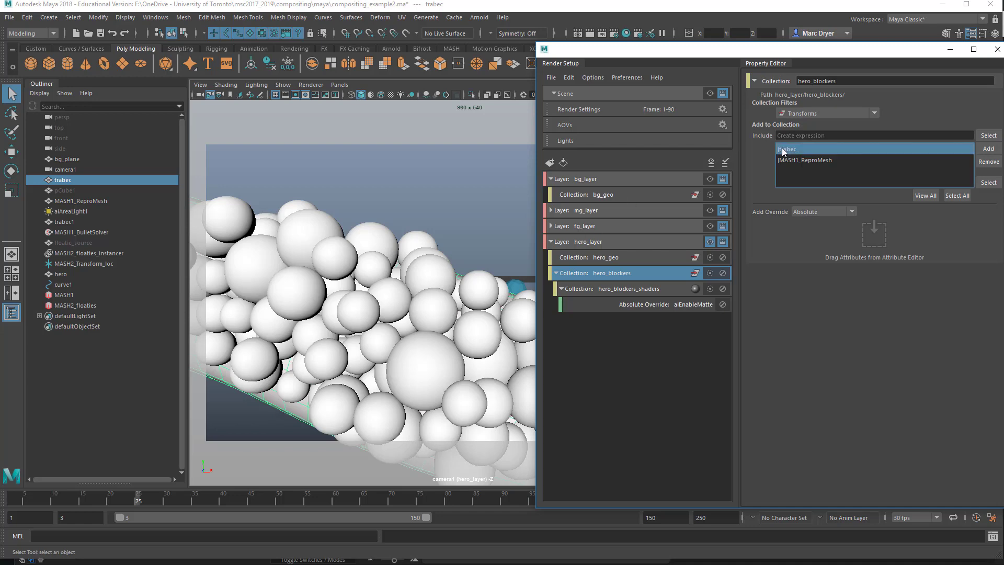
{"action": "left_click", "coordinate": [81, 201]}
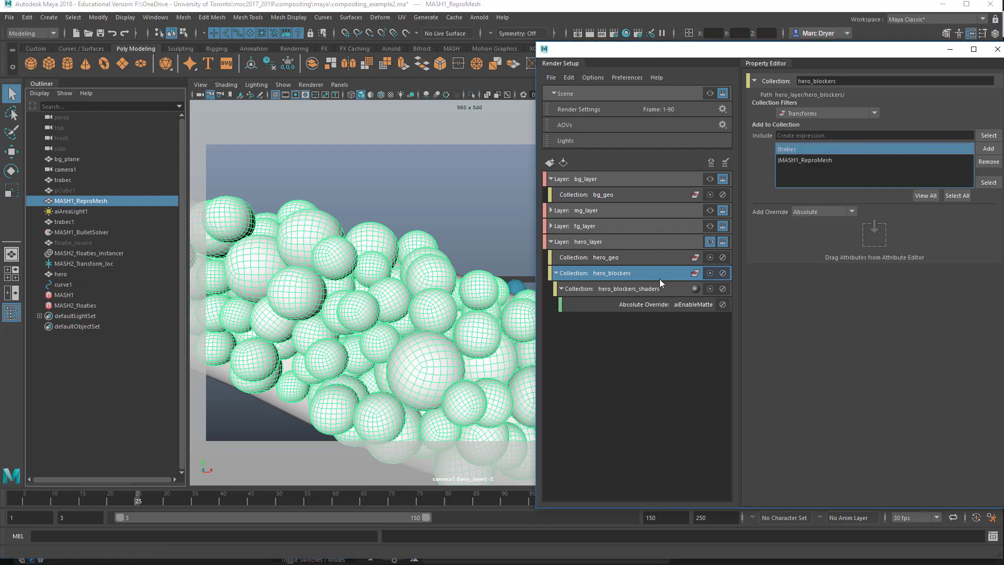
{"action": "left_click", "coordinate": [479, 17]}
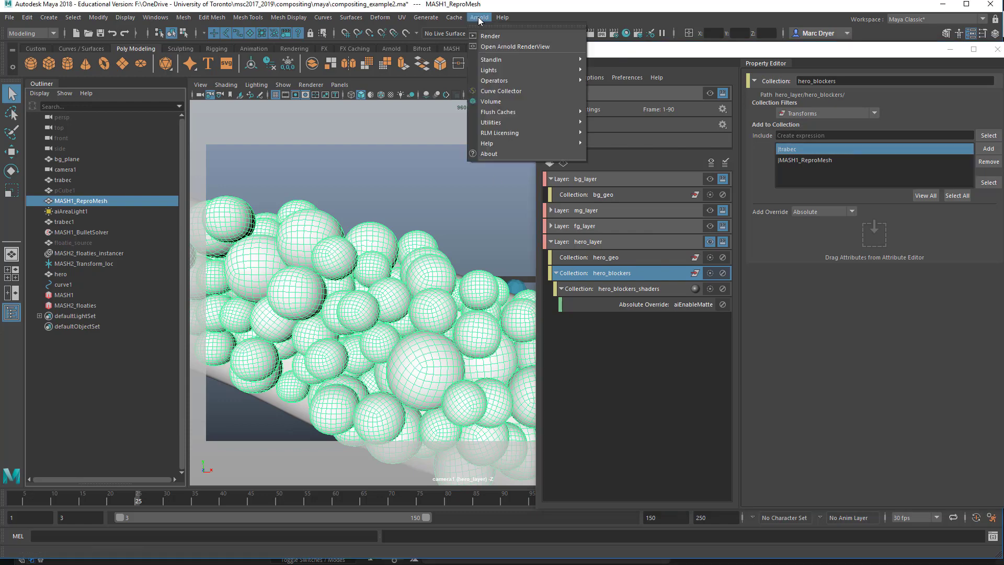
- Open the Arnold RenderView to preview the hero_layer render
{"action": "left_click", "coordinate": [490, 36]}
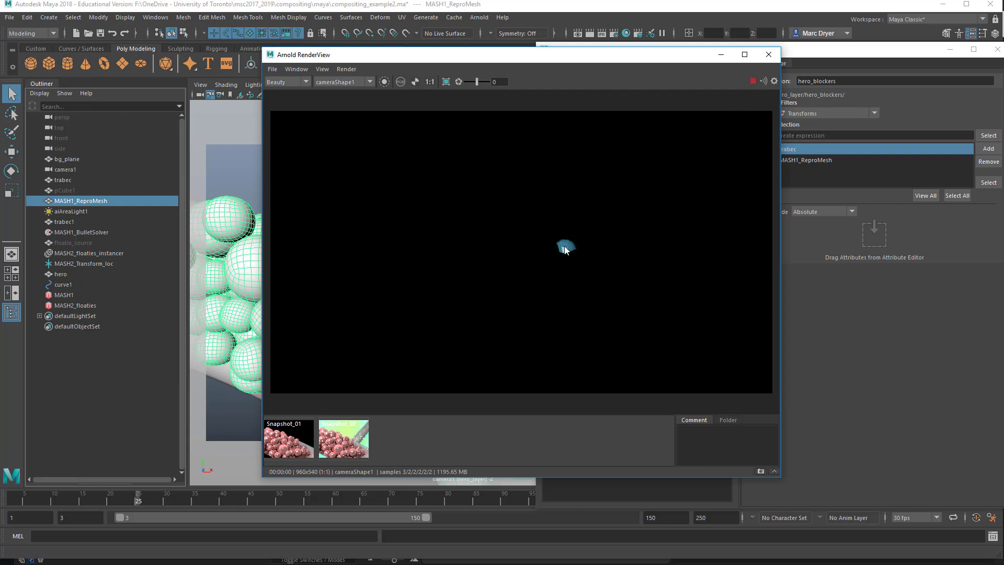
{"action": "mouse_move", "coordinate": [572, 253]}
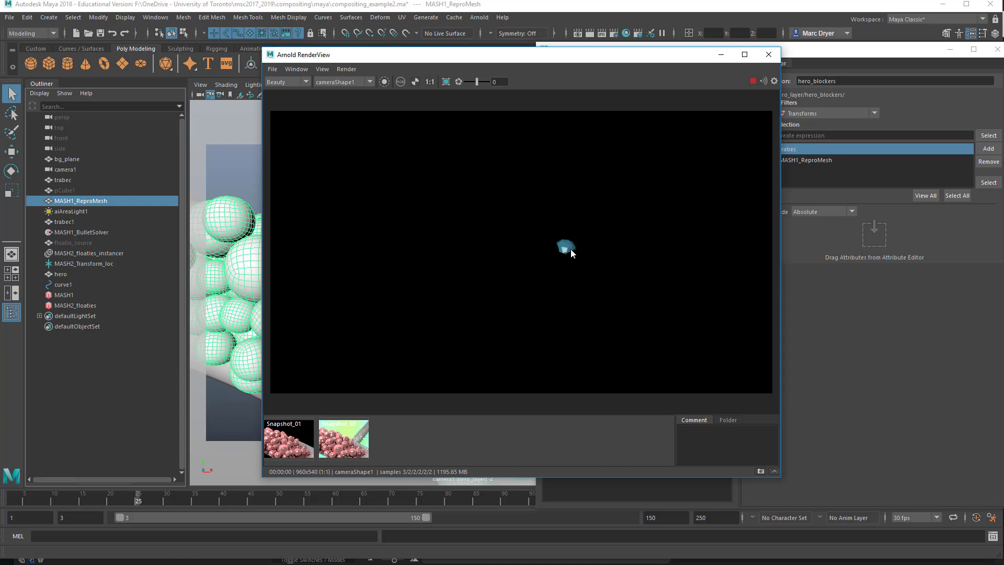
{"action": "mouse_move", "coordinate": [542, 241]}
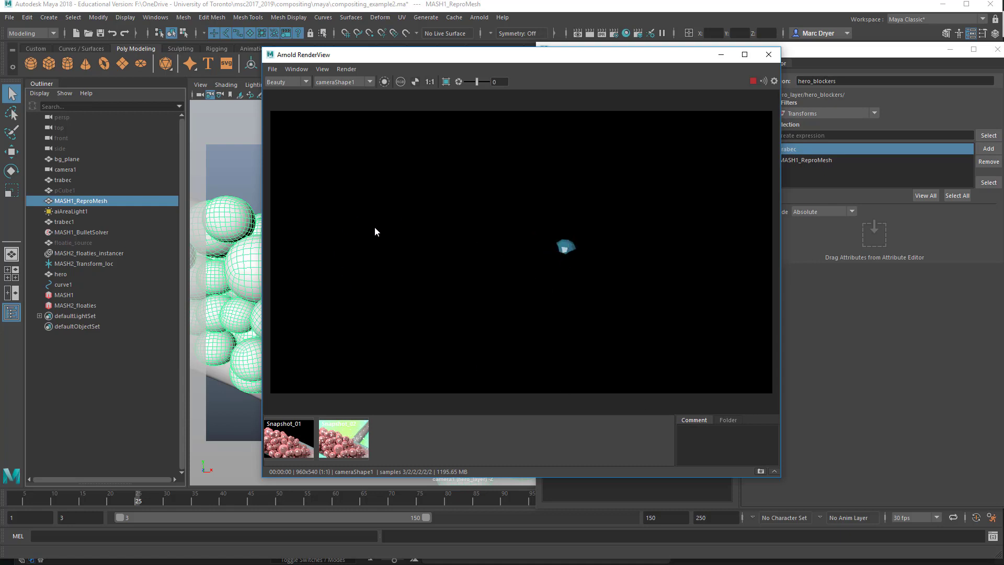
{"action": "mouse_move", "coordinate": [564, 256]}
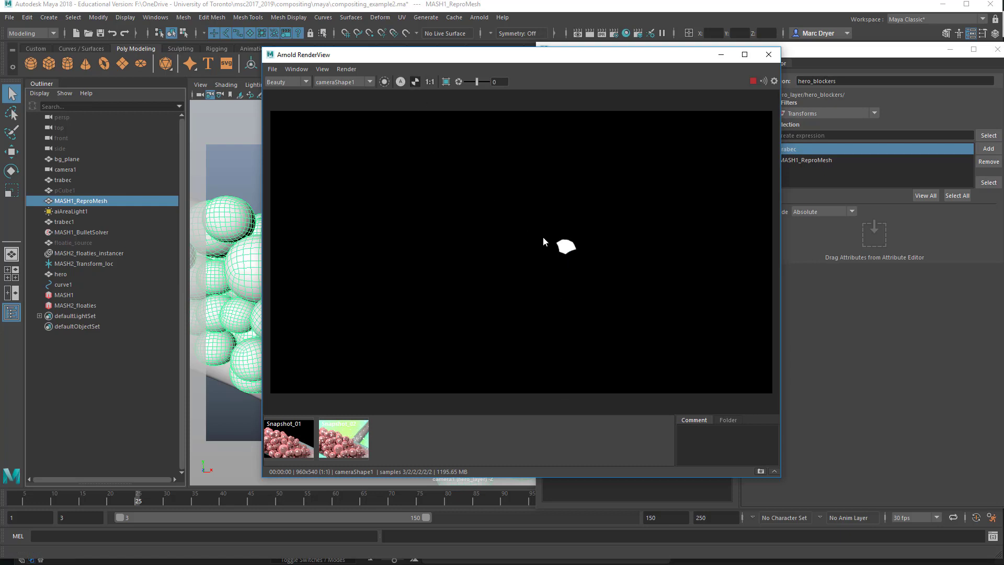
{"action": "mouse_move", "coordinate": [458, 436]}
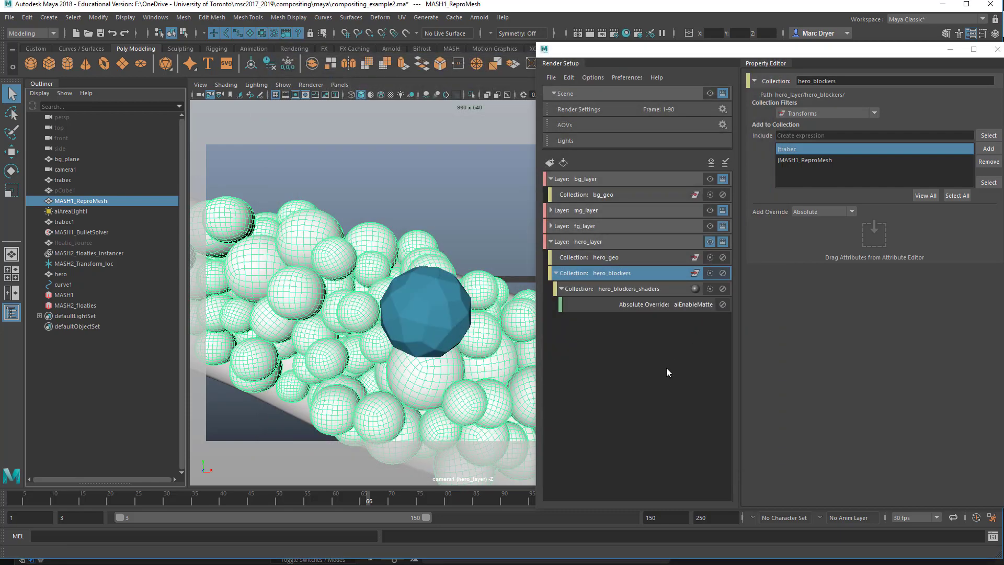
{"action": "mouse_move", "coordinate": [609, 304]}
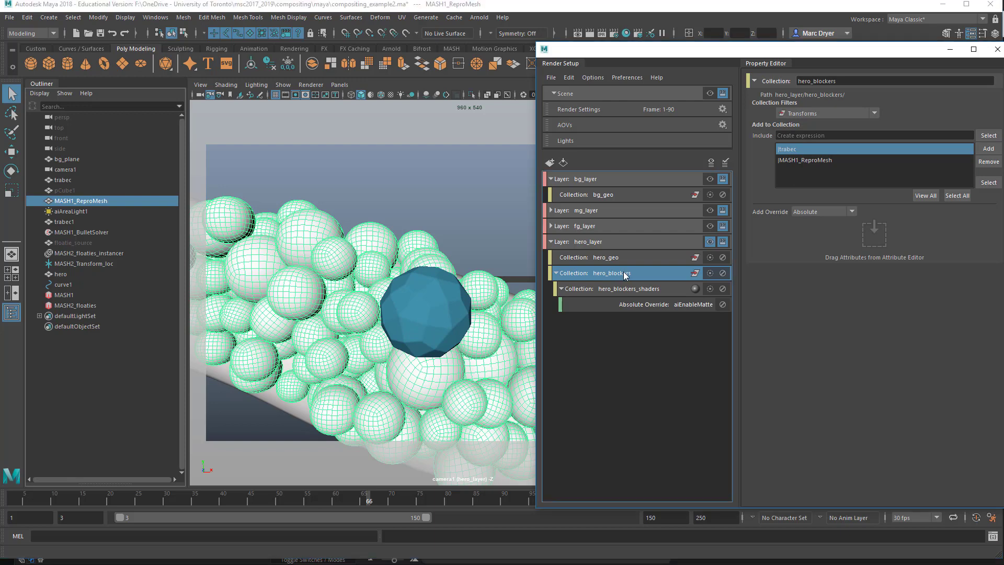
- Select the aiEnableMatte absolute override to confirm Ai Enable Matte is checked
{"action": "left_click", "coordinate": [667, 305]}
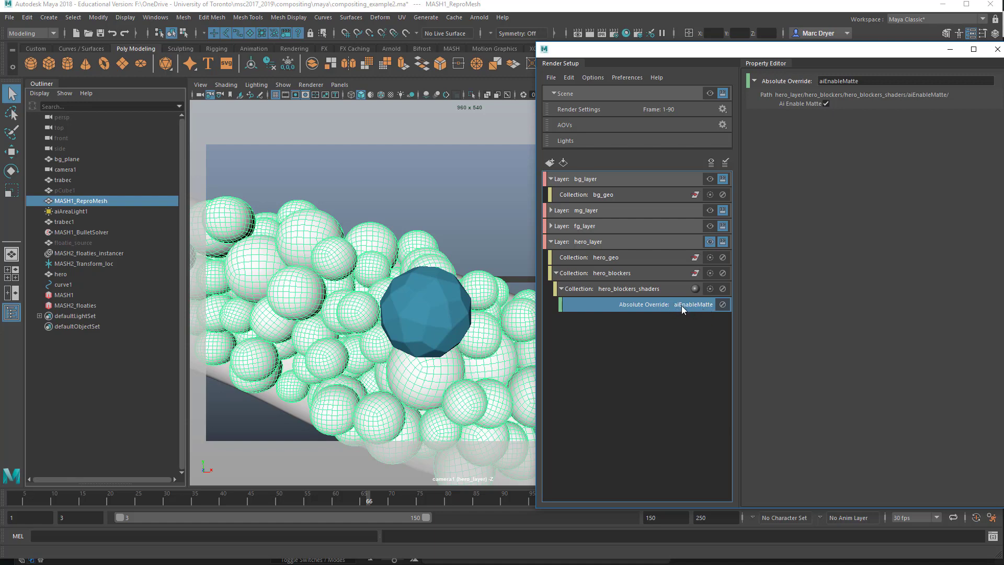
{"action": "mouse_move", "coordinate": [619, 276]}
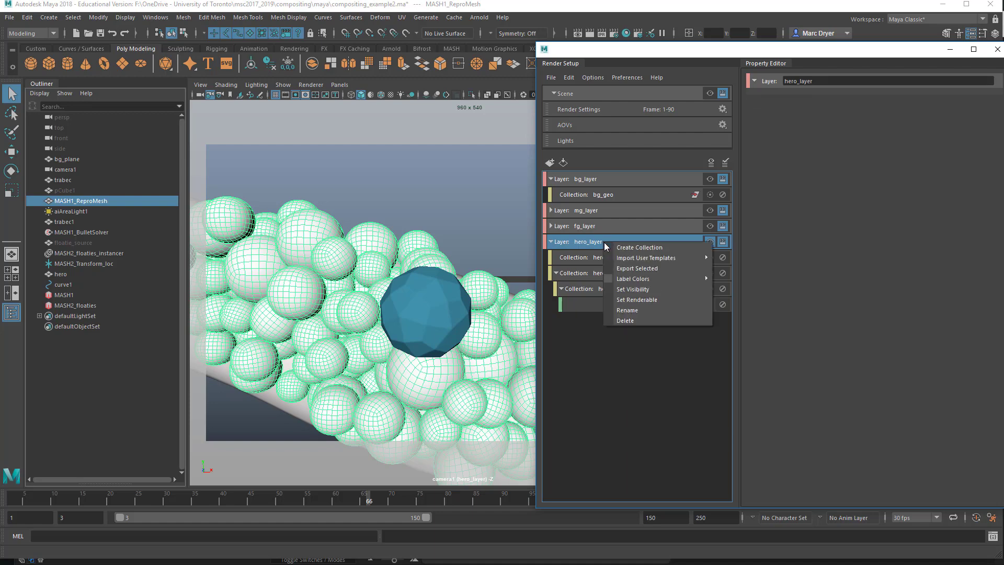
- Delete the old hero_layer, name the new layer Hero_layer and its collection hero_geo
{"action": "left_click", "coordinate": [625, 320]}
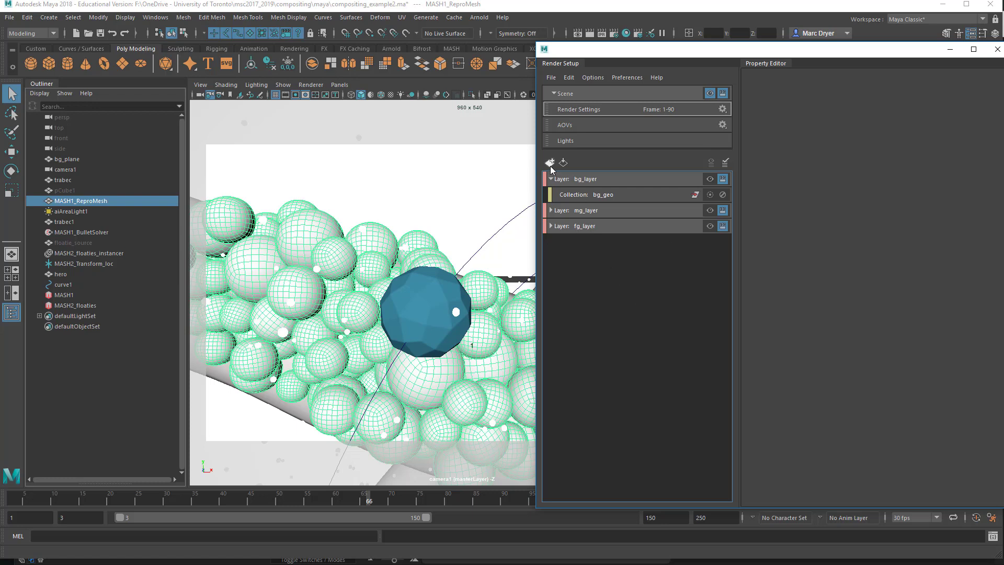
{"action": "left_click", "coordinate": [549, 162]}
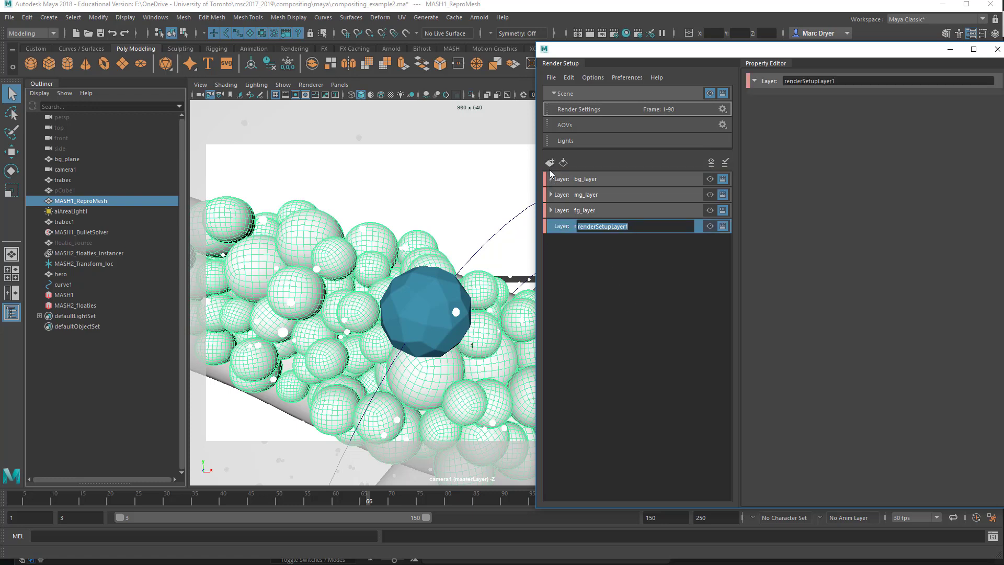
{"action": "type", "text": "Hero_layer"}
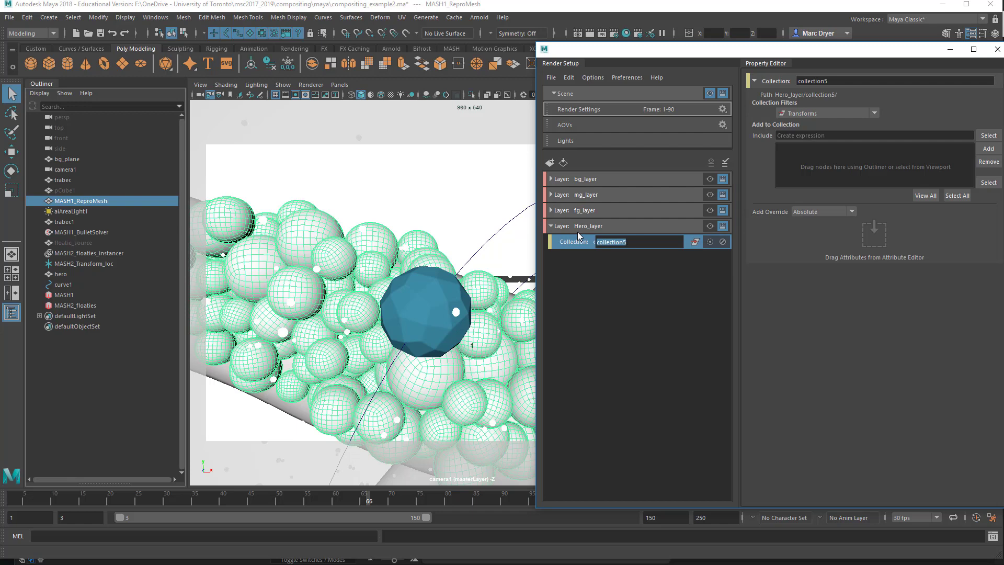
{"action": "type", "text": "hero_"}
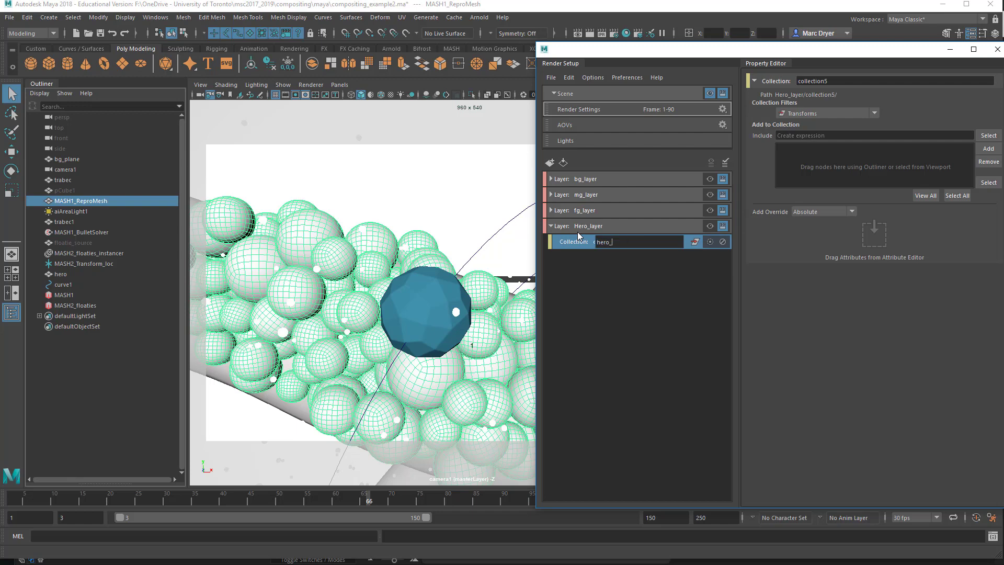
{"action": "type", "text": "hero_geo"}
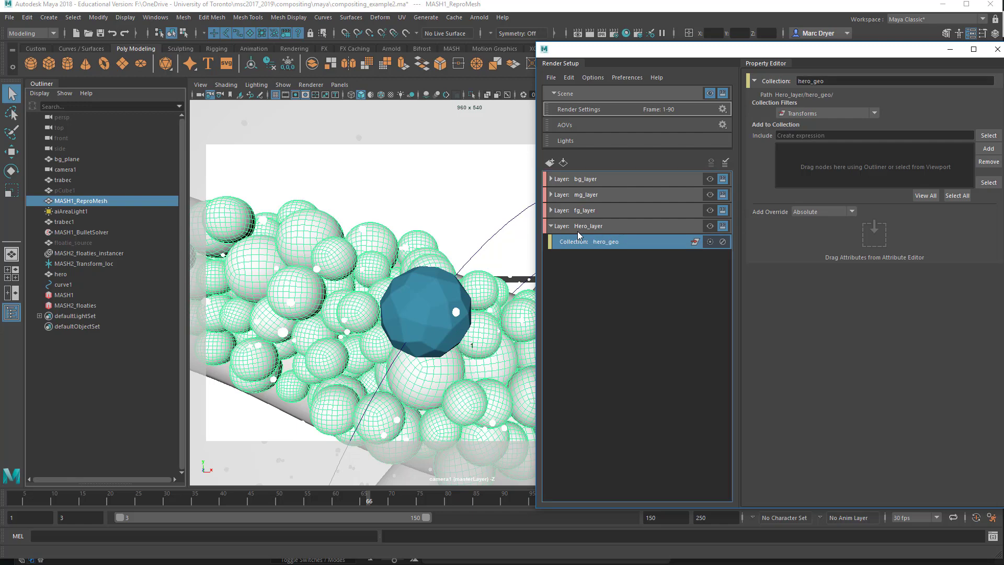
{"action": "mouse_move", "coordinate": [76, 232]}
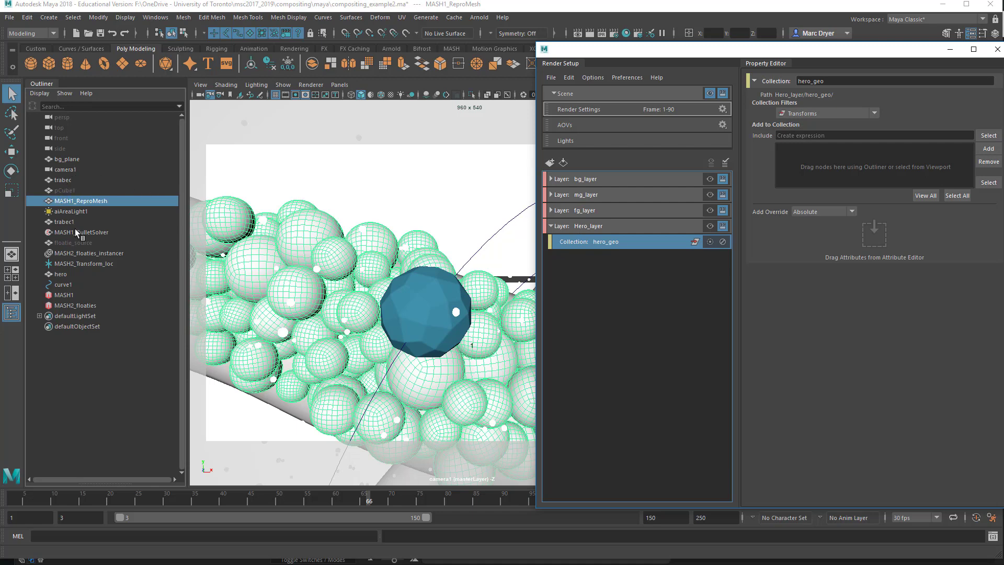
- Name the new collection hero_blockers and add trabec and MASH1_ReproMesh to it
{"action": "left_click", "coordinate": [60, 274]}
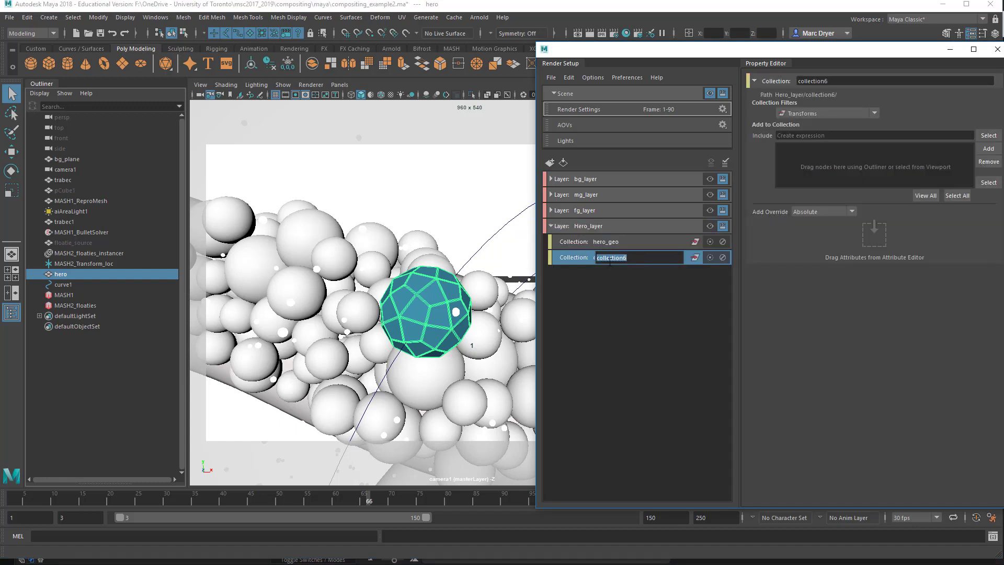
{"action": "type", "text": "hero_blocker"}
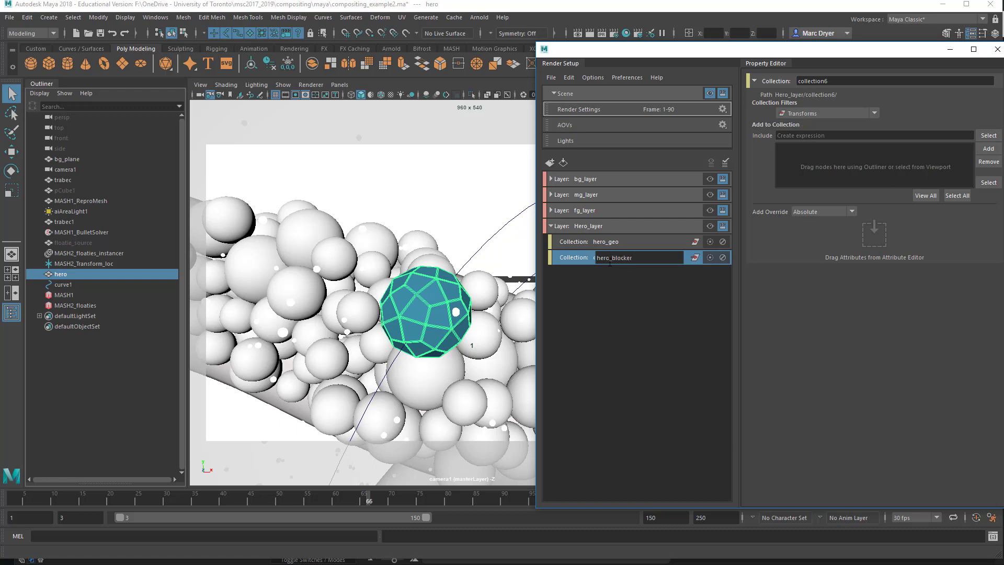
{"action": "type", "text": "s"}
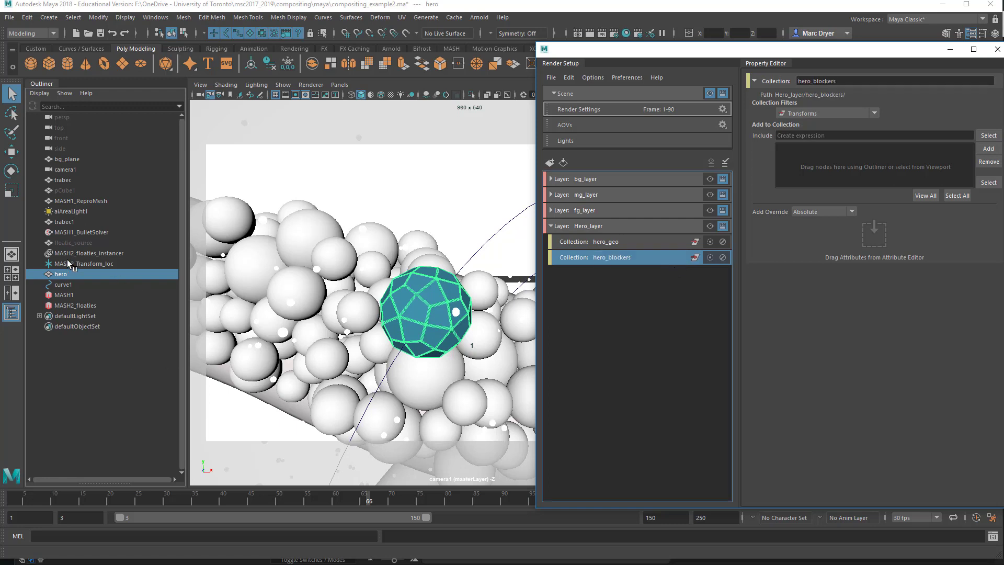
{"action": "left_click", "coordinate": [62, 179]}
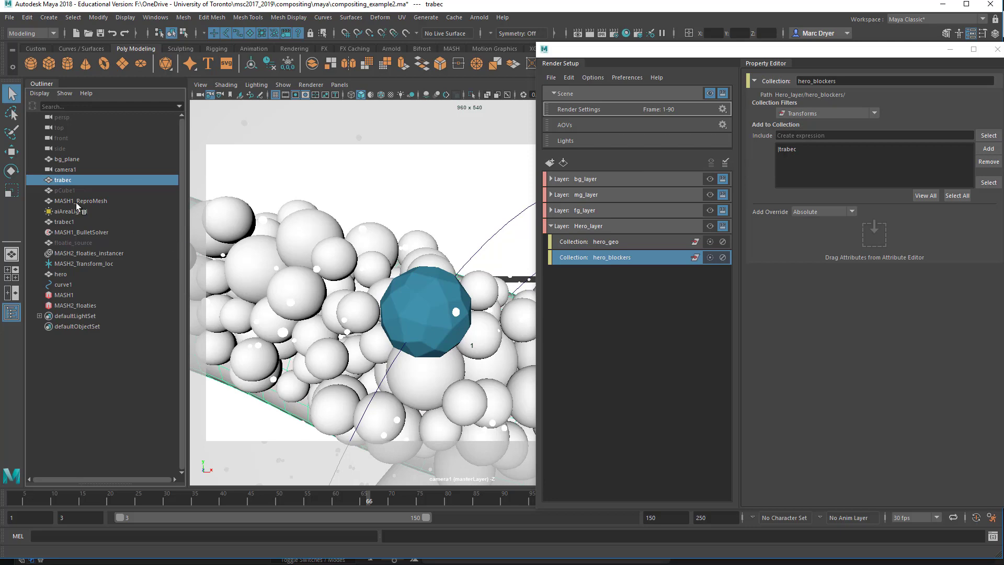
{"action": "left_click", "coordinate": [80, 201]}
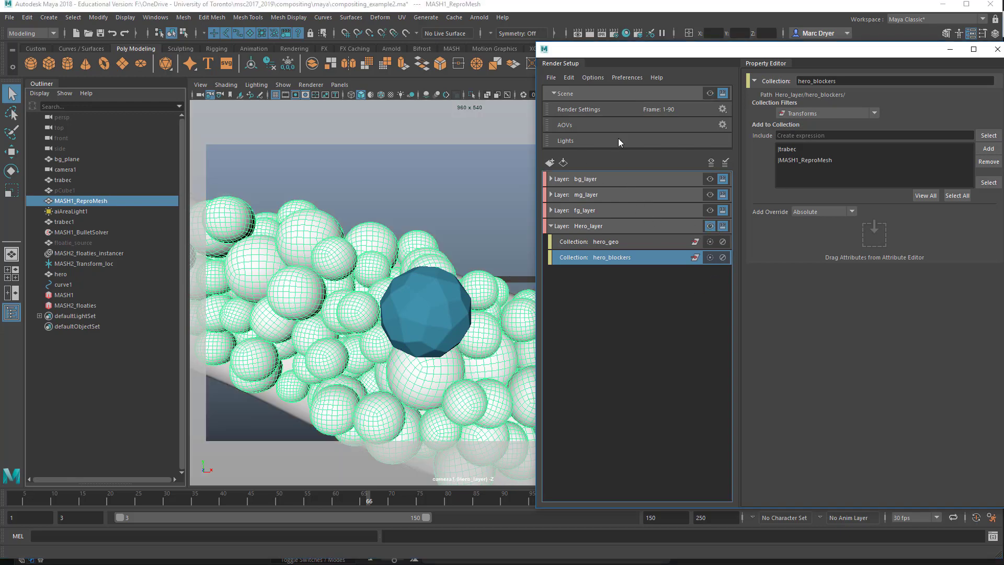
- Open the Arnold RenderView and render the current Hero_layer
{"action": "left_click", "coordinate": [479, 17]}
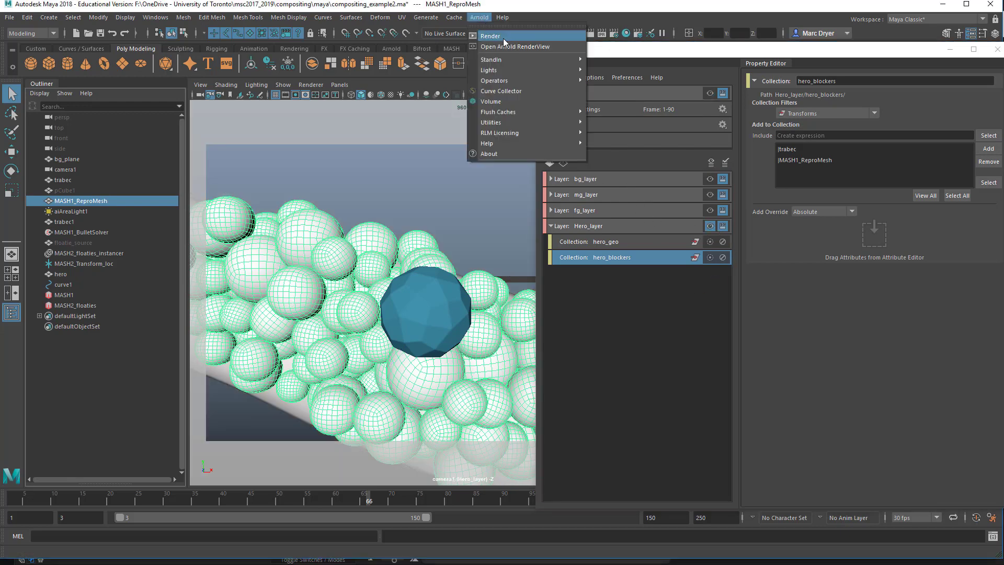
{"action": "left_click", "coordinate": [514, 47]}
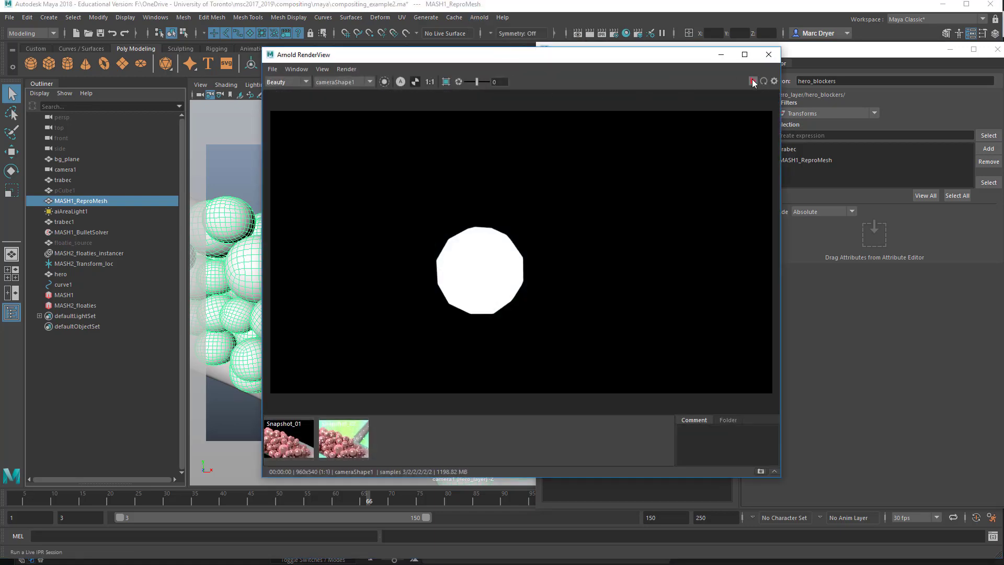
{"action": "left_click", "coordinate": [753, 81]}
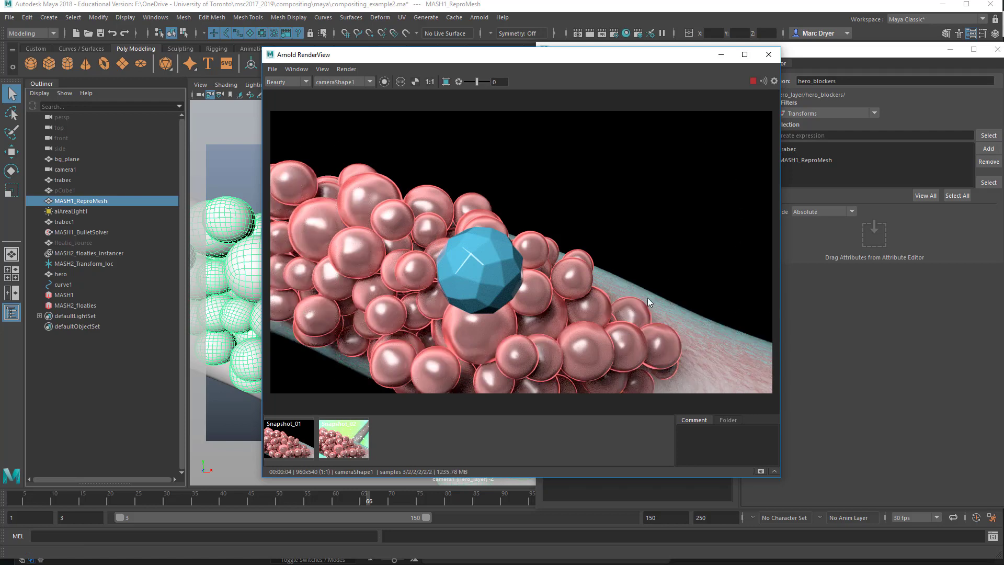
{"action": "mouse_move", "coordinate": [483, 328]}
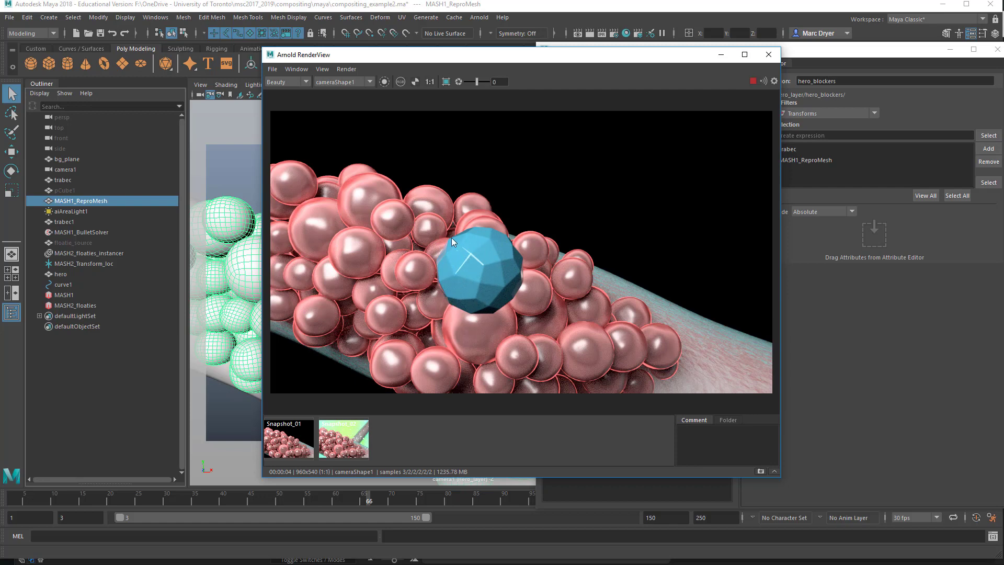
{"action": "mouse_move", "coordinate": [465, 290]}
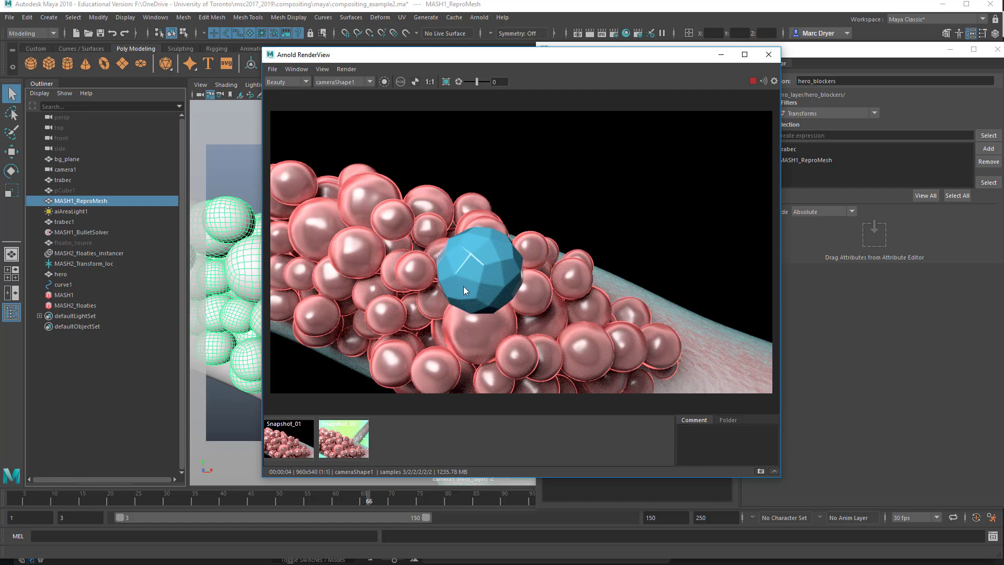
{"action": "mouse_move", "coordinate": [373, 250]}
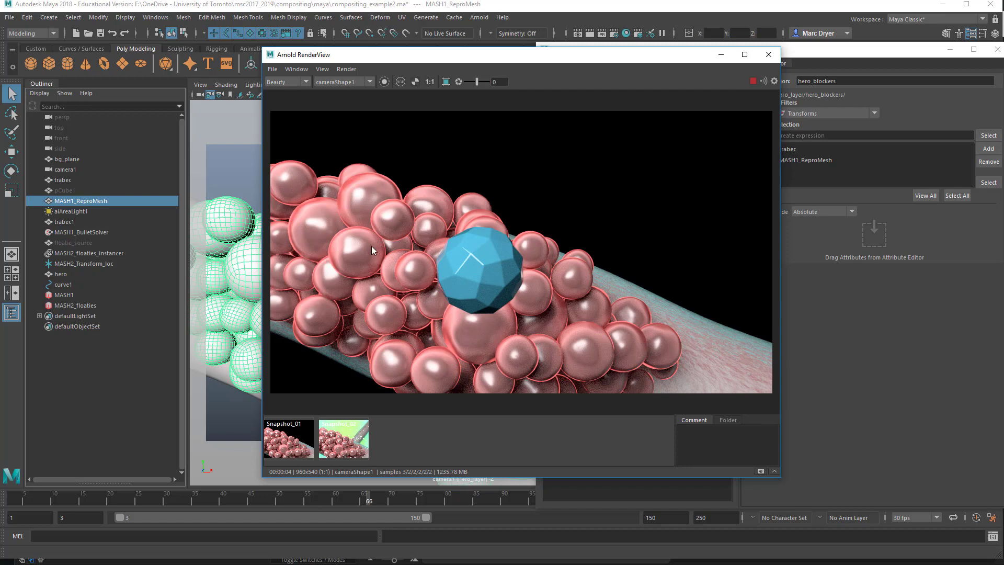
{"action": "mouse_move", "coordinate": [579, 343]}
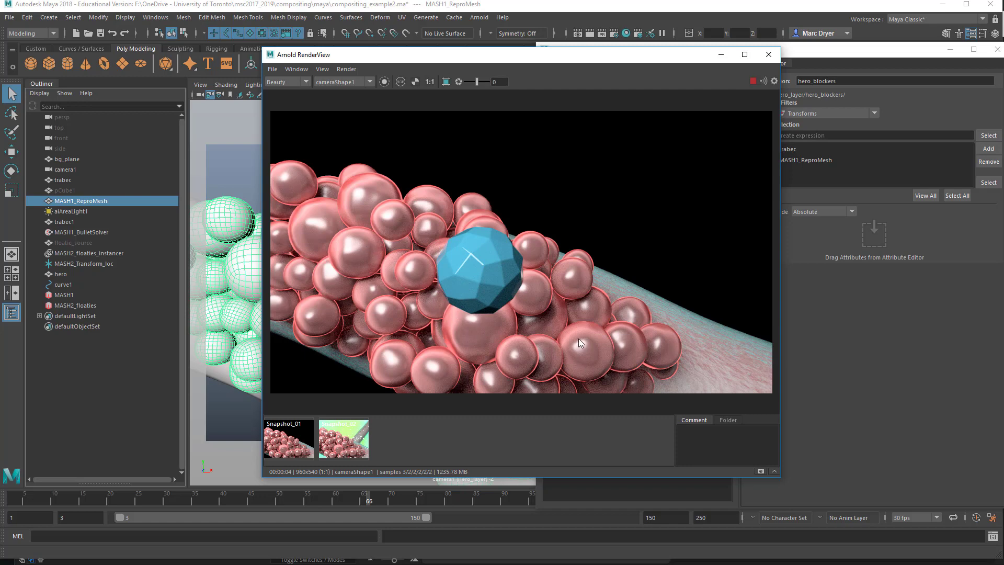
{"action": "mouse_move", "coordinate": [689, 299]}
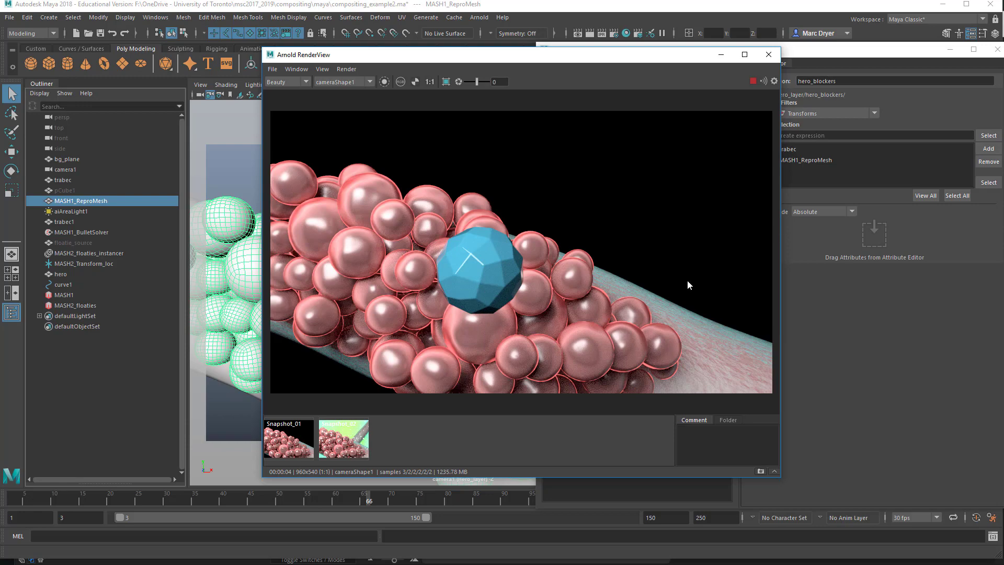
{"action": "mouse_move", "coordinate": [528, 92]}
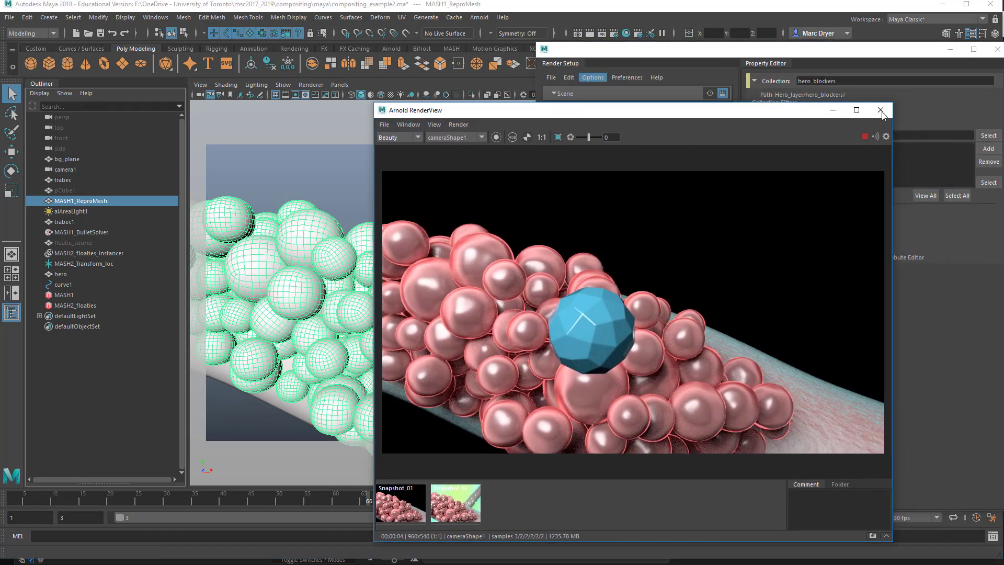
- Close the RenderView, move Render Setup aside, and expand cell_shader's Matte section
{"action": "left_click", "coordinate": [880, 110]}
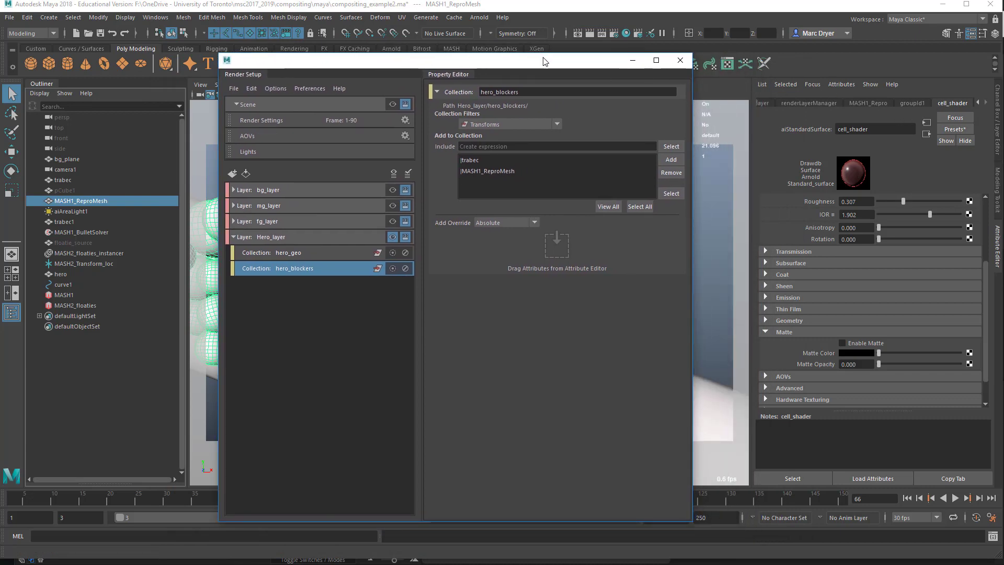
{"action": "left_click_drag", "start_coordinate": [544, 59], "coordinate": [628, 80]}
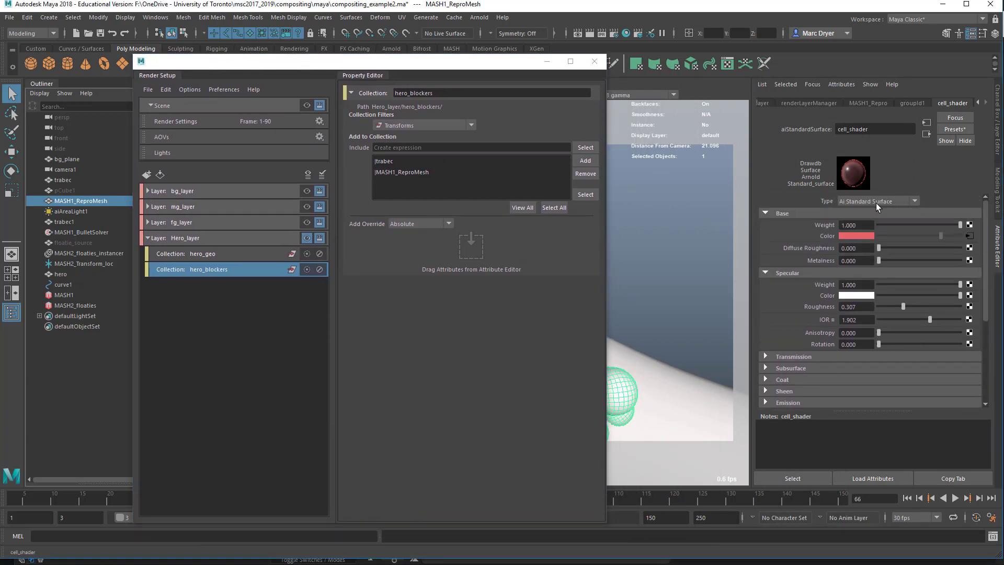
{"action": "scroll", "scroll_direction": "down", "scroll_amount": 3}
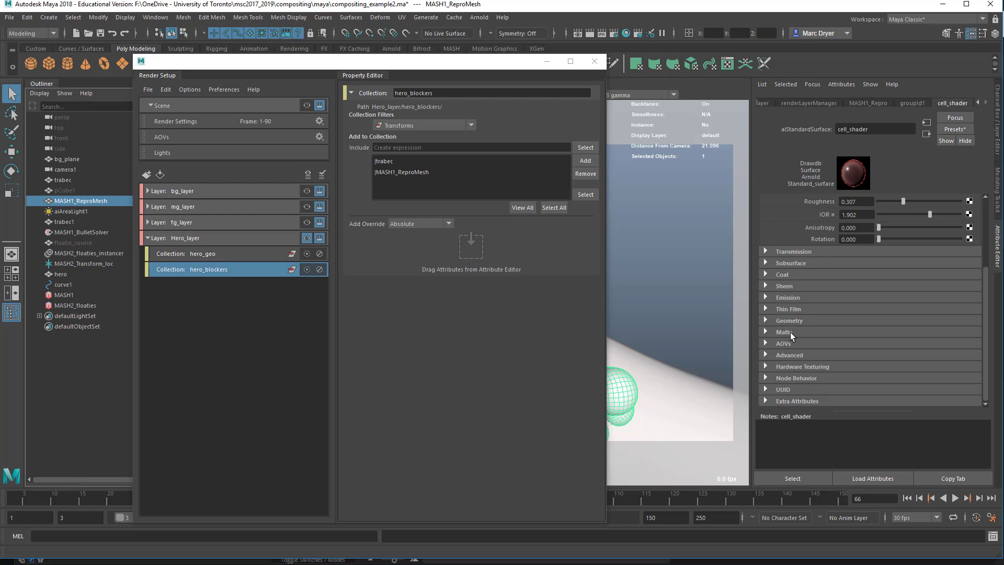
{"action": "left_click", "coordinate": [765, 332]}
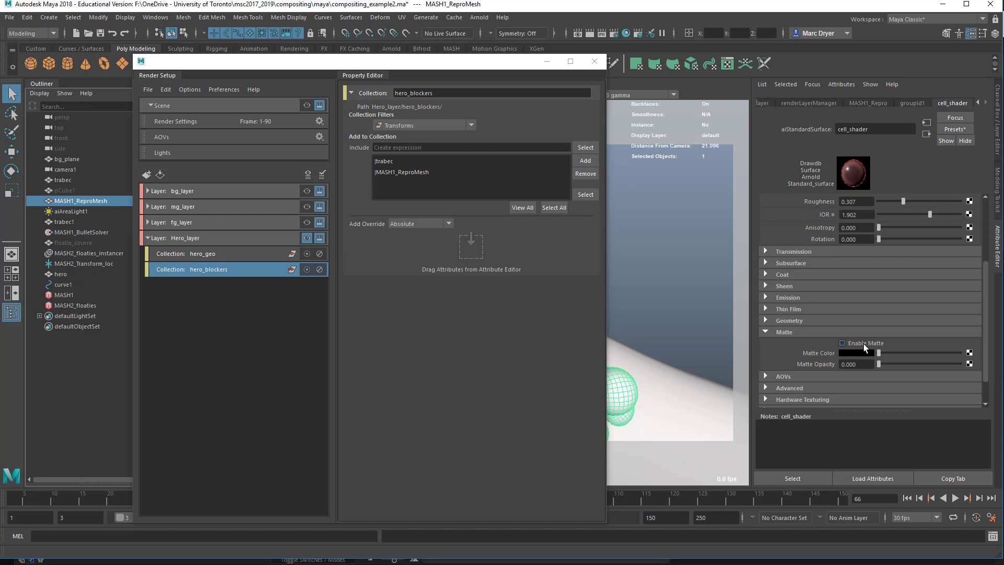
{"action": "mouse_move", "coordinate": [842, 346]}
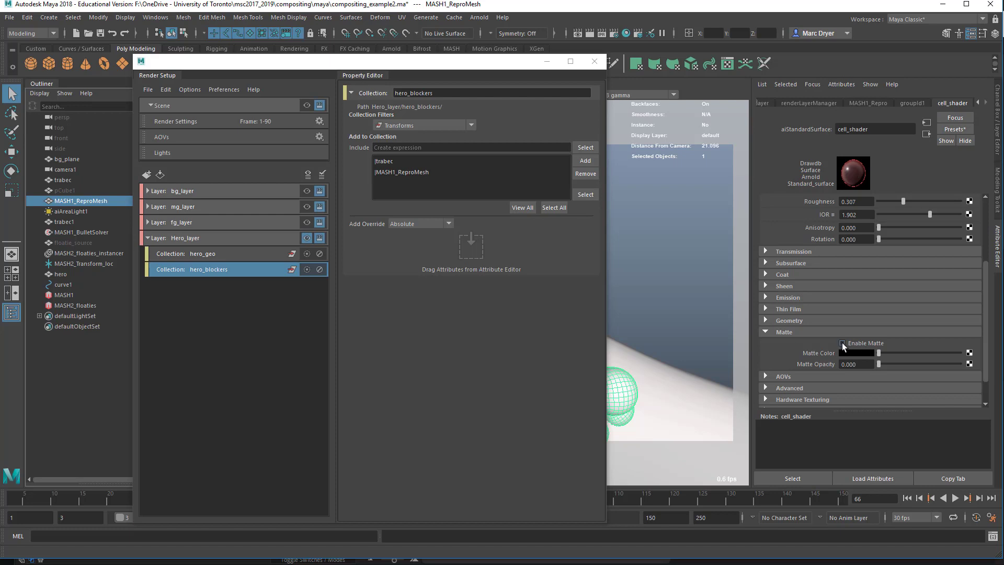
- Add an absolute Enable Matte override for the hero blockers' shaders and switch matte on
{"action": "right_click", "coordinate": [857, 352]}
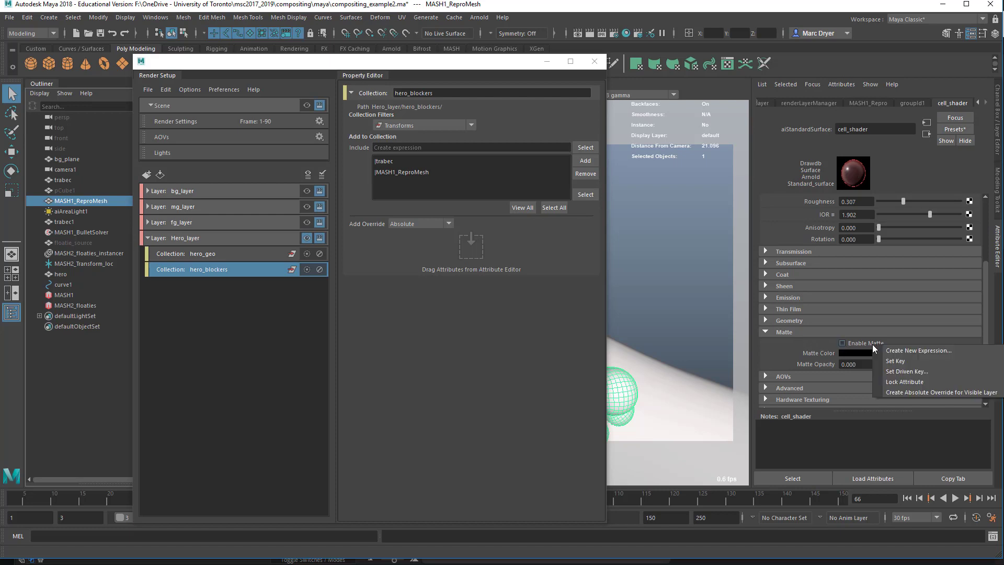
{"action": "left_click", "coordinate": [941, 391]}
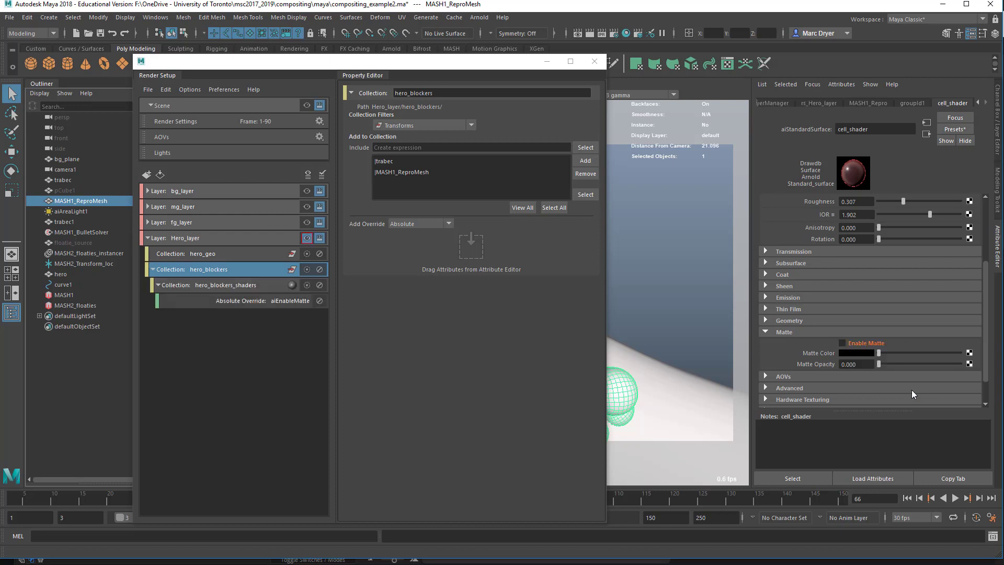
{"action": "mouse_move", "coordinate": [765, 344]}
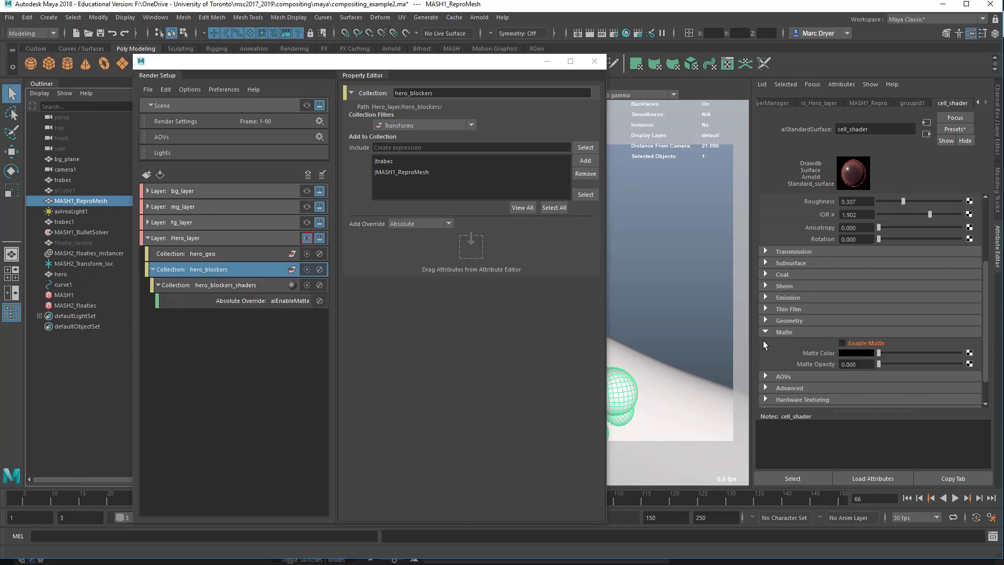
{"action": "left_click", "coordinate": [842, 343]}
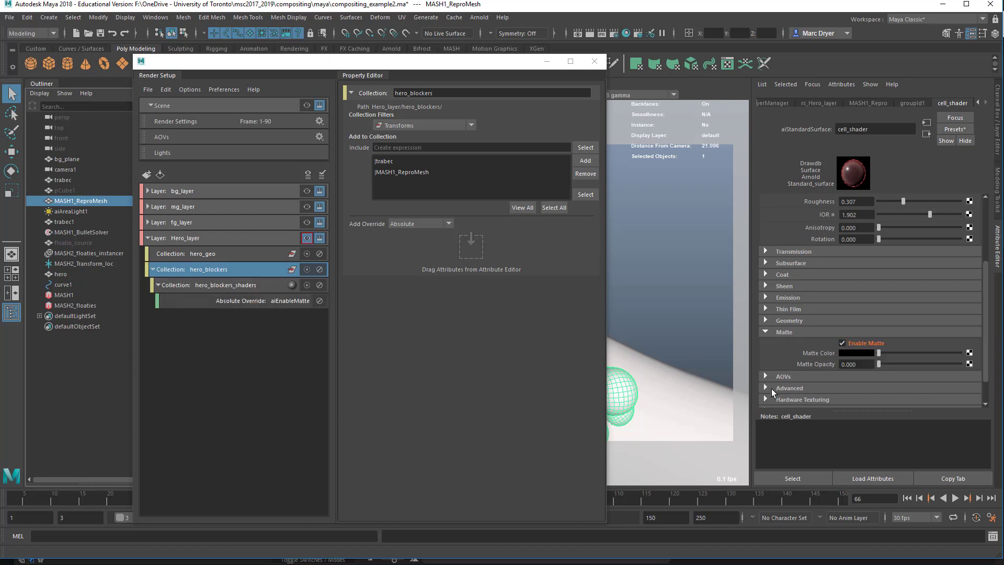
{"action": "mouse_move", "coordinate": [741, 368]}
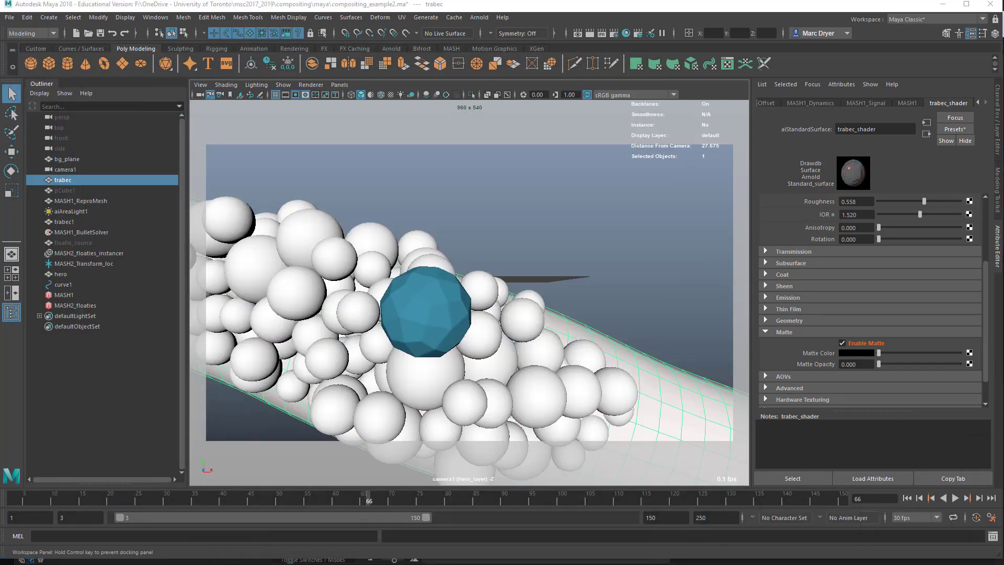
{"action": "mouse_move", "coordinate": [673, 64]}
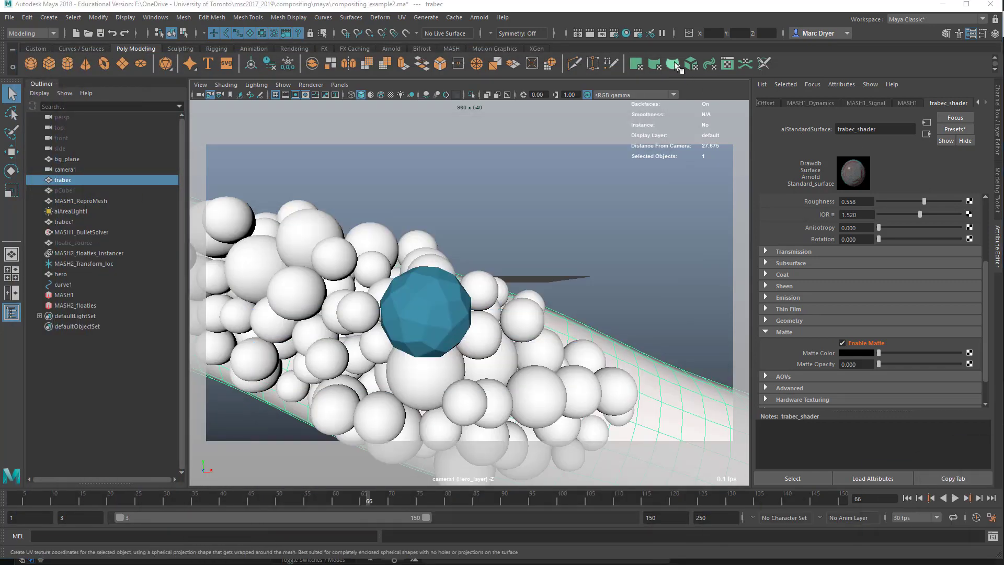
- Render Hero_layer in the Arnold RenderView, showing only the blue gem against black
{"action": "left_click", "coordinate": [479, 17]}
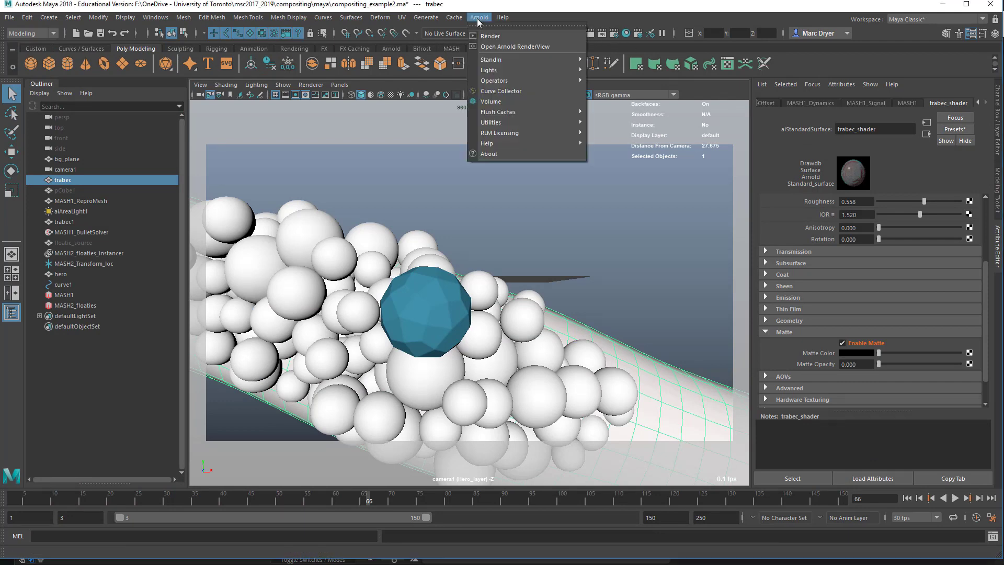
{"action": "left_click", "coordinate": [514, 47]}
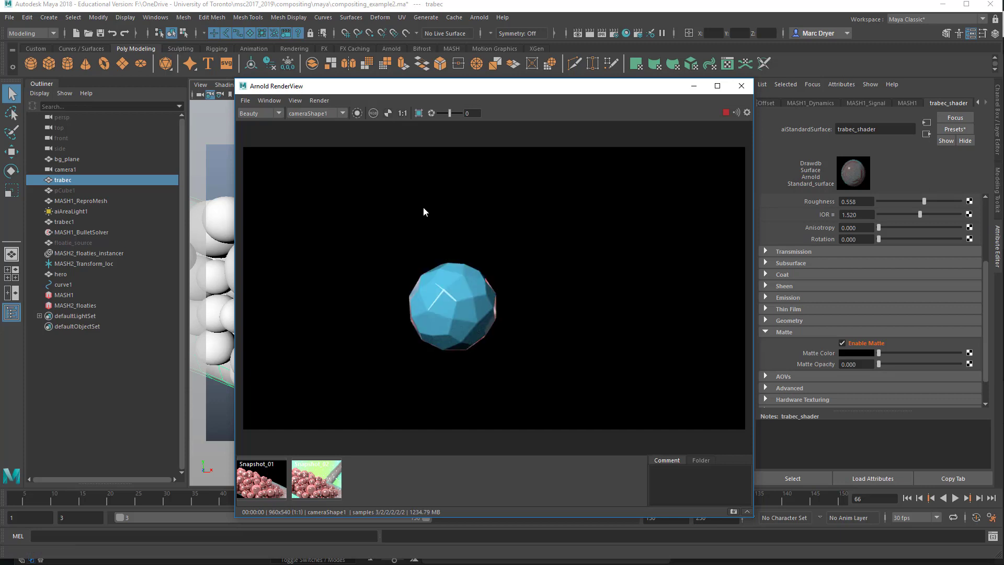
{"action": "mouse_move", "coordinate": [430, 350]}
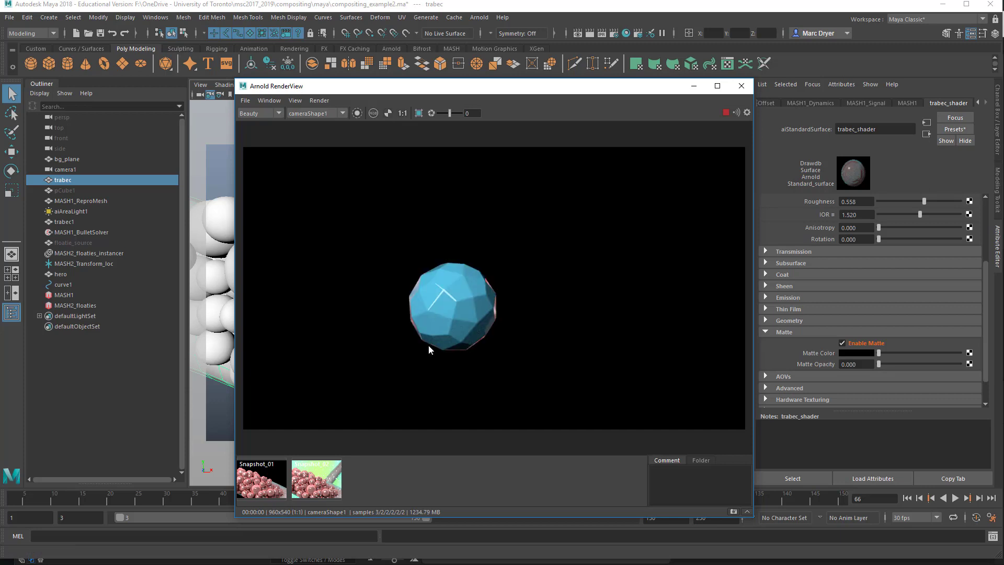
{"action": "mouse_move", "coordinate": [478, 354]}
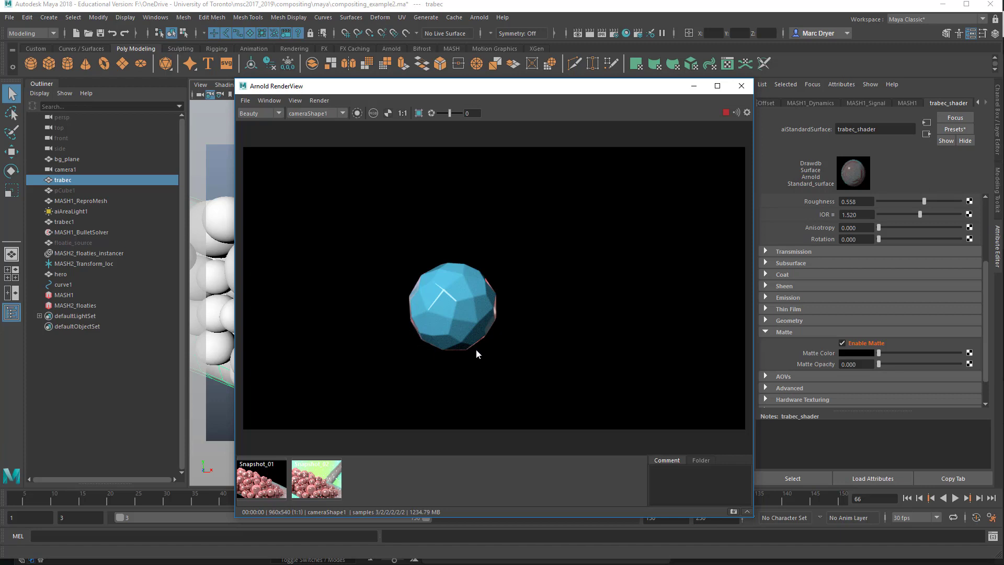
{"action": "mouse_move", "coordinate": [456, 275]}
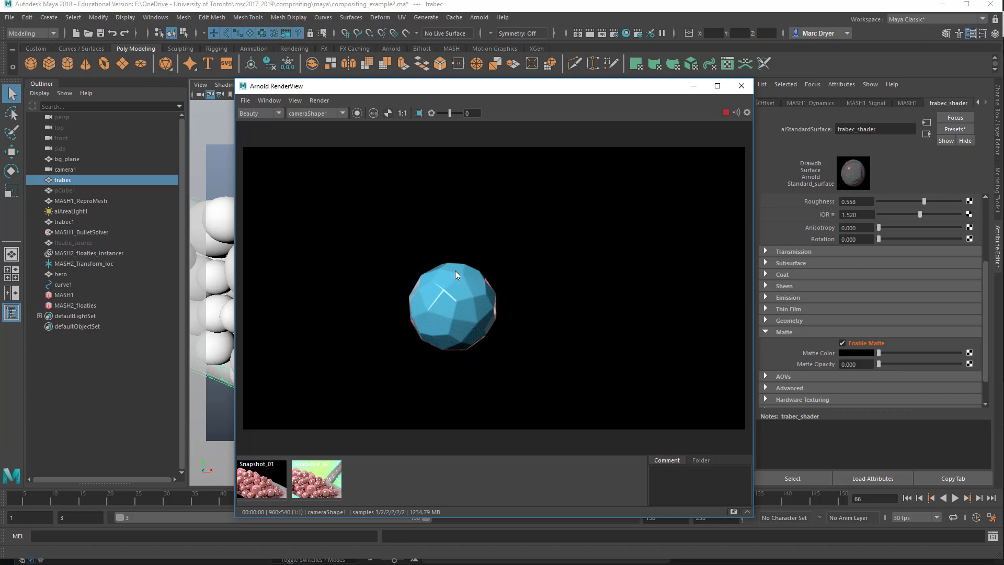
{"action": "mouse_move", "coordinate": [501, 306]}
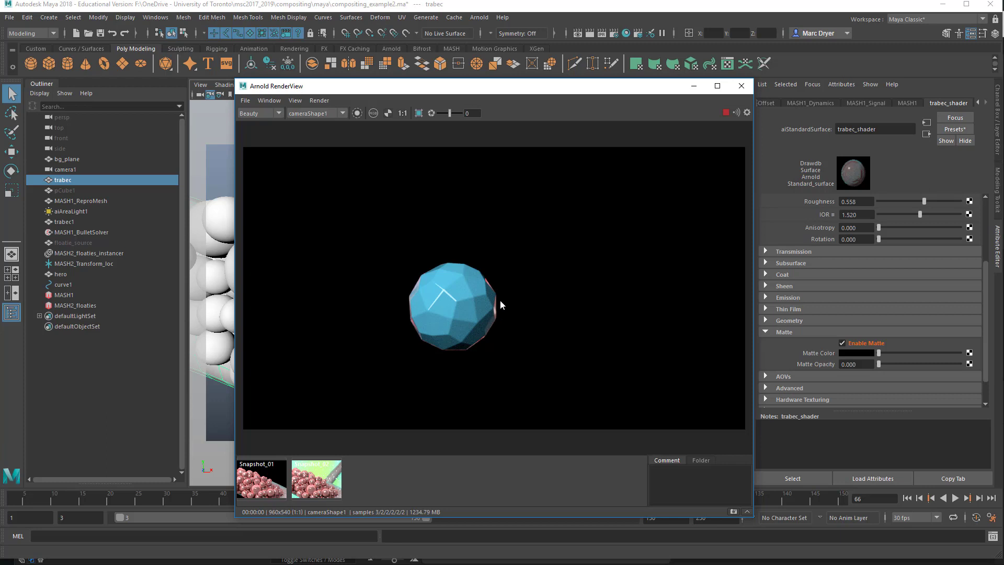
{"action": "mouse_move", "coordinate": [443, 360]}
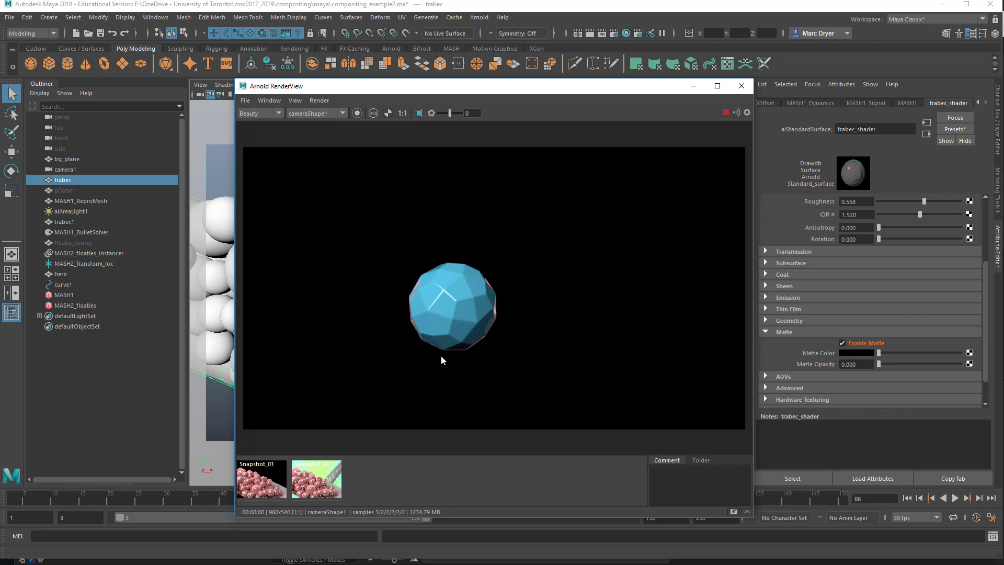
{"action": "mouse_move", "coordinate": [611, 341]}
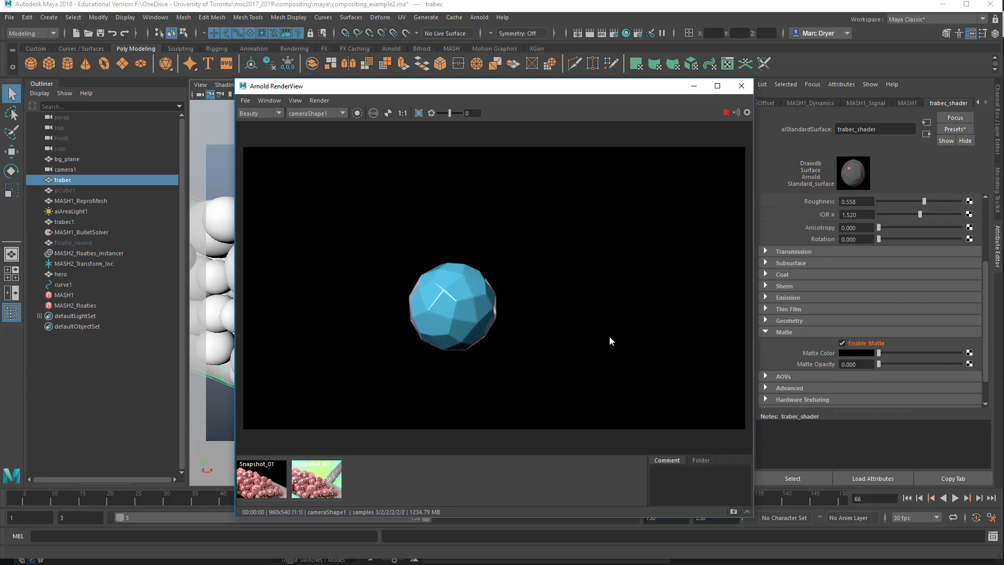
{"action": "mouse_move", "coordinate": [571, 229]}
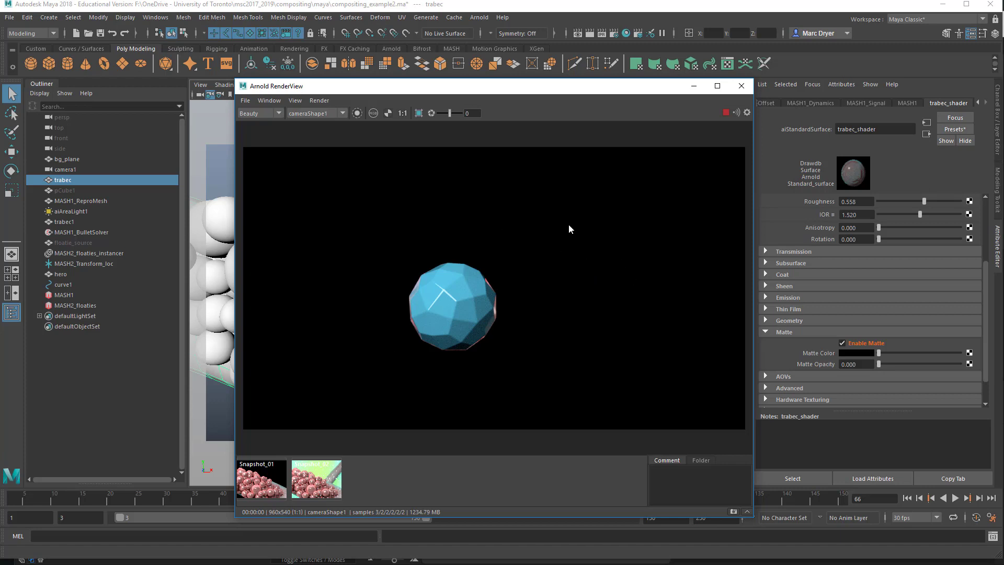
{"action": "mouse_move", "coordinate": [672, 335]}
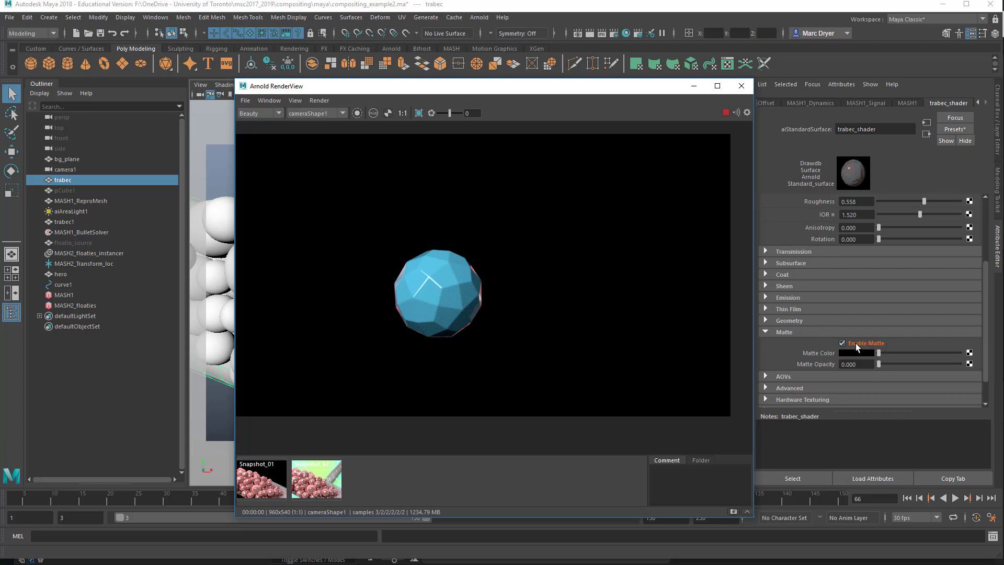
{"action": "mouse_move", "coordinate": [783, 367]}
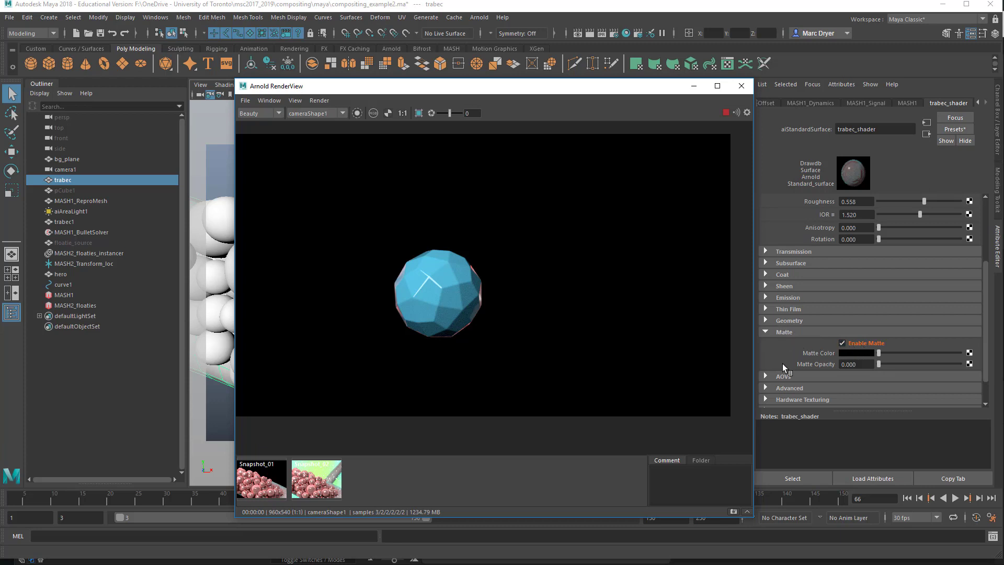
{"action": "mouse_move", "coordinate": [740, 172]}
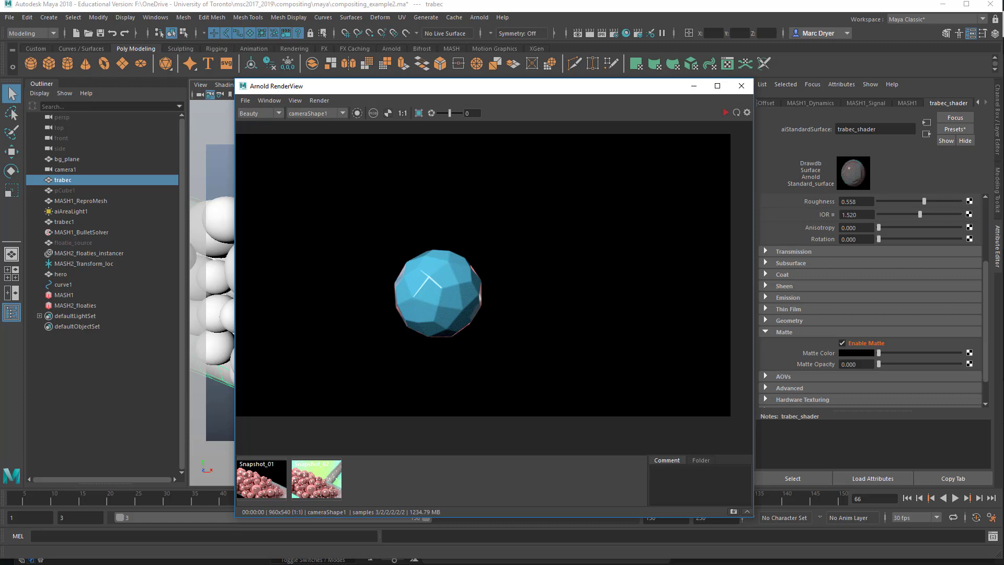
{"action": "mouse_move", "coordinate": [457, 265]}
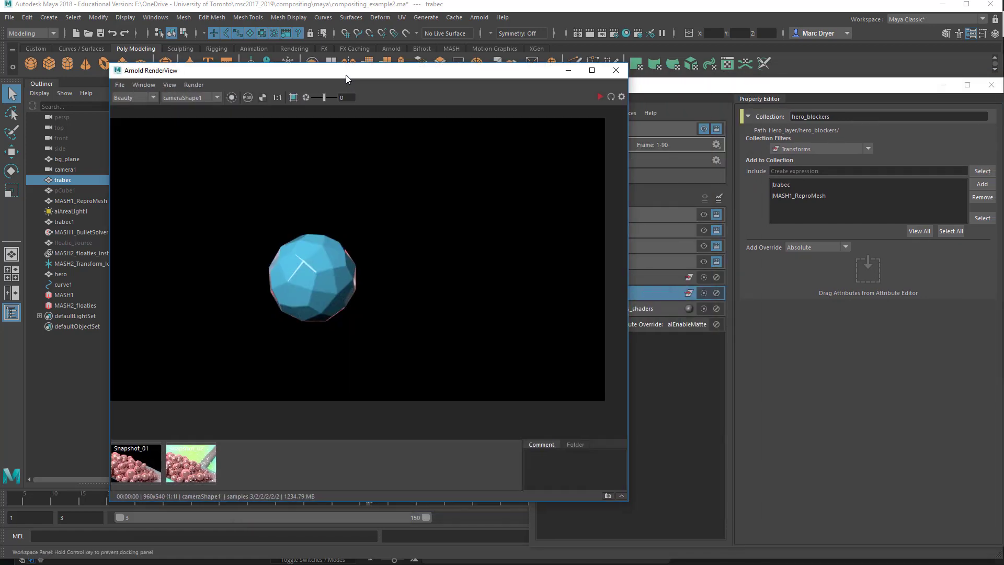
- Close the Arnold RenderView to return to Render Setup and the viewport
{"action": "left_click", "coordinate": [600, 97]}
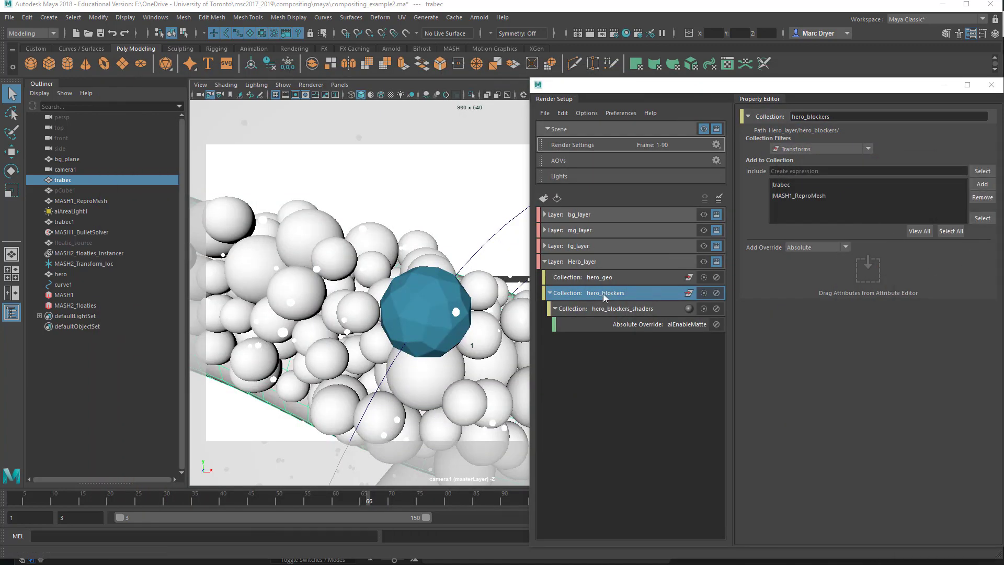
- Create a Hero_layer collection named hero_bg and shift the Render Setup window left
{"action": "right_click", "coordinate": [582, 261]}
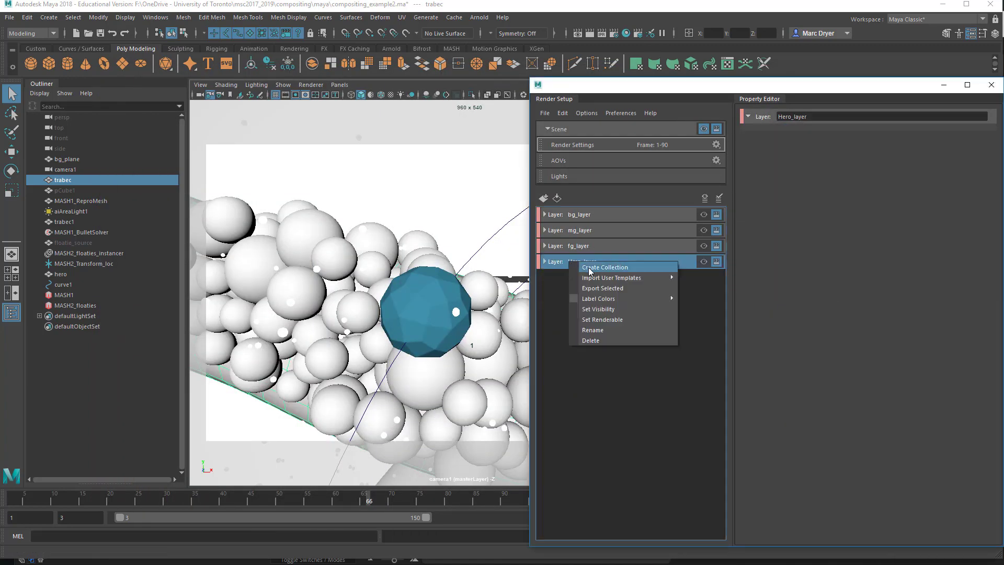
{"action": "left_click", "coordinate": [604, 267]}
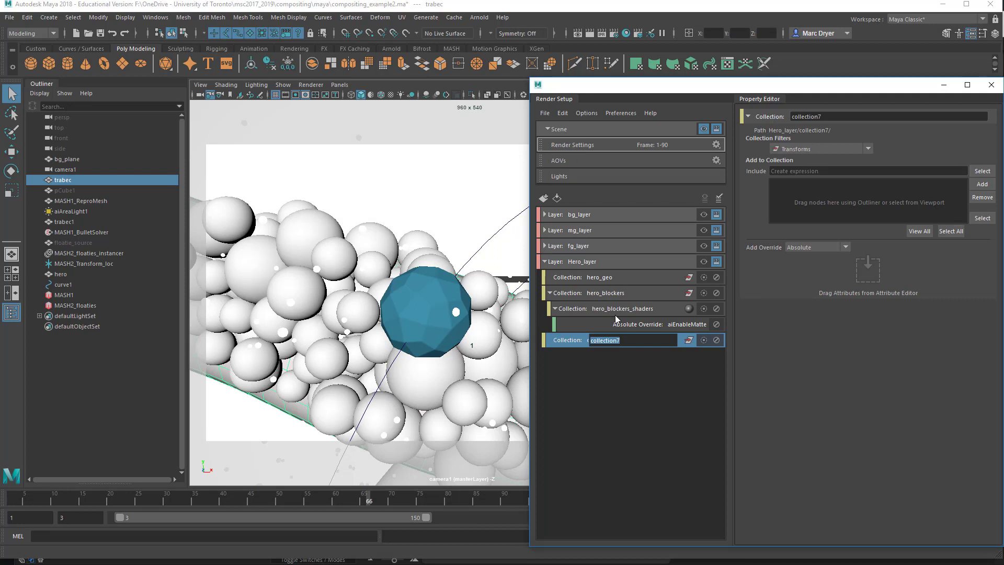
{"action": "type", "text": "hero_"}
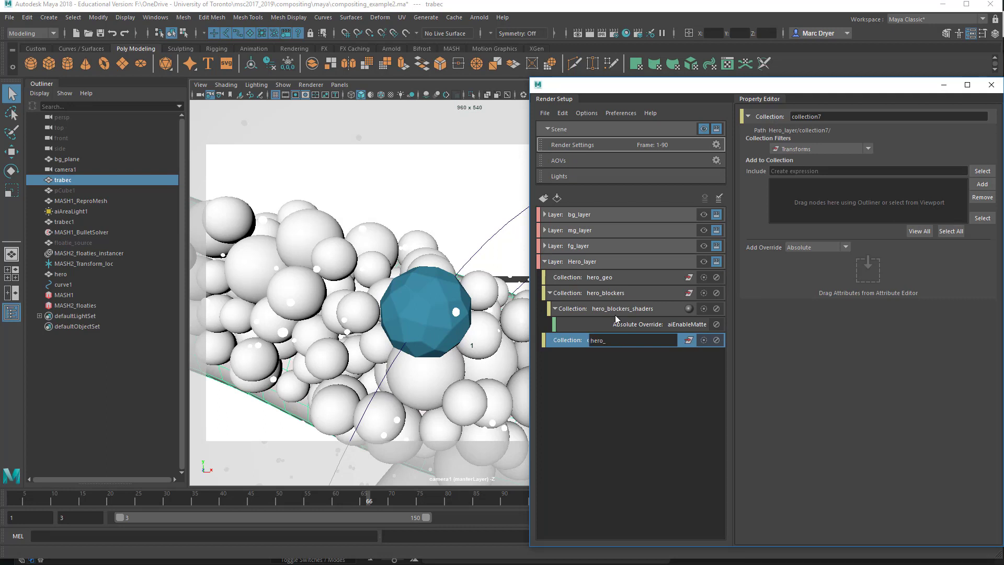
{"action": "type", "text": "hero_bg"}
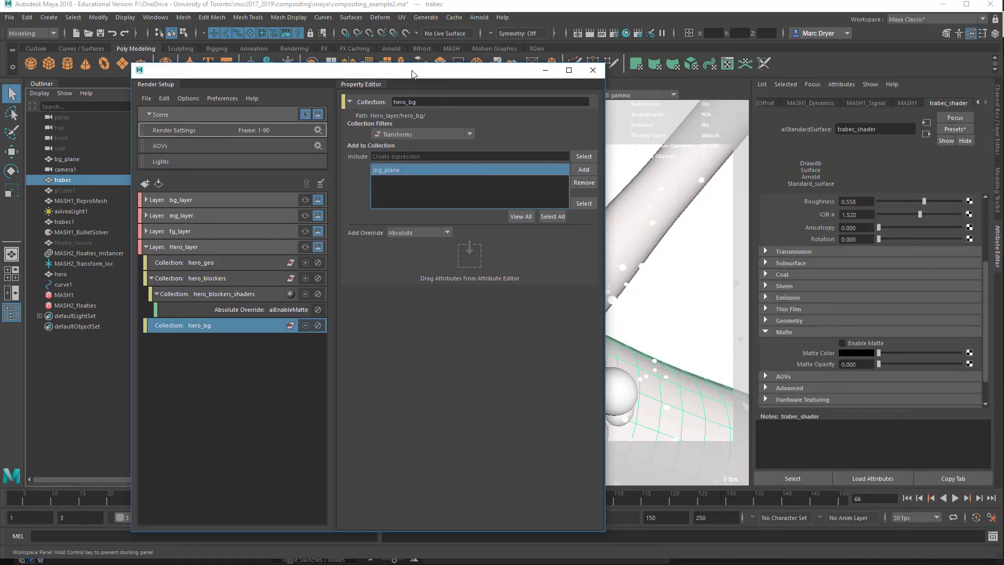
{"action": "left_click_drag", "start_coordinate": [414, 72], "coordinate": [384, 70]}
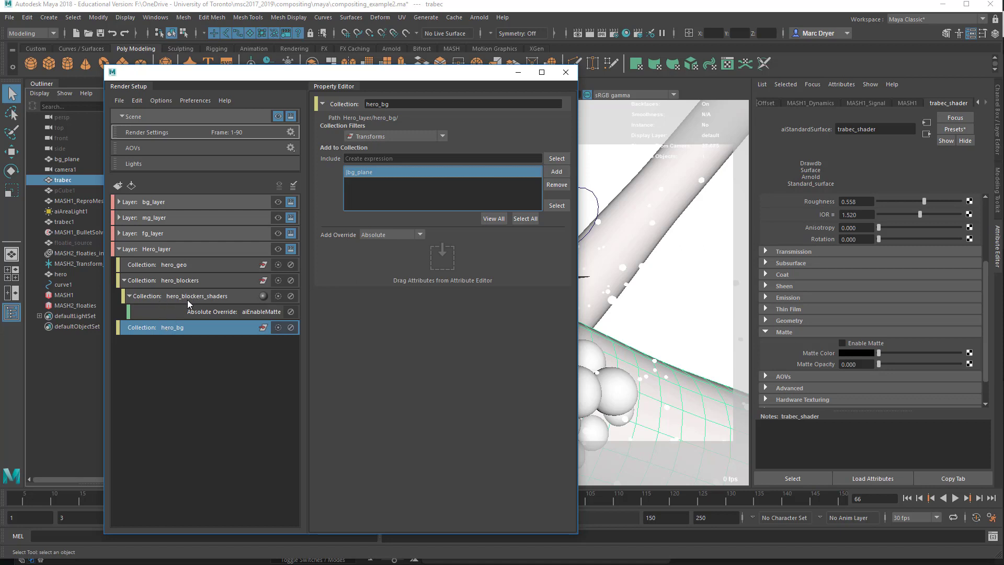
{"action": "mouse_move", "coordinate": [180, 300]}
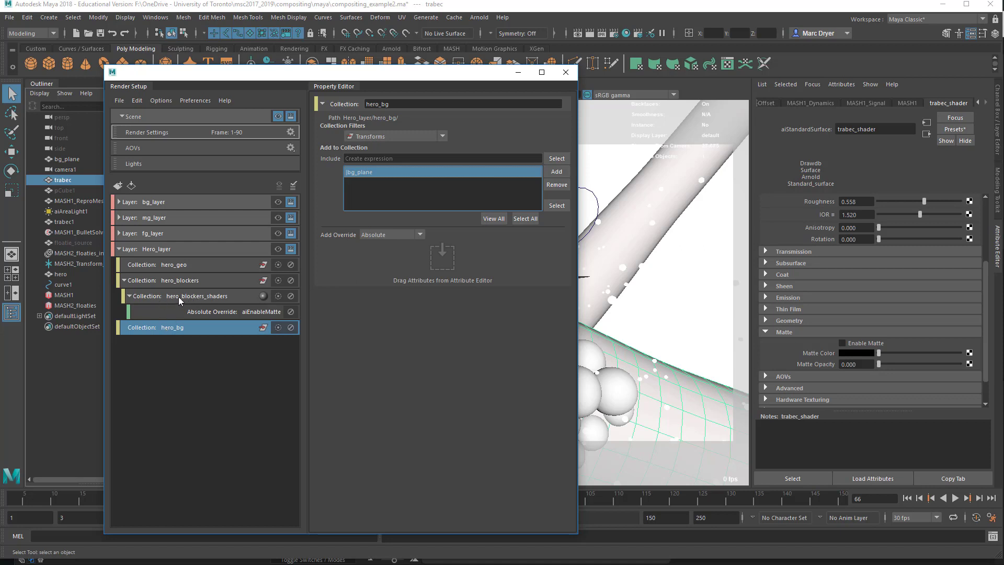
- Delete the hero_bg collection and include bg_plane in hero_blockers instead
{"action": "right_click", "coordinate": [173, 327]}
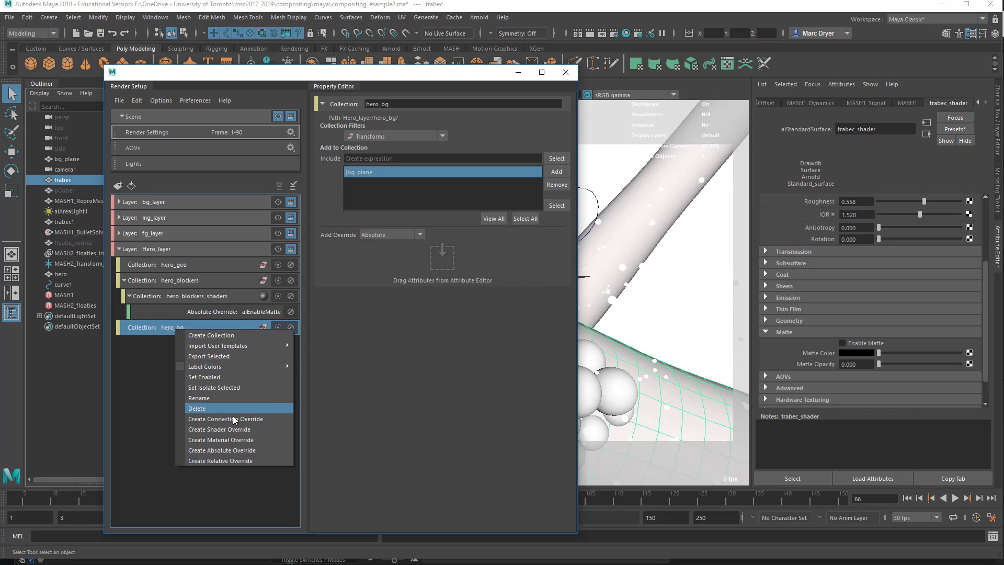
{"action": "left_click", "coordinate": [197, 408]}
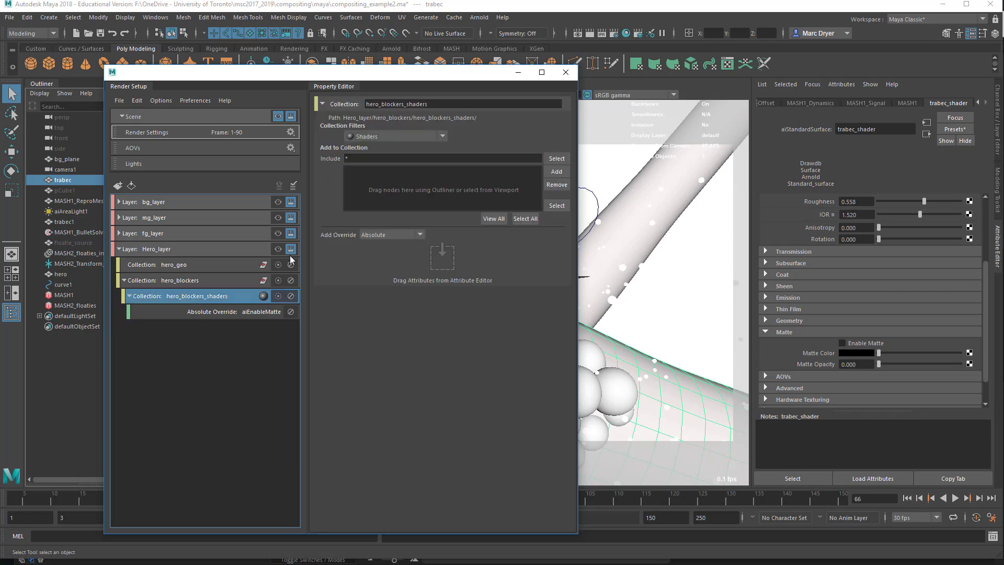
{"action": "left_click", "coordinate": [180, 280]}
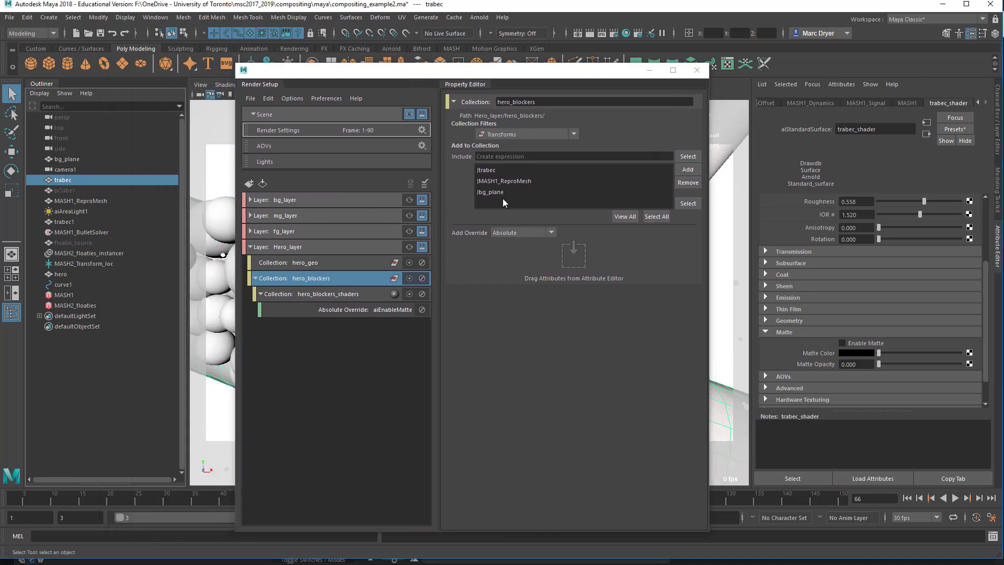
{"action": "mouse_move", "coordinate": [648, 210]}
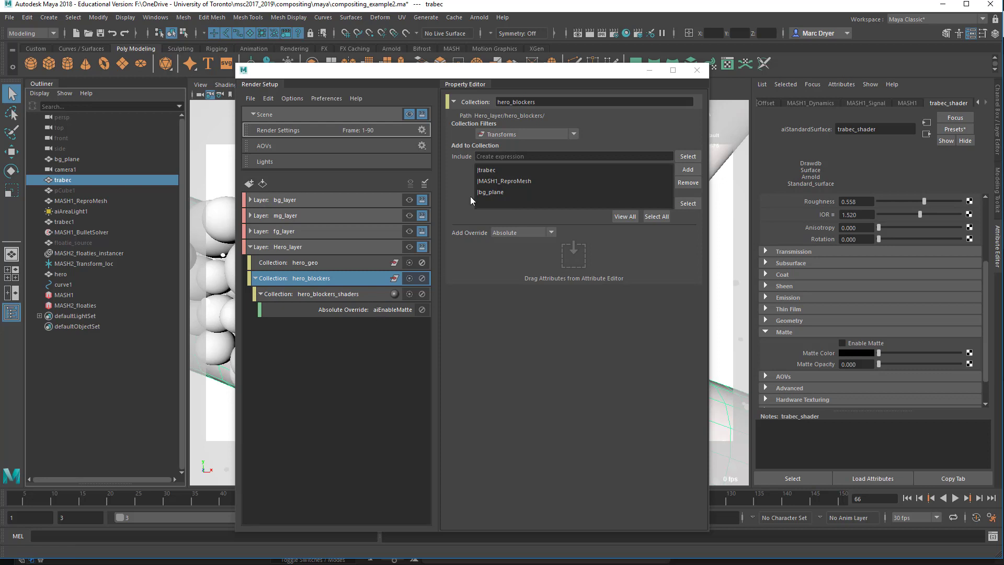
{"action": "left_click", "coordinate": [490, 192]}
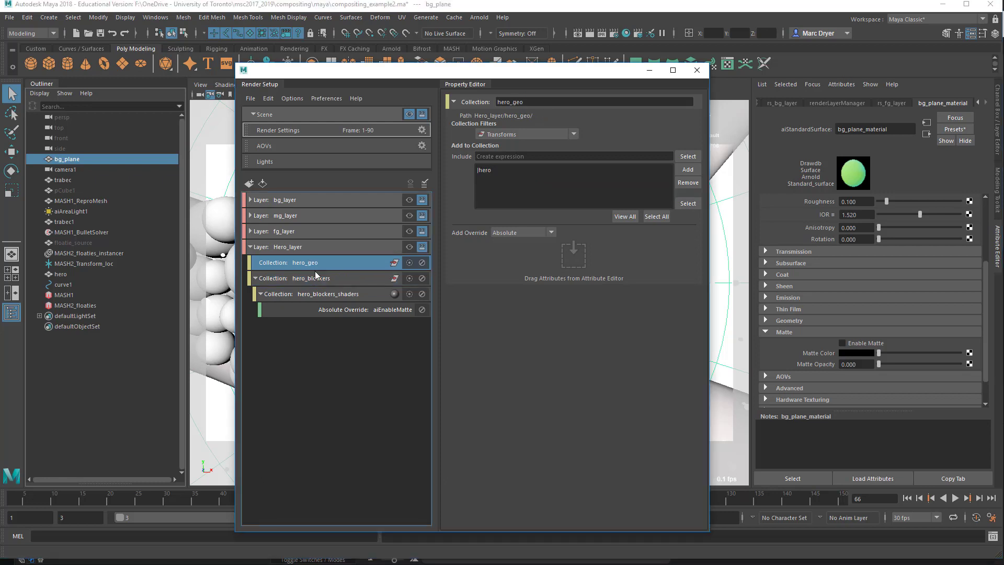
{"action": "left_click", "coordinate": [311, 278]}
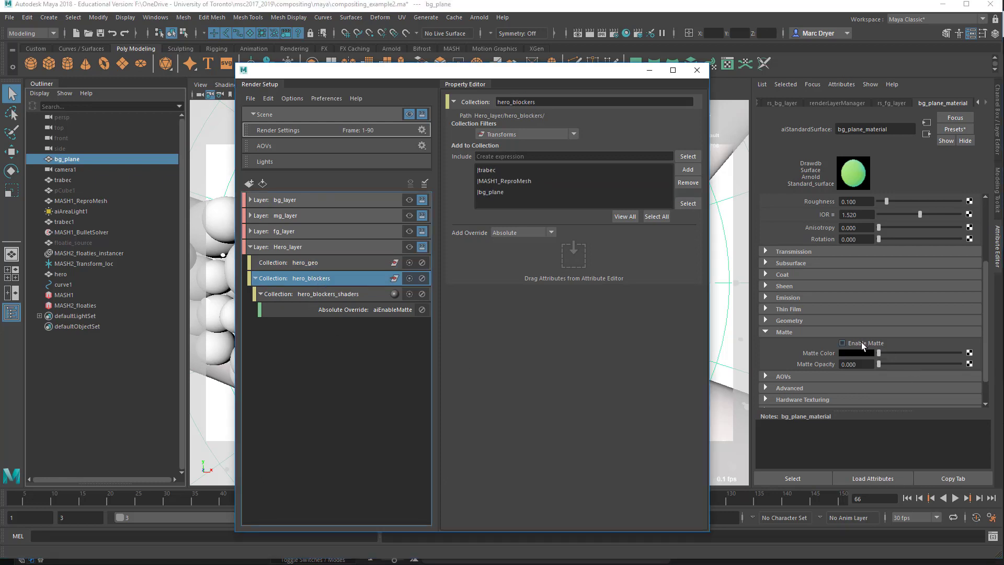
{"action": "right_click", "coordinate": [862, 343]}
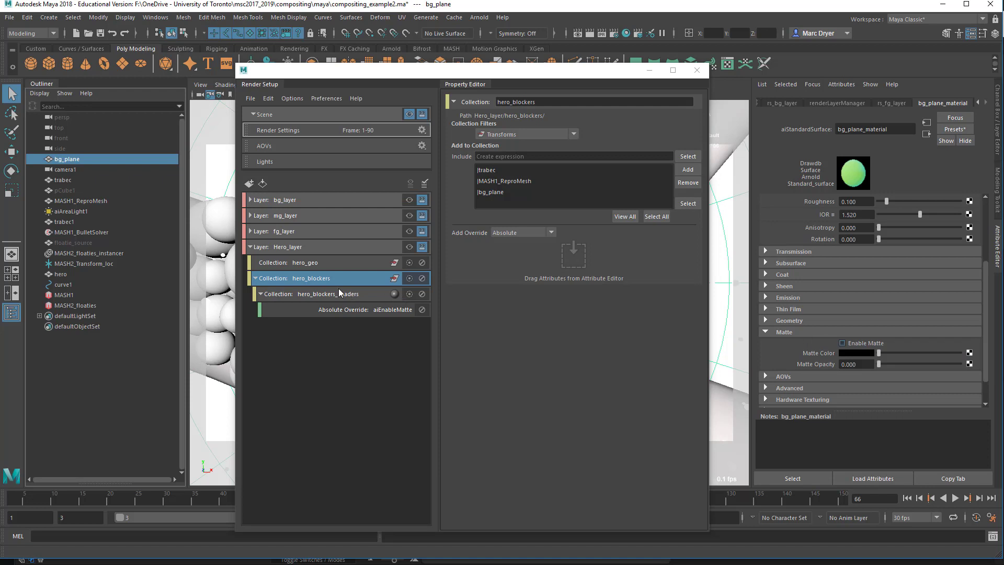
{"action": "left_click", "coordinate": [328, 294]}
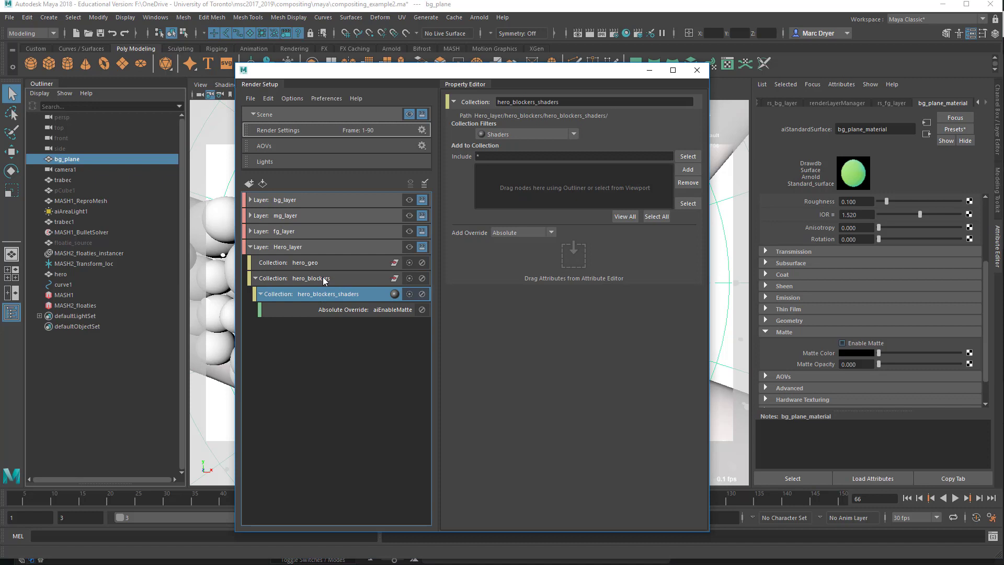
{"action": "left_click", "coordinate": [311, 278]}
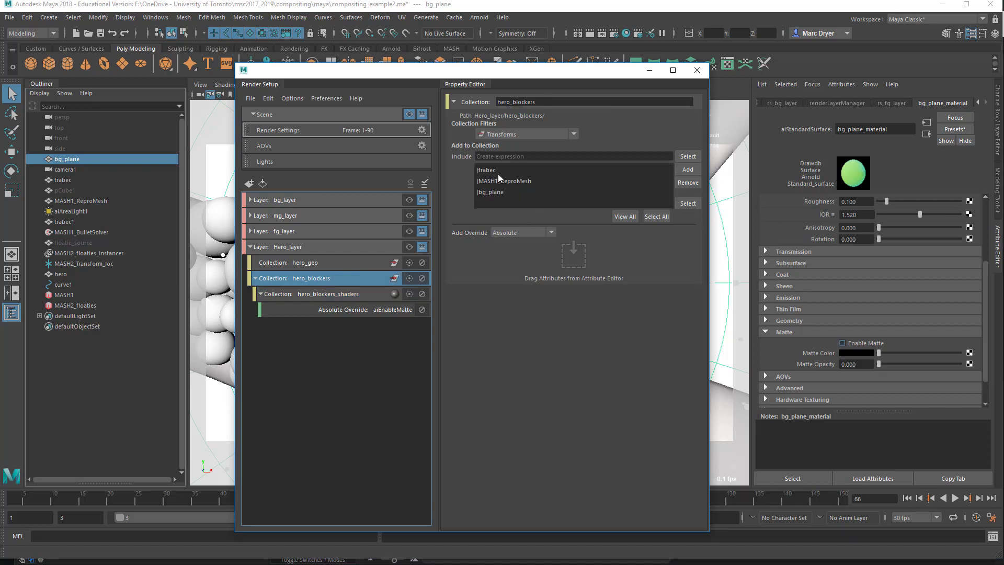
{"action": "left_click", "coordinate": [490, 192]}
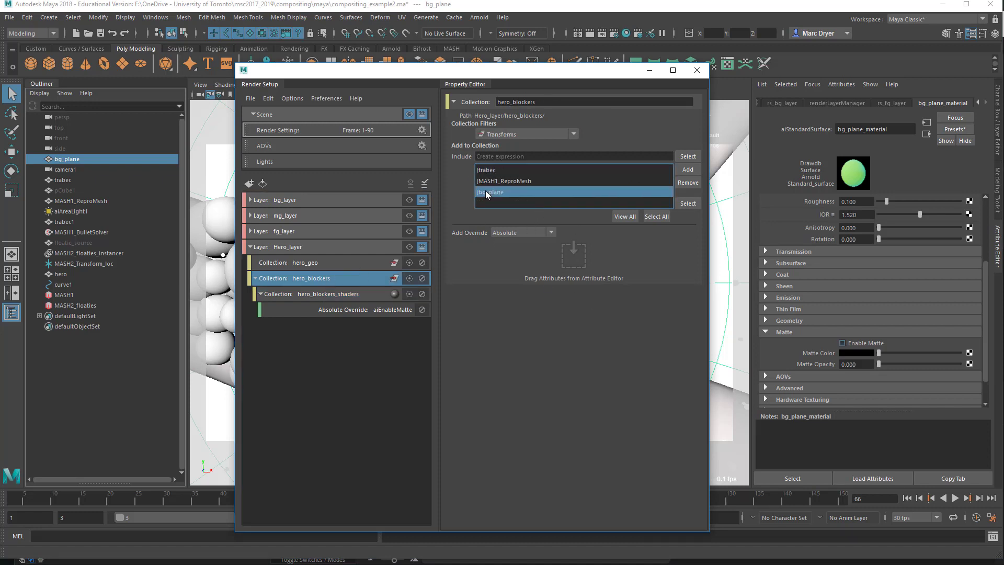
{"action": "left_click", "coordinate": [688, 183]}
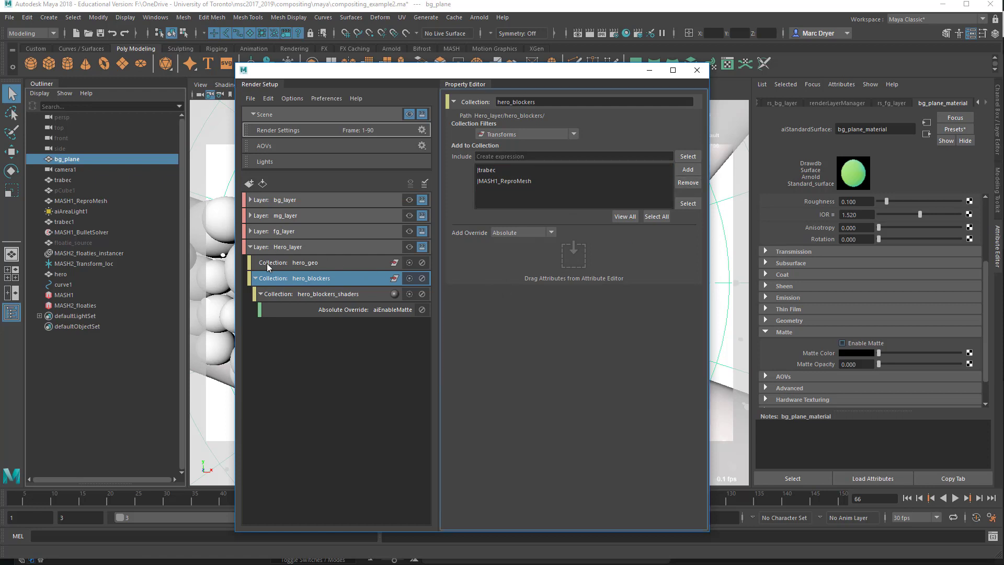
{"action": "right_click", "coordinate": [287, 247]}
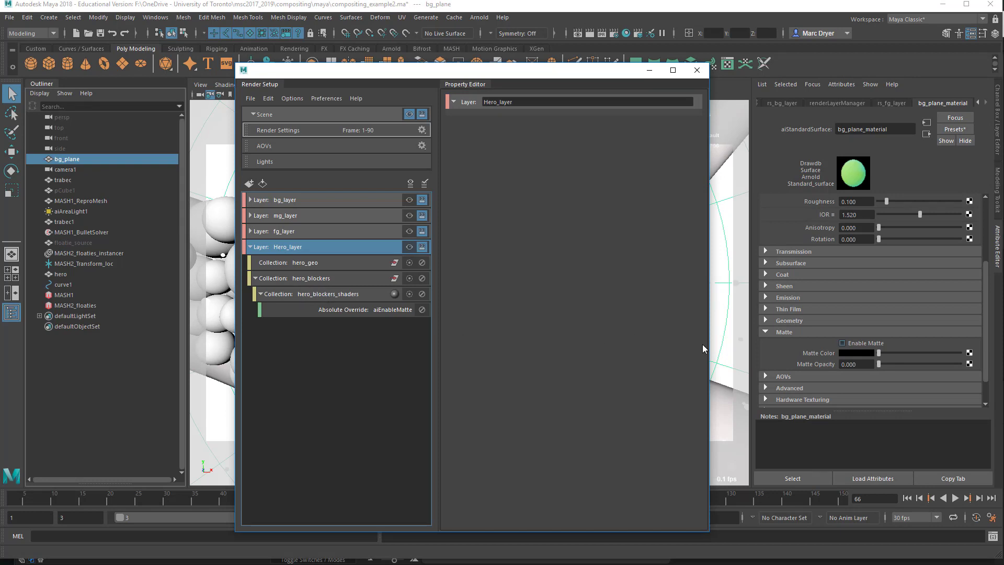
{"action": "left_click", "coordinate": [328, 294]}
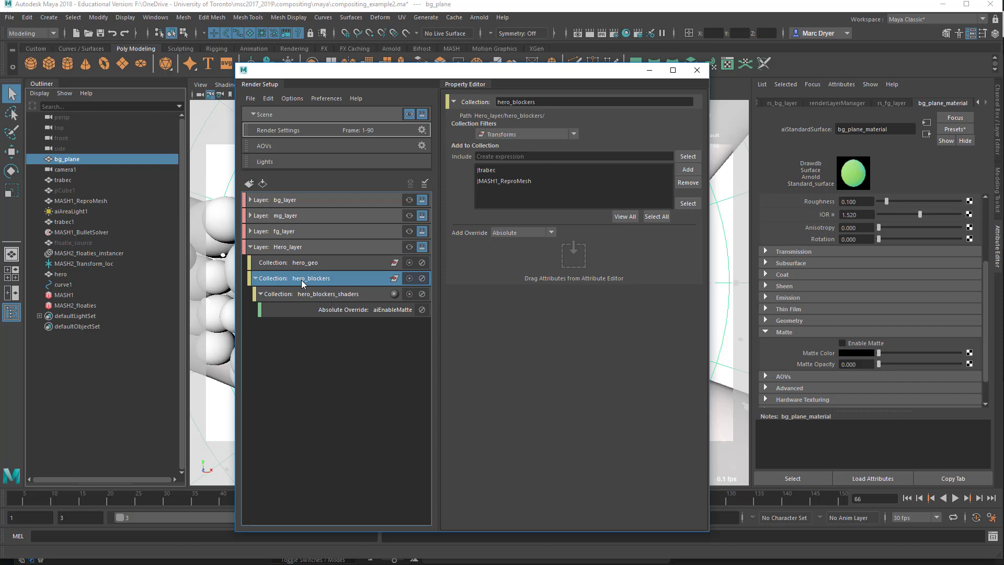
{"action": "left_click", "coordinate": [287, 247]}
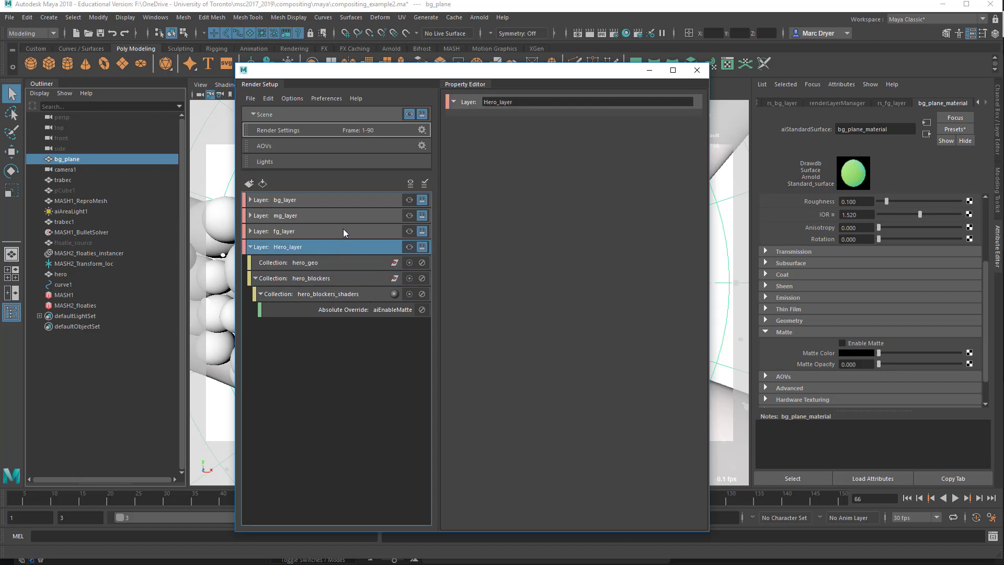
- Create a new Hero_layer collection named bg_matte
{"action": "right_click", "coordinate": [280, 247]}
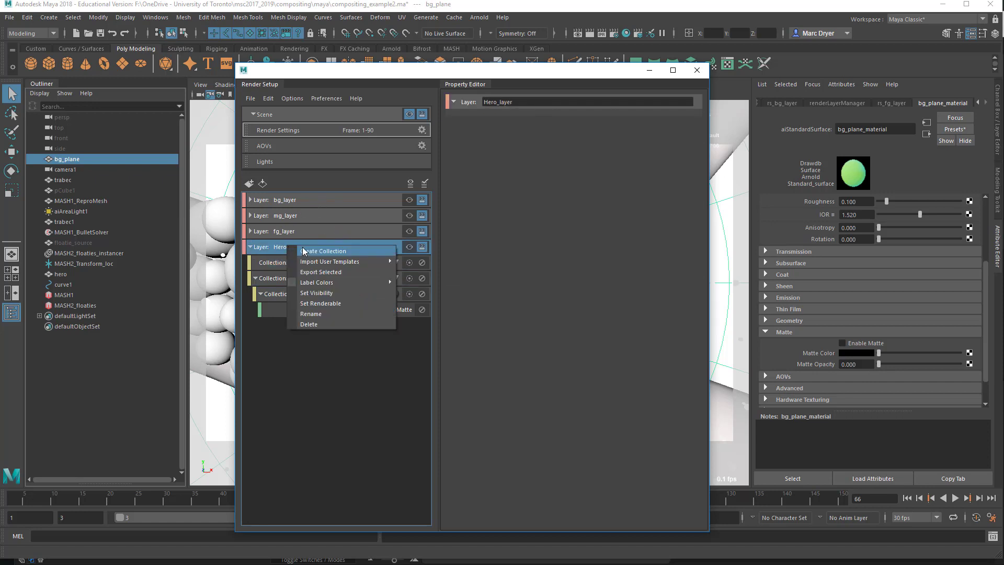
{"action": "left_click", "coordinate": [325, 250]}
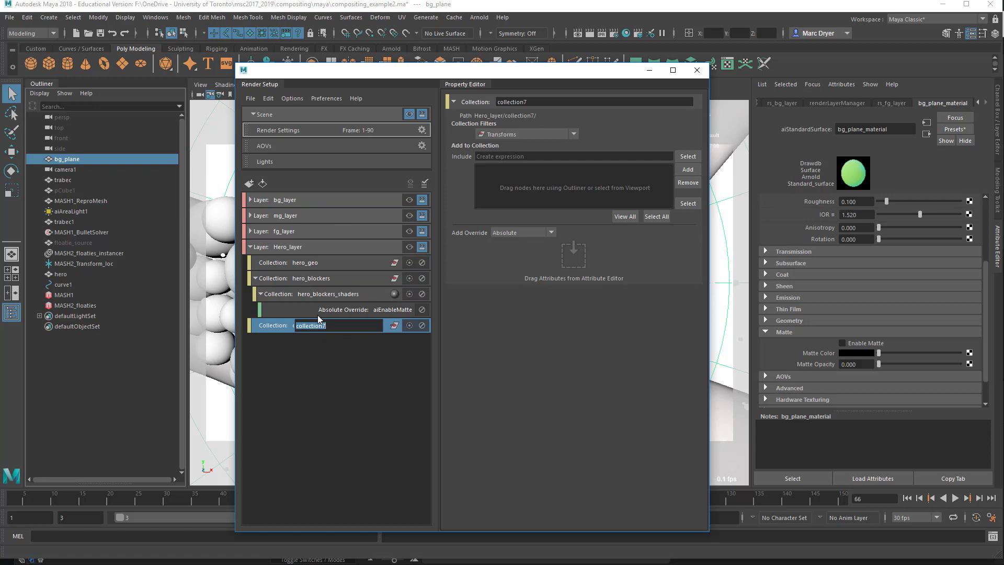
{"action": "type", "text": "bg_"}
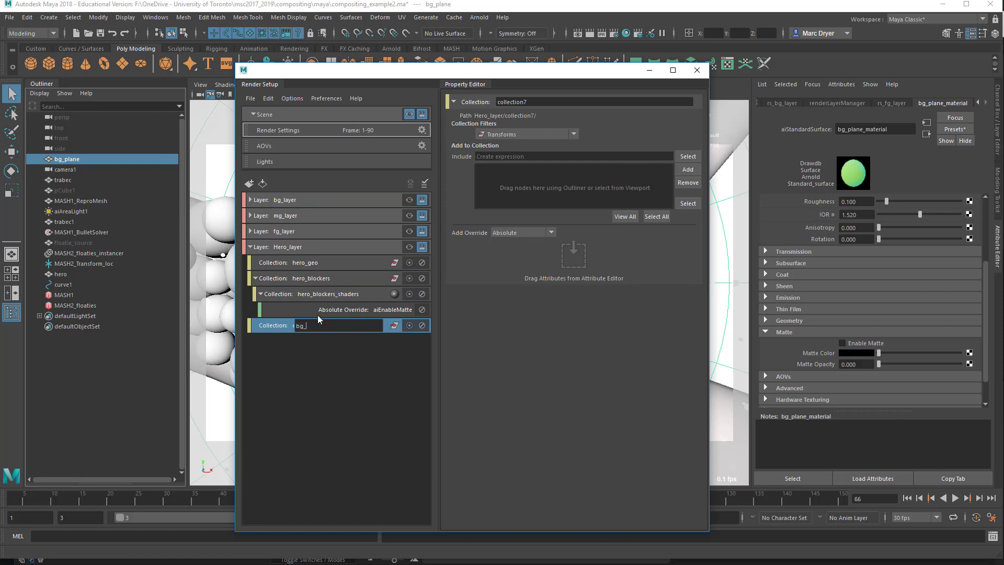
{"action": "type", "text": "matte"}
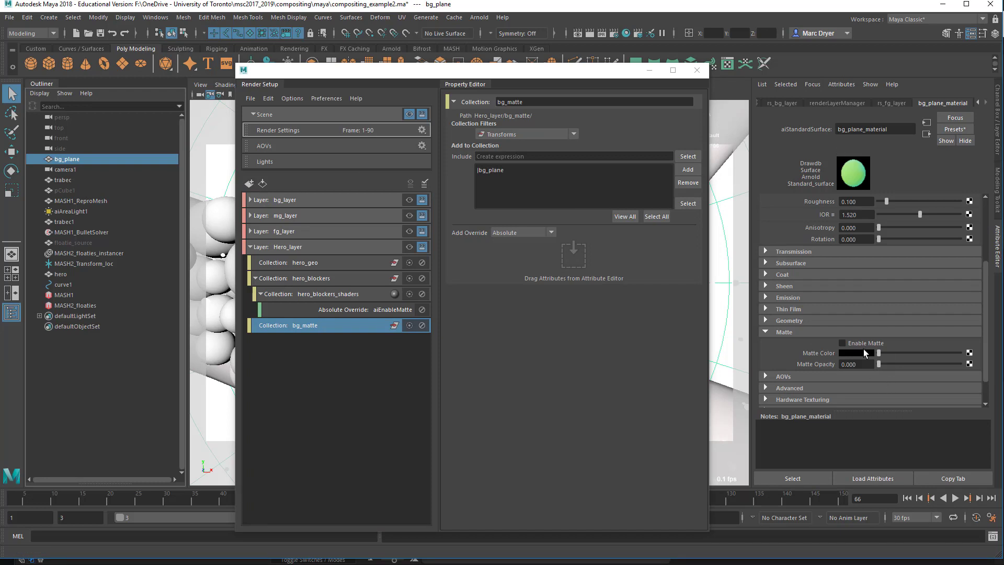
- Toggle Enable Matte on and back off, then make Hero_layer the visible layer
{"action": "right_click", "coordinate": [864, 353]}
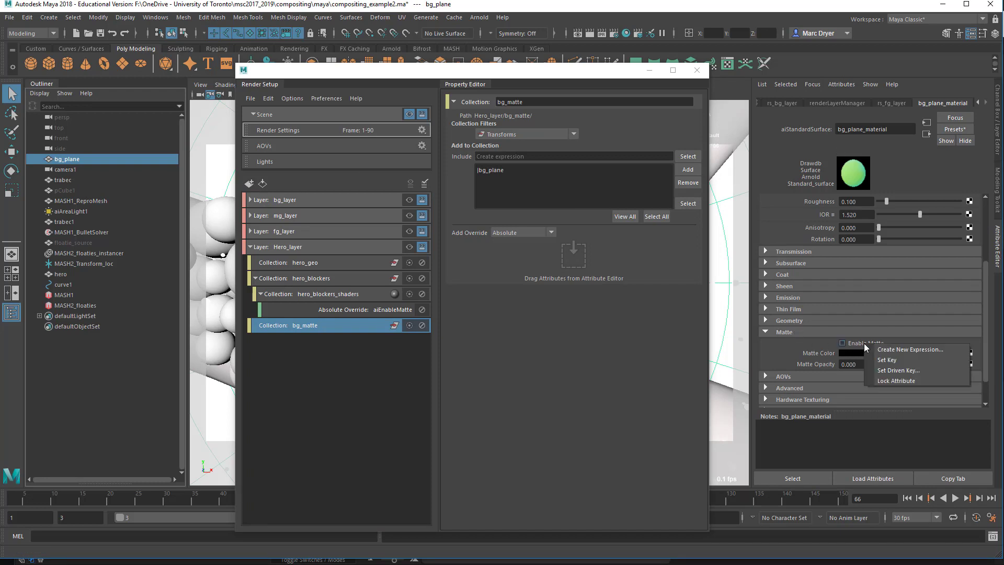
{"action": "left_click", "coordinate": [842, 343]}
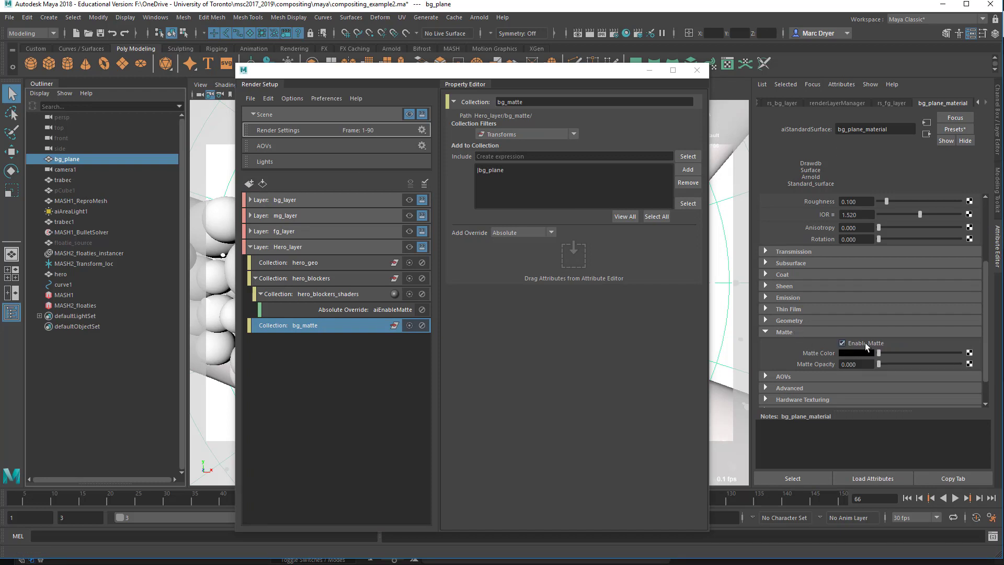
{"action": "left_click", "coordinate": [841, 343]}
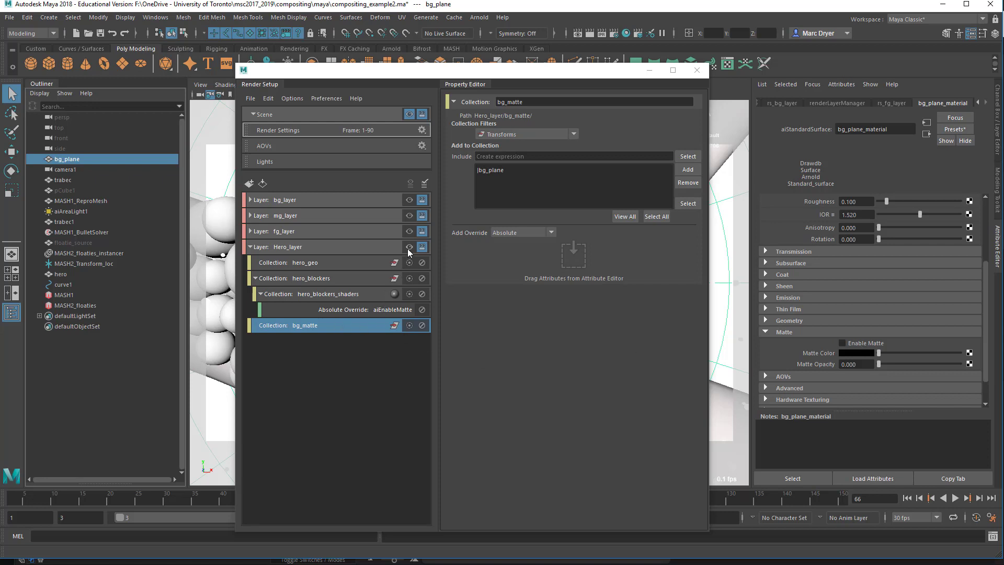
{"action": "left_click", "coordinate": [409, 247]}
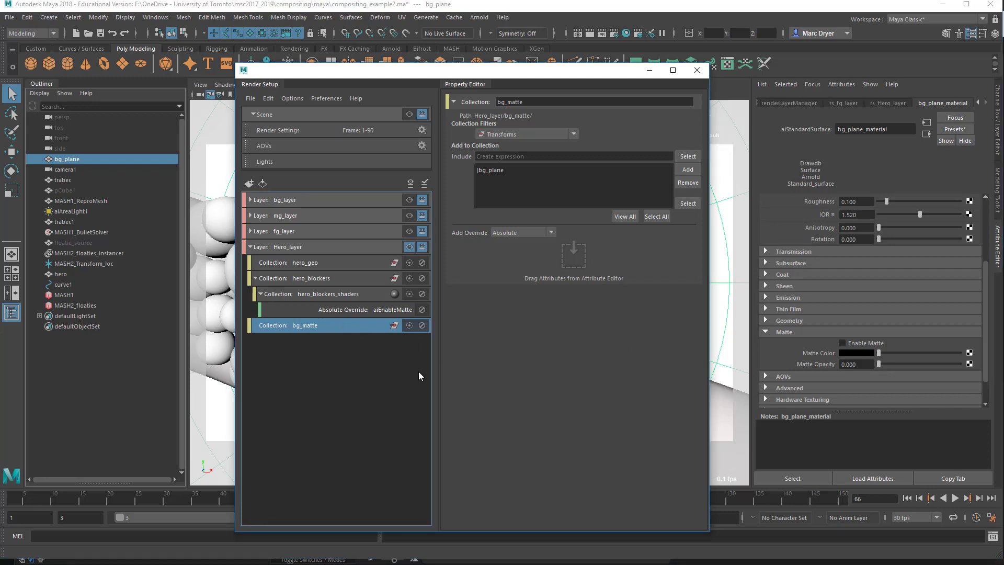
{"action": "mouse_move", "coordinate": [362, 363]}
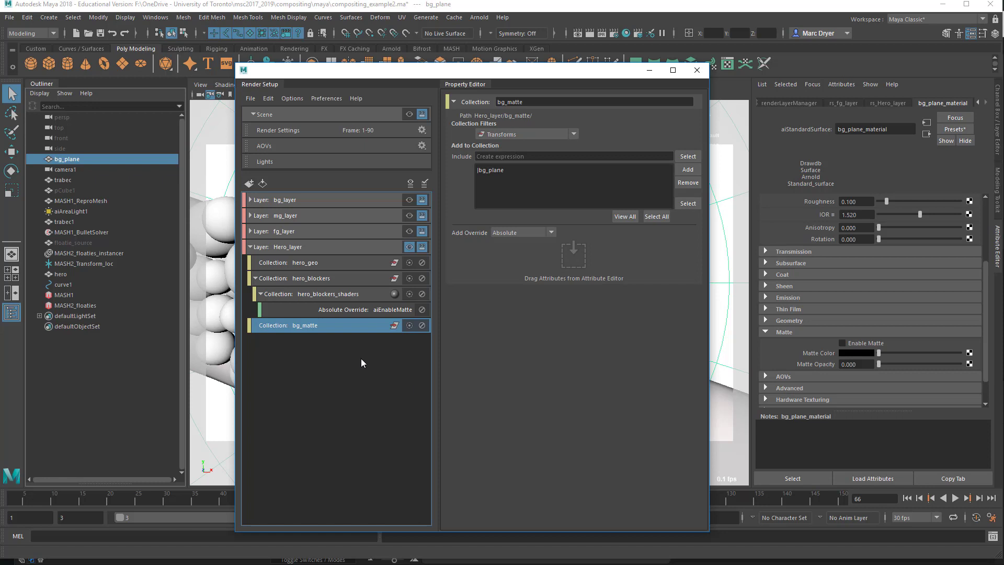
{"action": "right_click", "coordinate": [305, 325]}
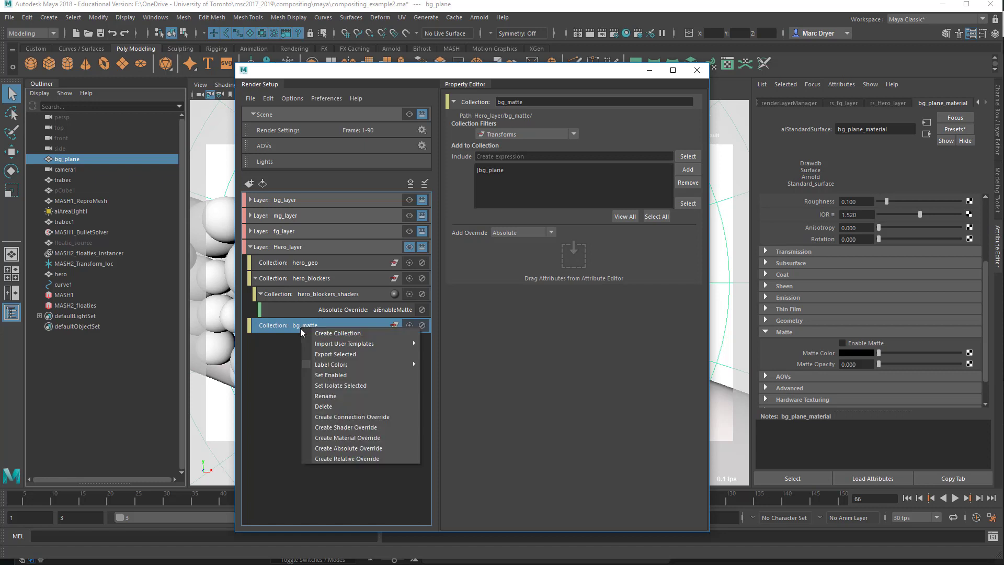
- Delete bg_matte and add an enabled absolute Enable Matte override under hero_blockers
{"action": "left_click", "coordinate": [323, 407]}
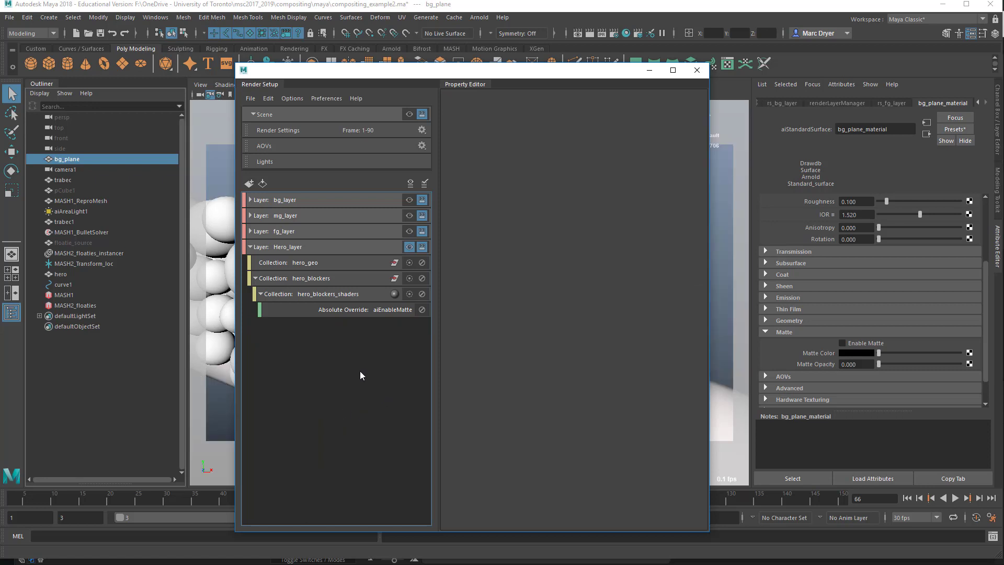
{"action": "left_click", "coordinate": [311, 278]}
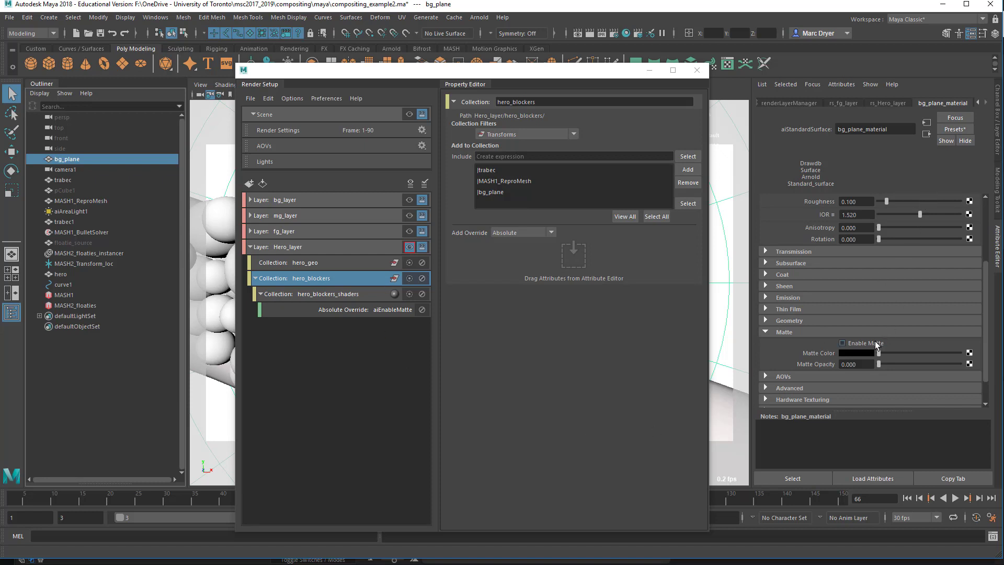
{"action": "right_click", "coordinate": [862, 343]}
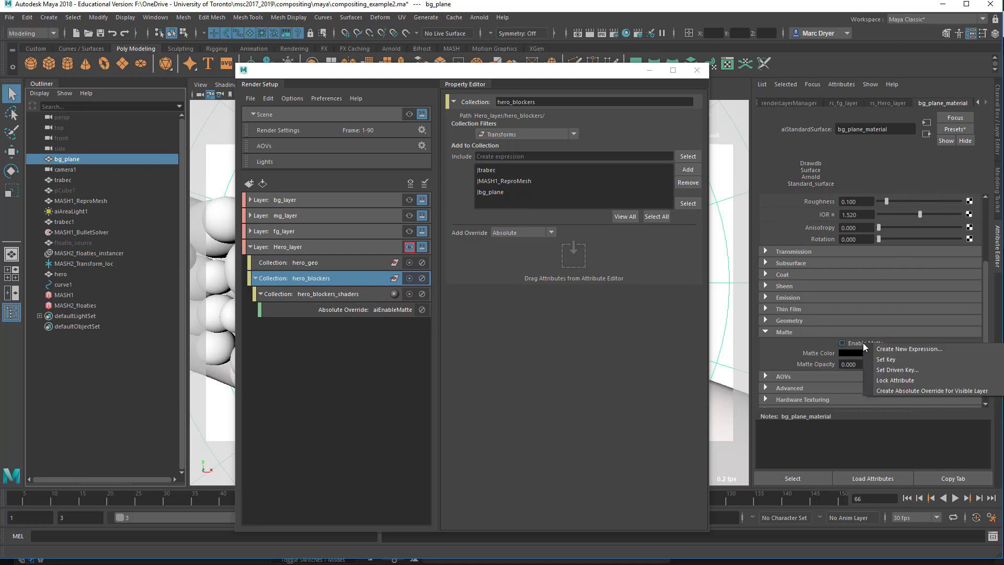
{"action": "left_click", "coordinate": [931, 390]}
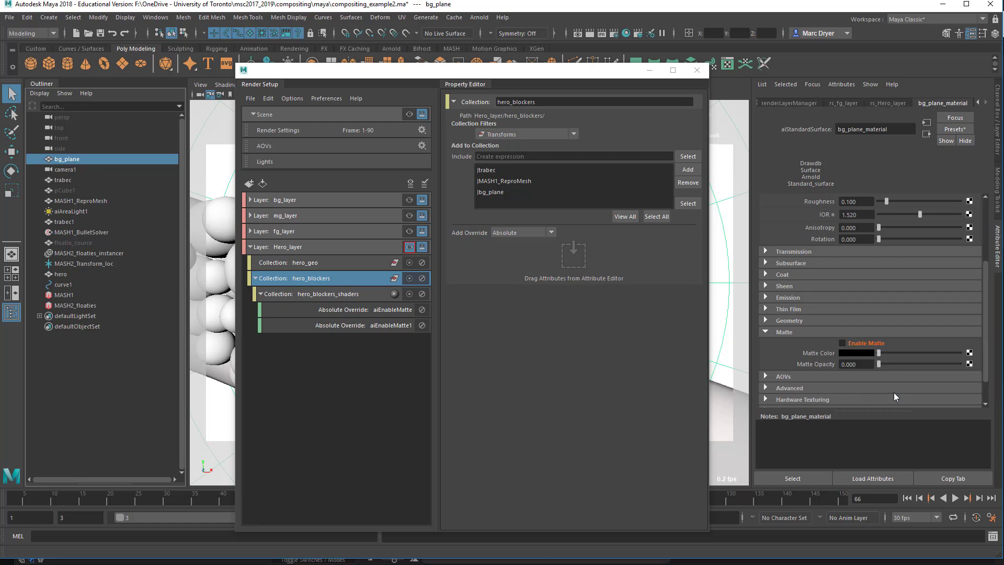
{"action": "left_click", "coordinate": [843, 343]}
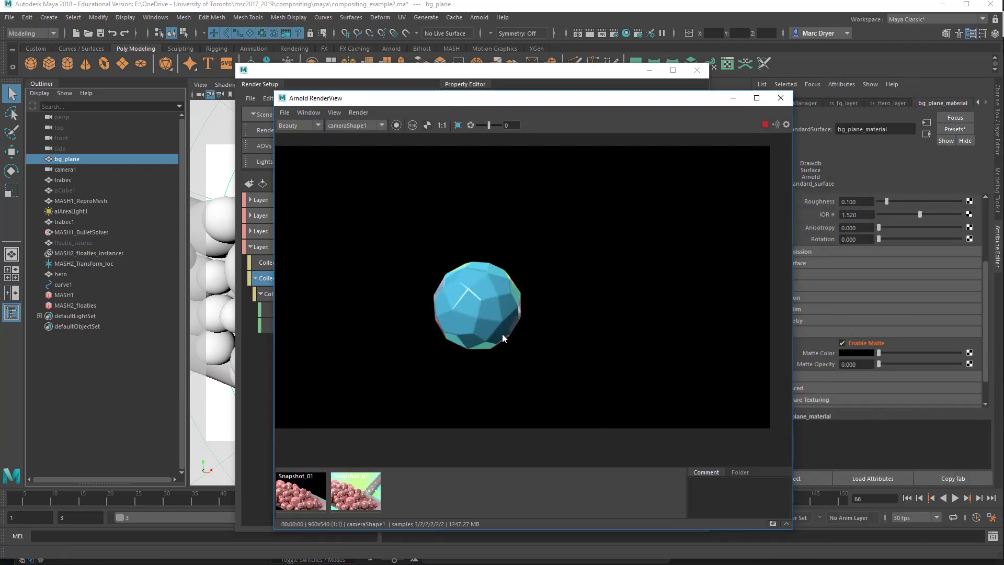
{"action": "mouse_move", "coordinate": [494, 384]}
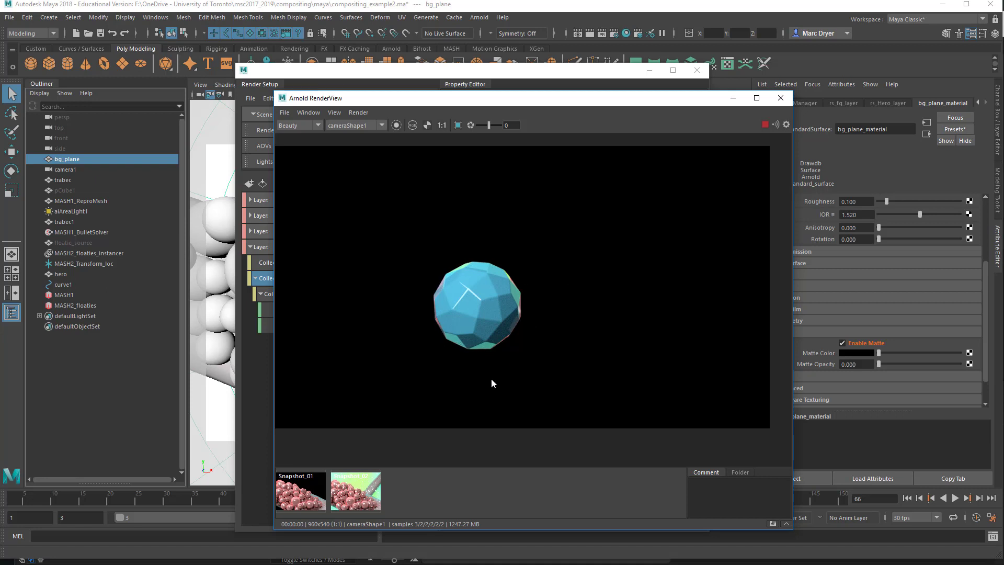
{"action": "mouse_move", "coordinate": [449, 345]}
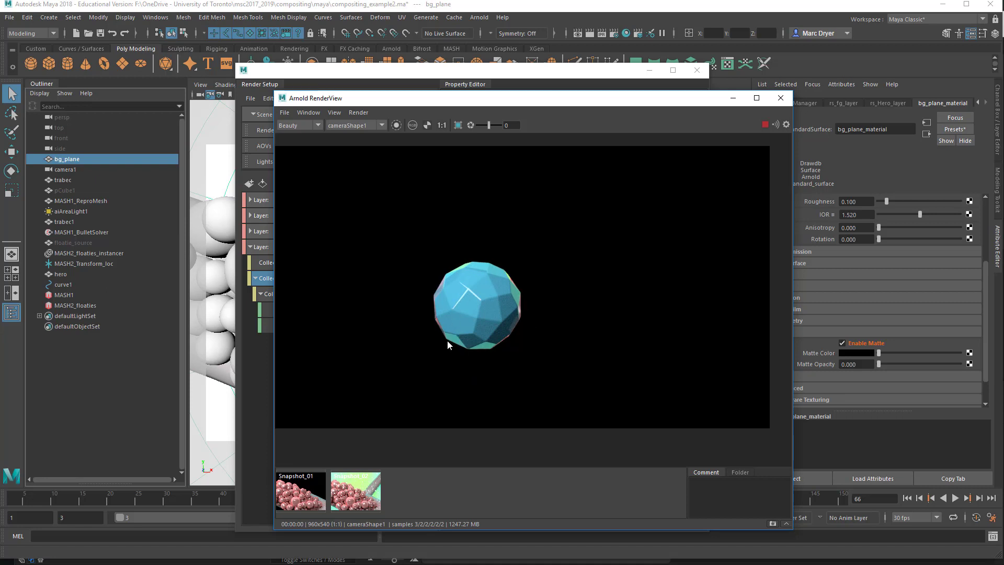
{"action": "mouse_move", "coordinate": [446, 341]}
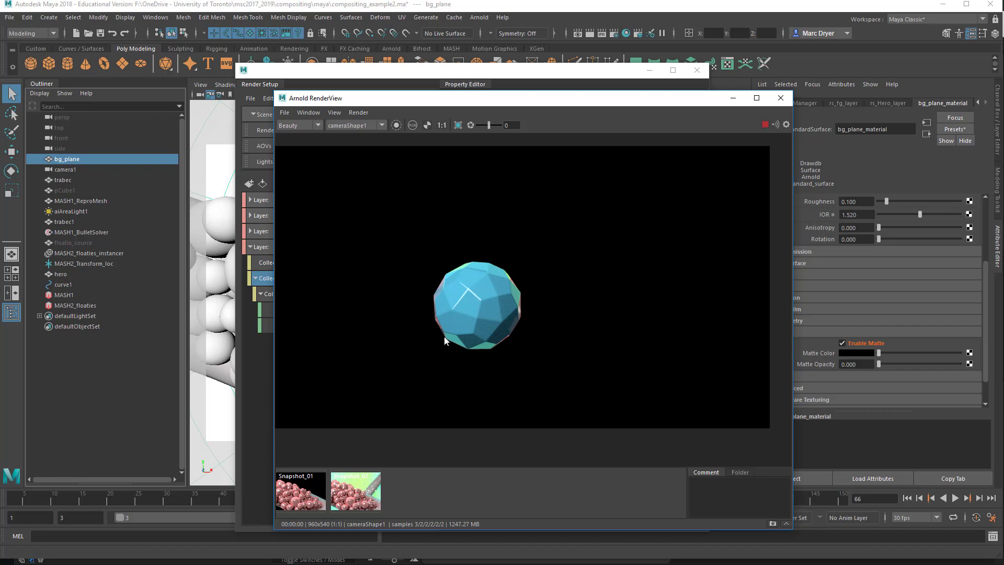
{"action": "mouse_move", "coordinate": [556, 281]}
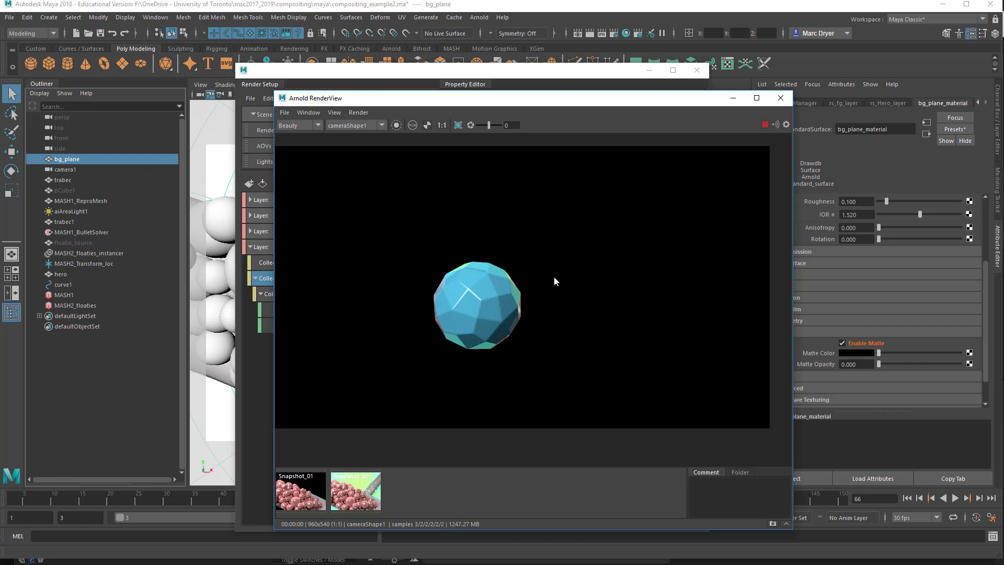
- Render Hero_layer in Arnold RenderView, showing only the blue gem on black
{"action": "left_click", "coordinate": [413, 125]}
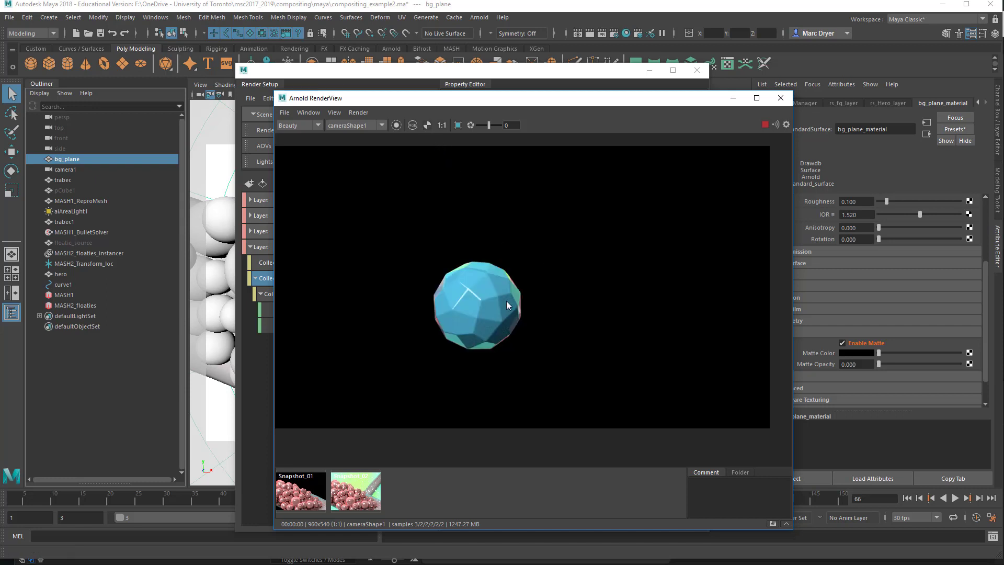
{"action": "mouse_move", "coordinate": [451, 264]}
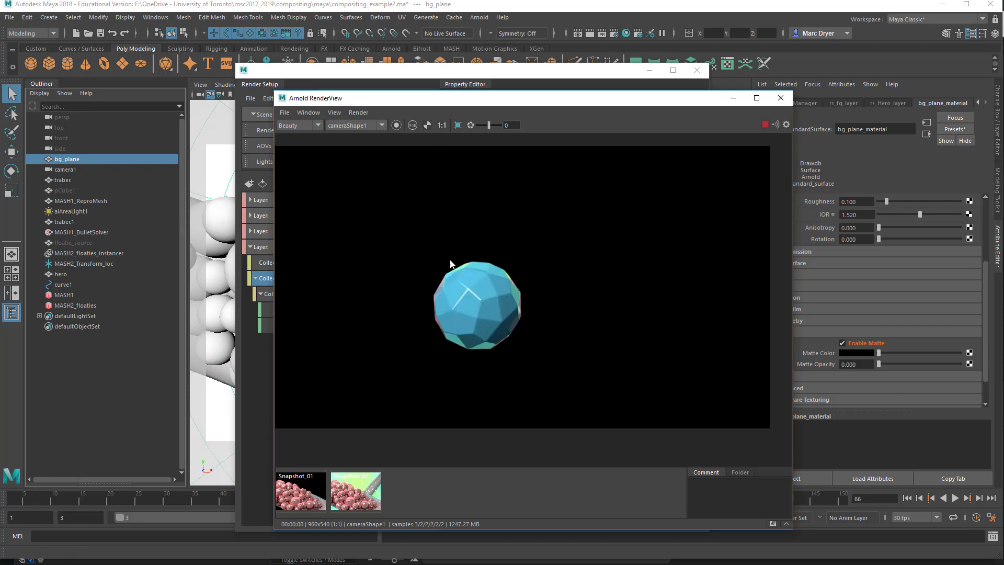
{"action": "mouse_move", "coordinate": [495, 272]}
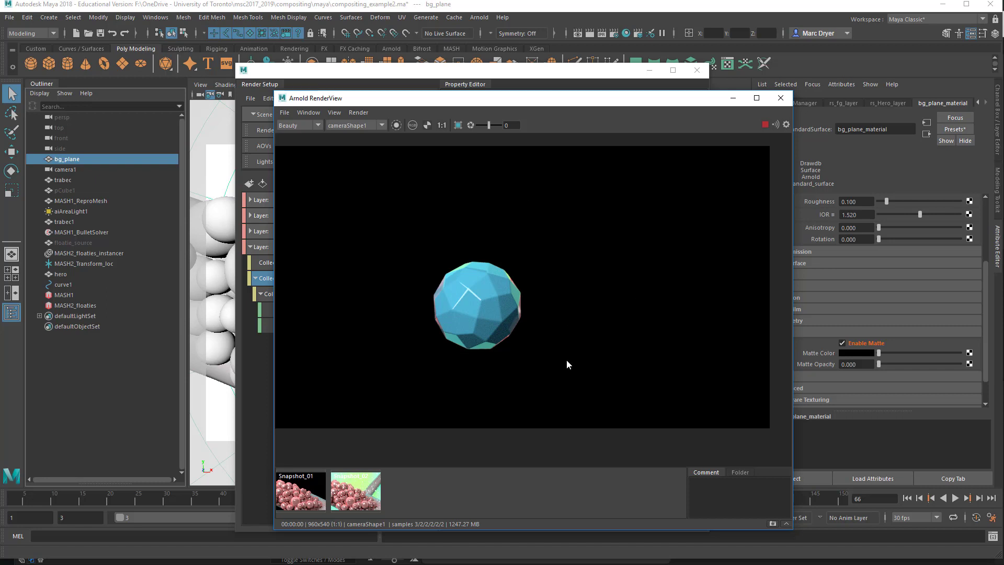
{"action": "mouse_move", "coordinate": [763, 132]}
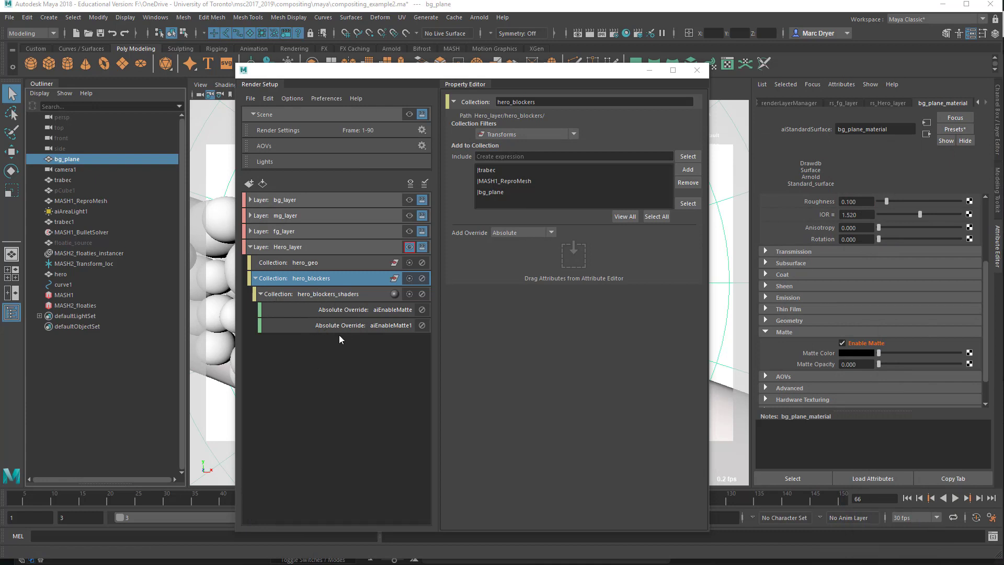
{"action": "mouse_move", "coordinate": [322, 319]}
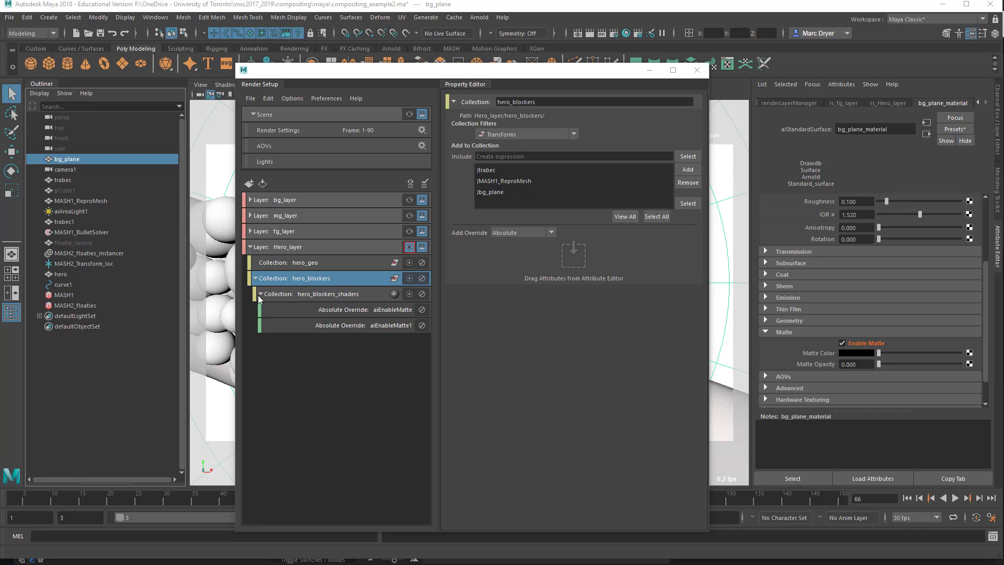
{"action": "left_click", "coordinate": [259, 293]}
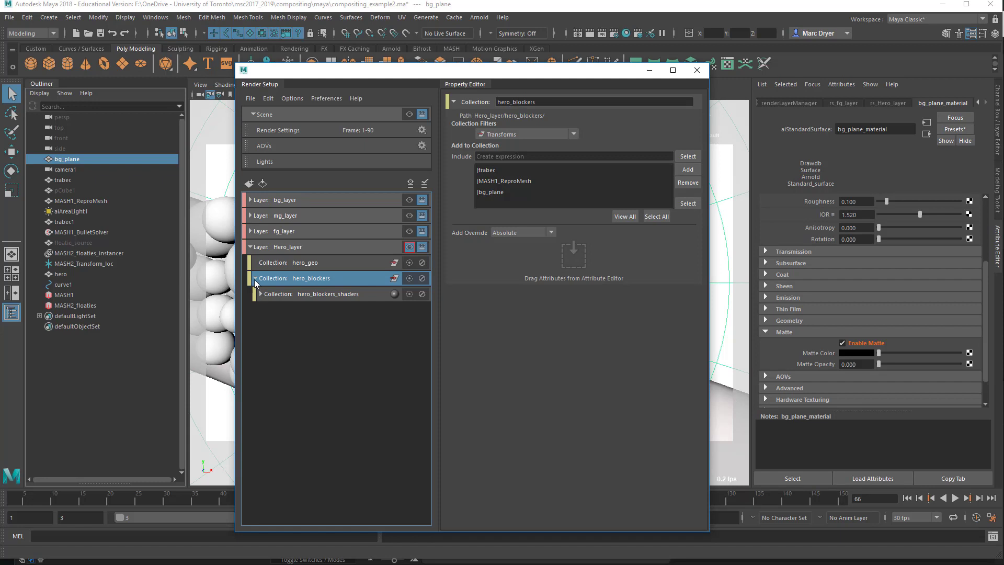
{"action": "left_click", "coordinate": [250, 278]}
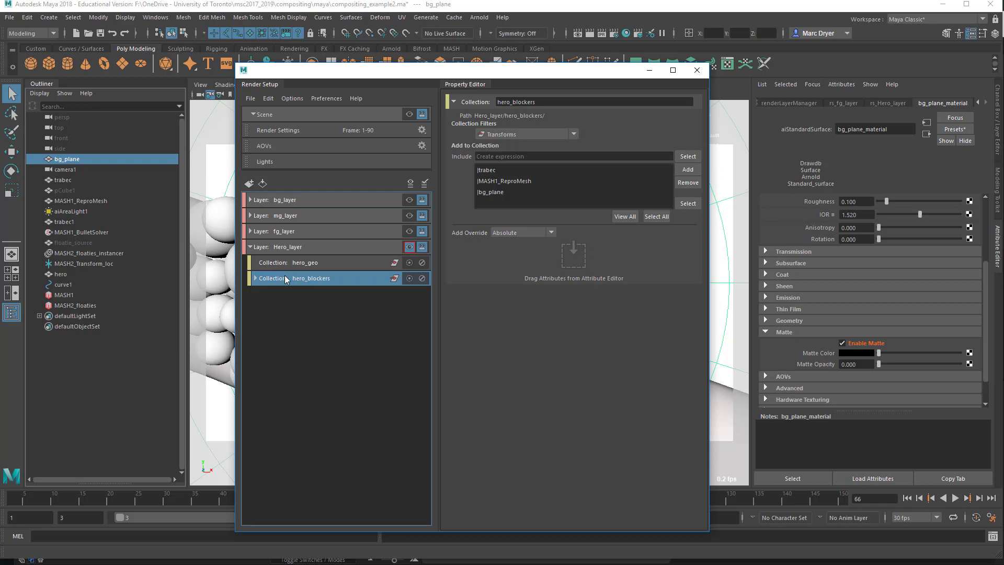
{"action": "right_click", "coordinate": [286, 278]}
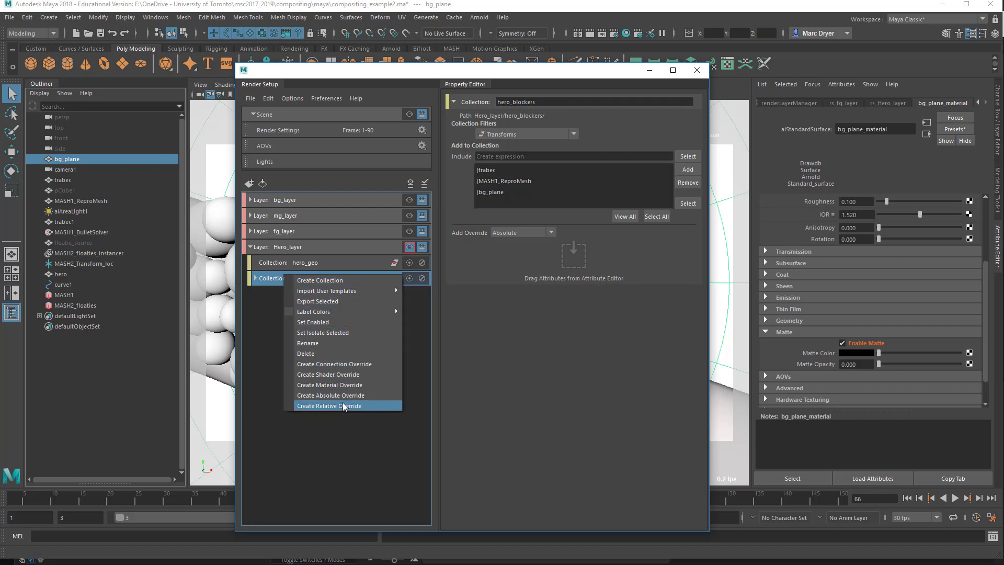
{"action": "mouse_move", "coordinate": [344, 385]}
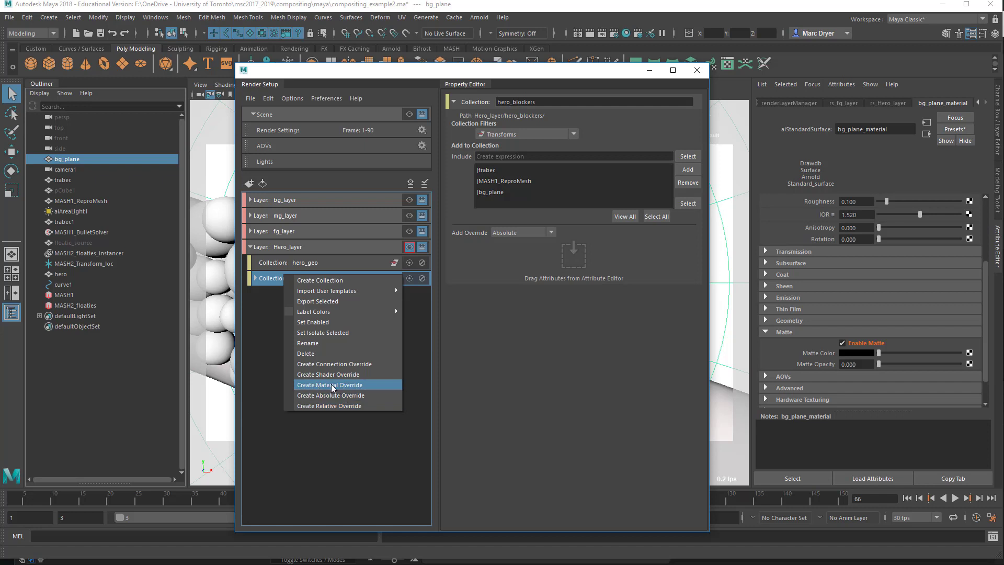
{"action": "mouse_move", "coordinate": [323, 387]}
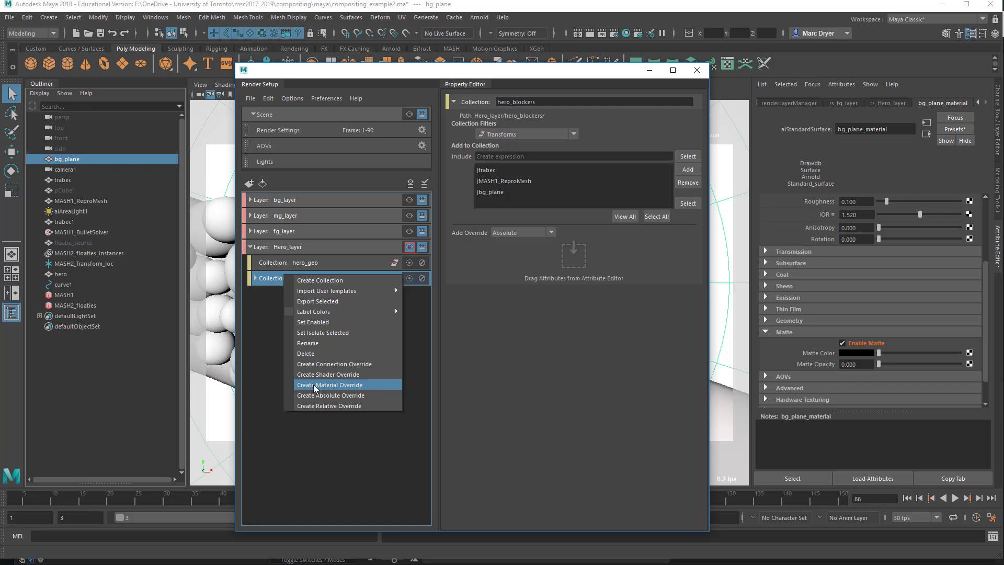
{"action": "left_click", "coordinate": [331, 385]}
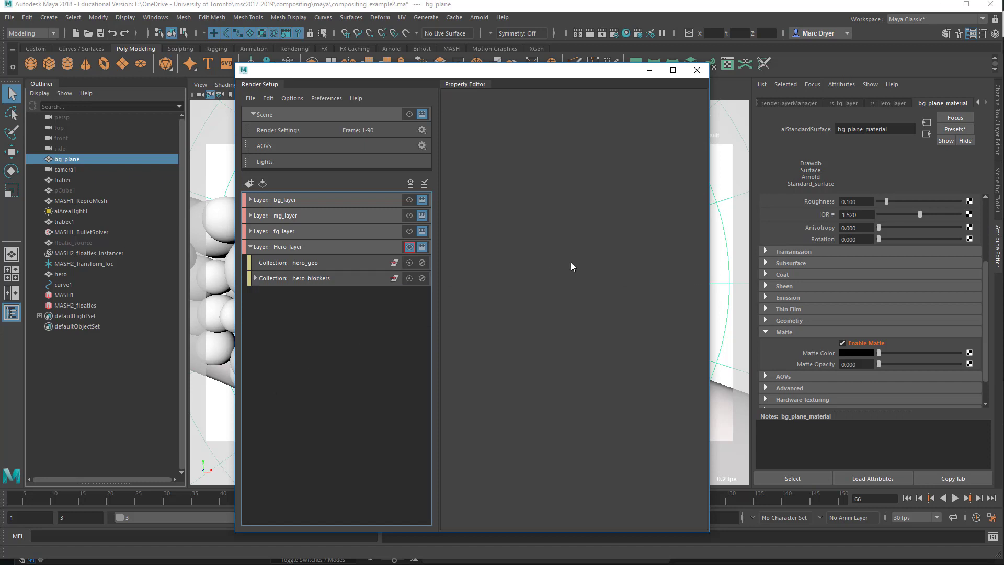
{"action": "mouse_move", "coordinate": [475, 273]}
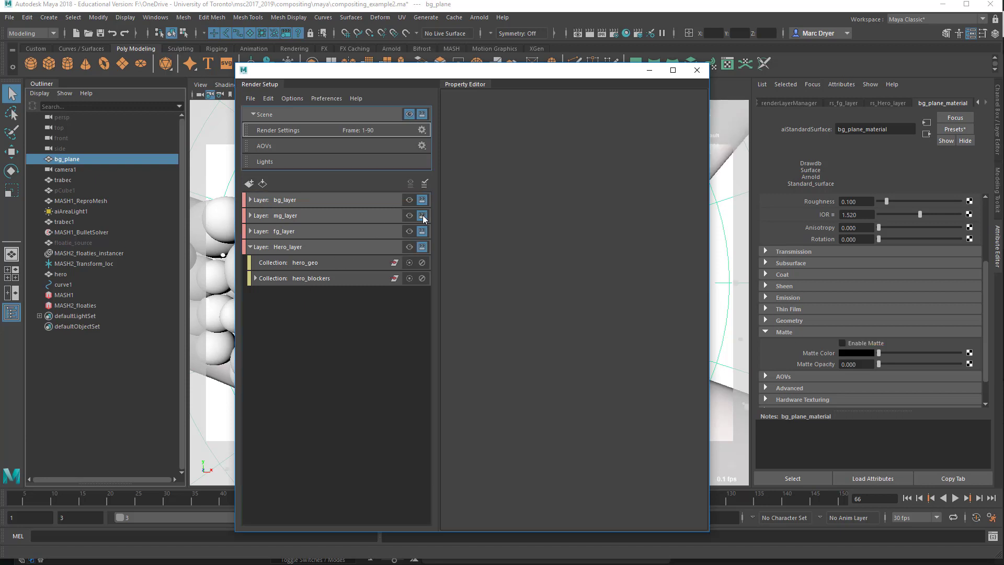
- Collapse Hero_layer's collections in Render Setup
{"action": "left_click", "coordinate": [251, 247]}
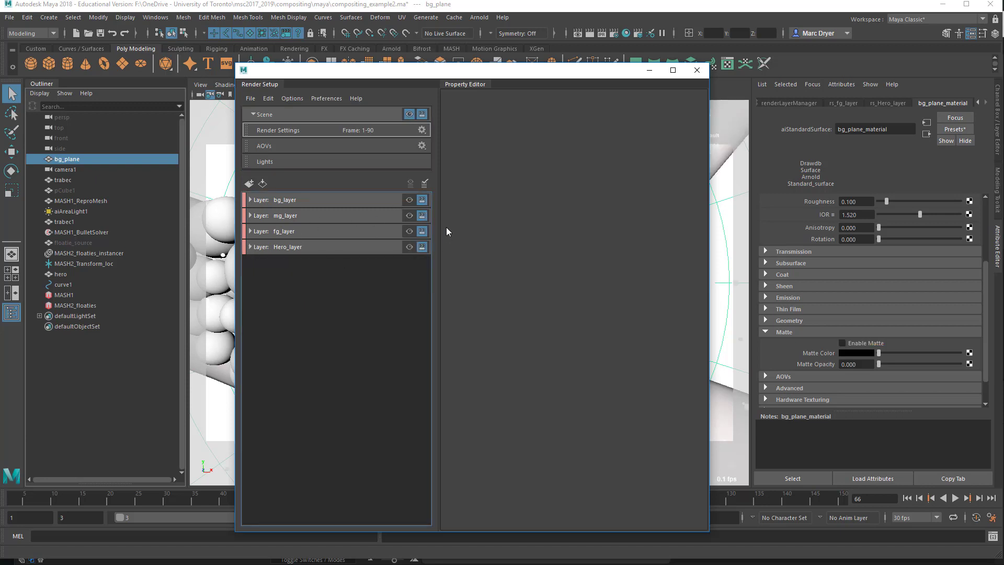
{"action": "mouse_move", "coordinate": [432, 199]}
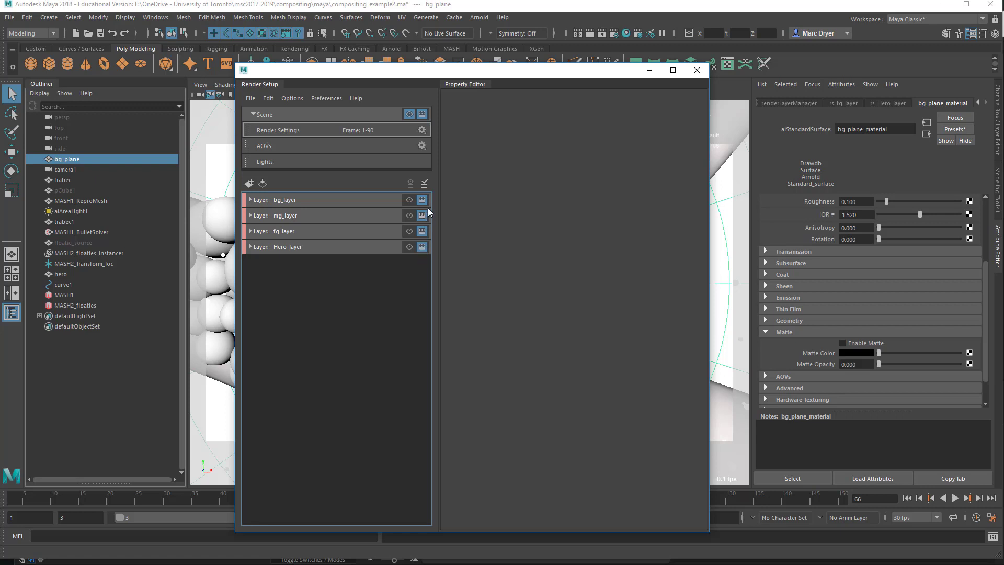
{"action": "mouse_move", "coordinate": [440, 235]}
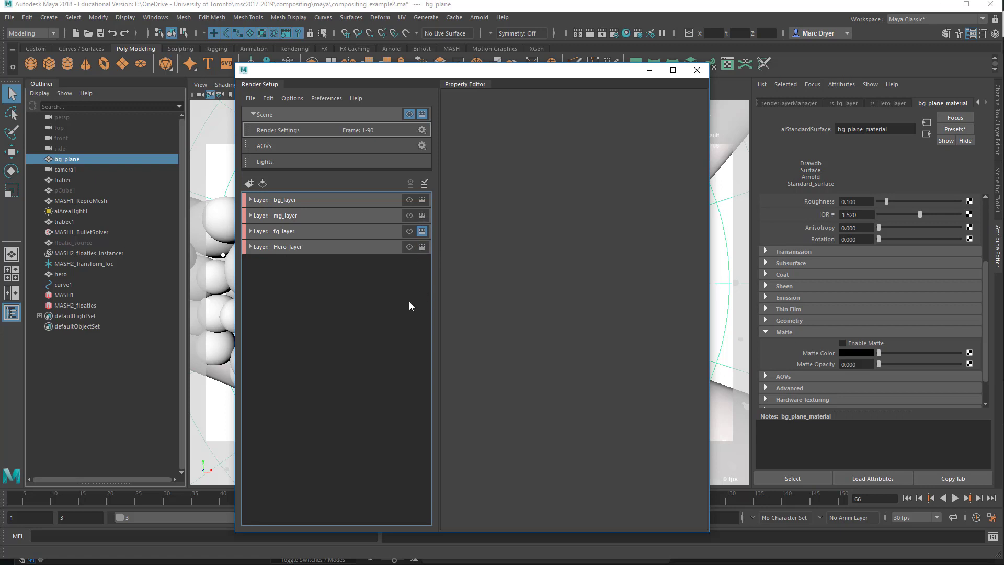
{"action": "mouse_move", "coordinate": [427, 130]}
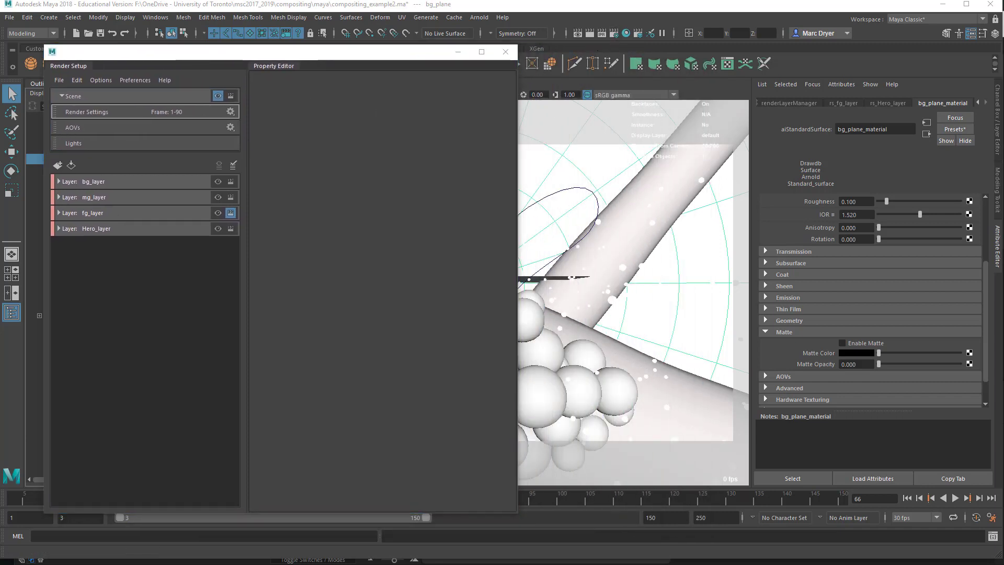
- In Render Settings Common, keep name.#.ext naming, exr format and frame padding 4
{"action": "left_click", "coordinate": [86, 111]}
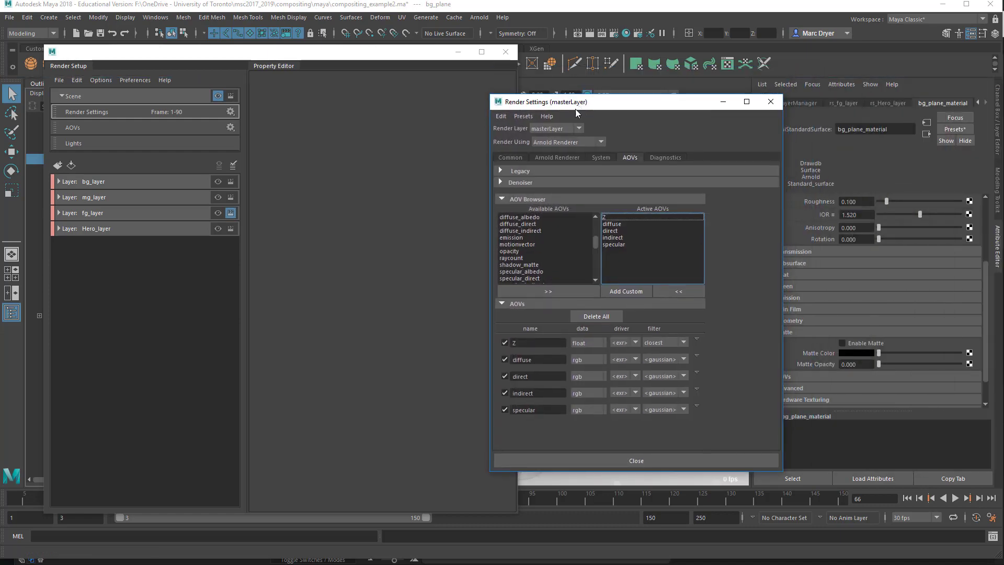
{"action": "left_click", "coordinate": [510, 157]}
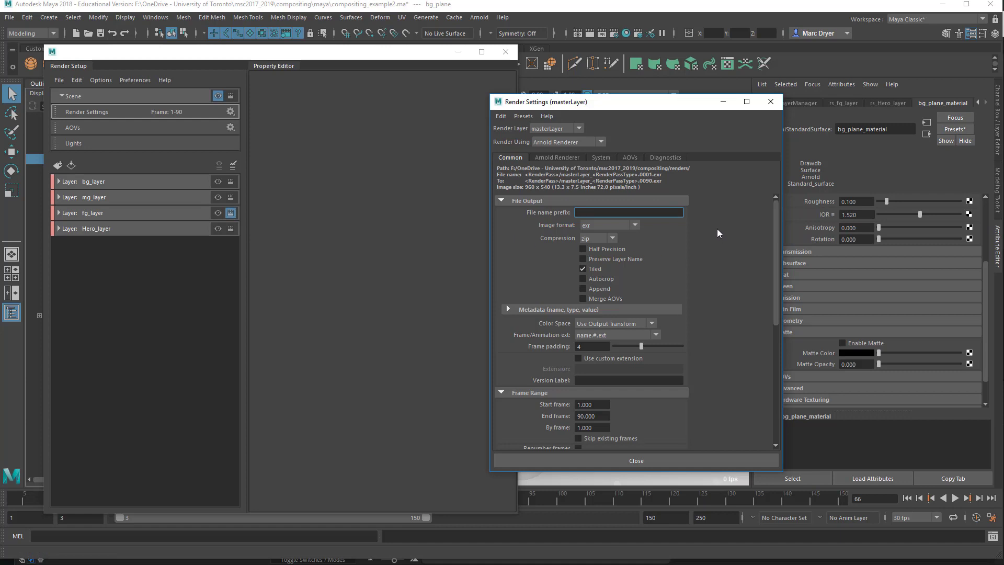
{"action": "mouse_move", "coordinate": [721, 351]}
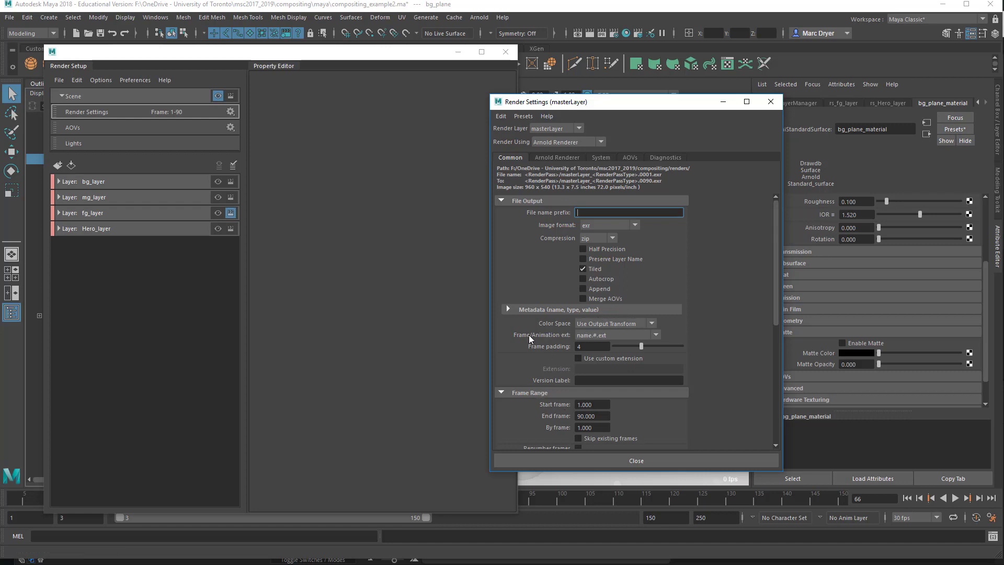
{"action": "mouse_move", "coordinate": [548, 340]}
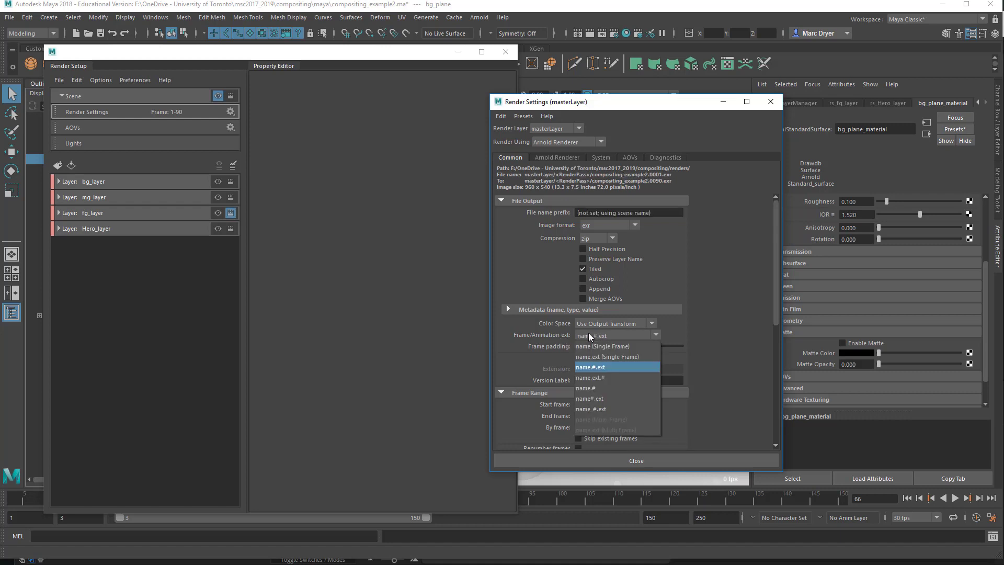
{"action": "left_click", "coordinate": [603, 345]}
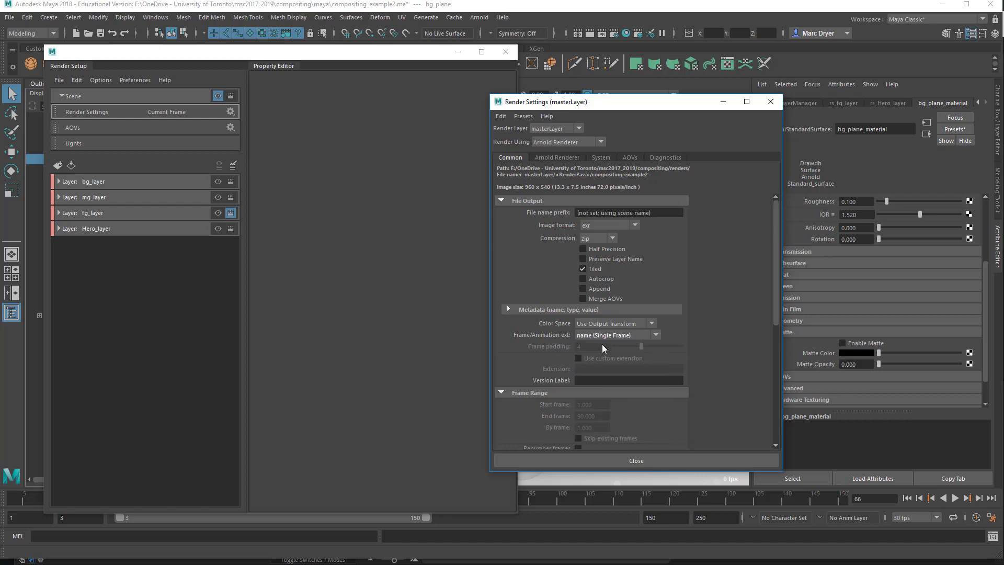
{"action": "left_click", "coordinate": [655, 334]}
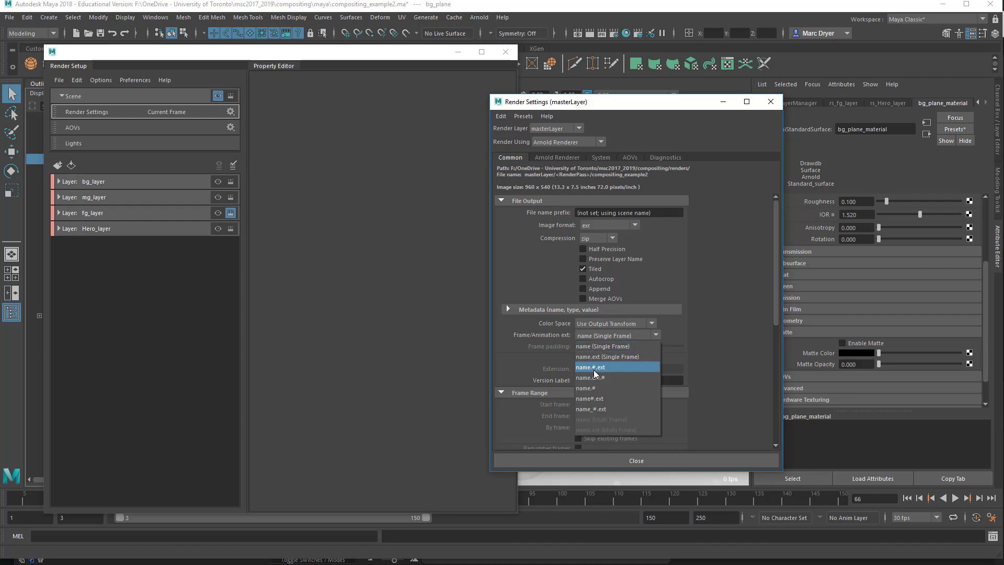
{"action": "left_click", "coordinate": [591, 367]}
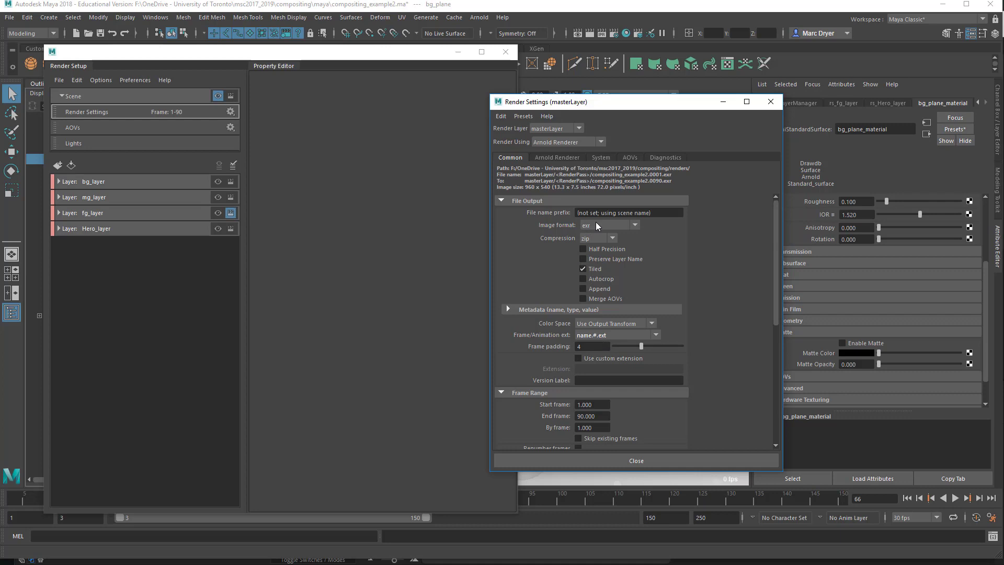
{"action": "left_click", "coordinate": [633, 224]}
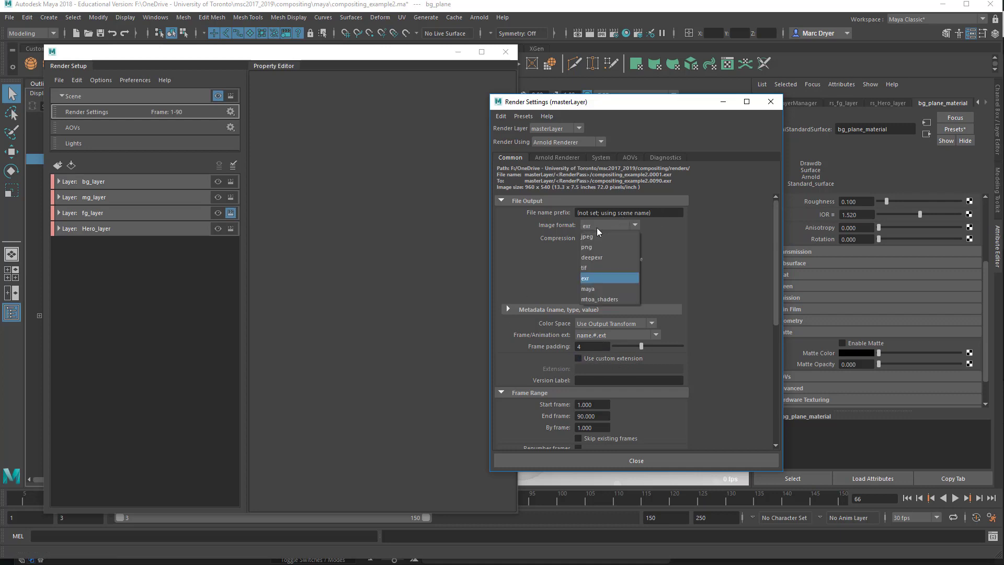
{"action": "left_click", "coordinate": [585, 278]}
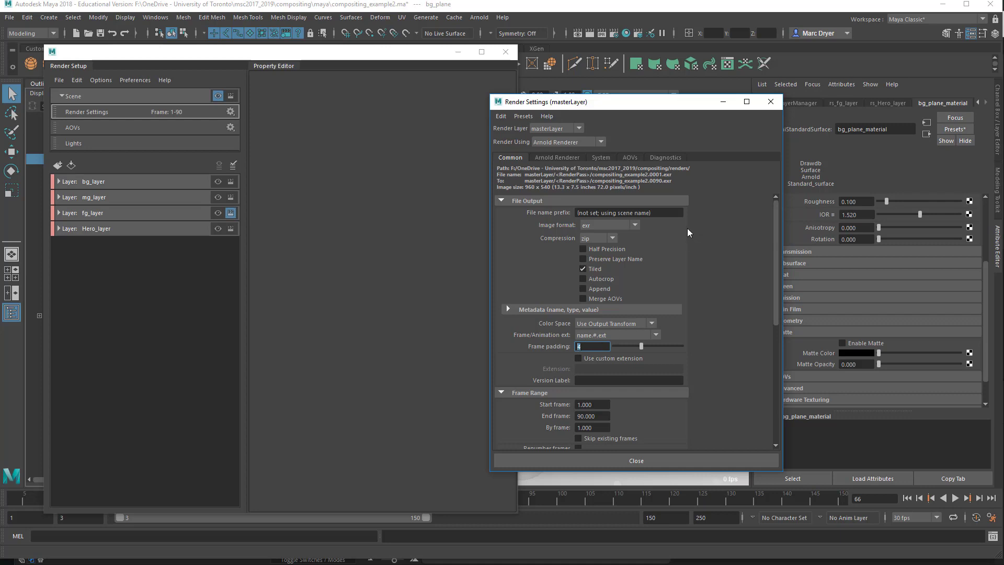
{"action": "mouse_move", "coordinate": [605, 181]}
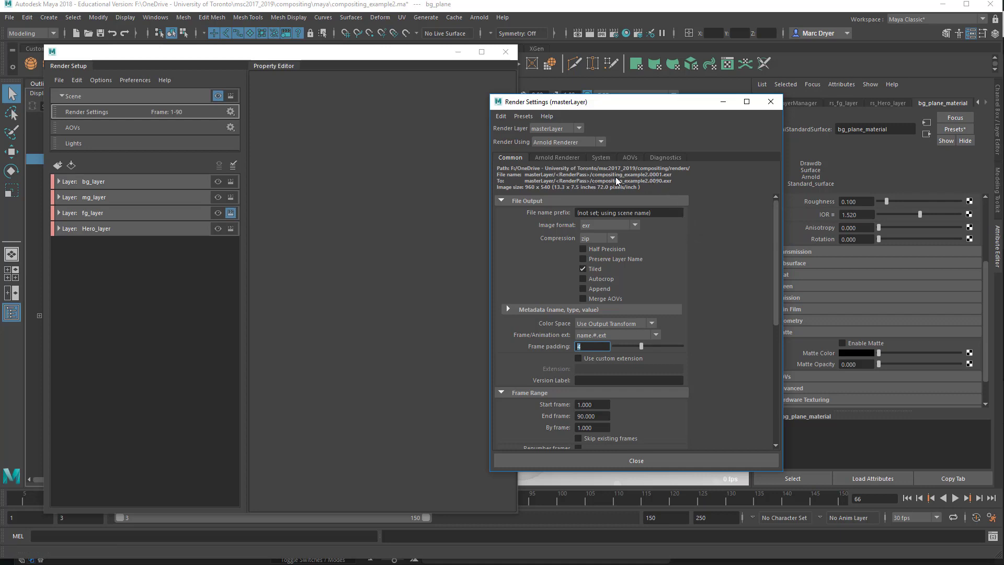
{"action": "mouse_move", "coordinate": [653, 180]}
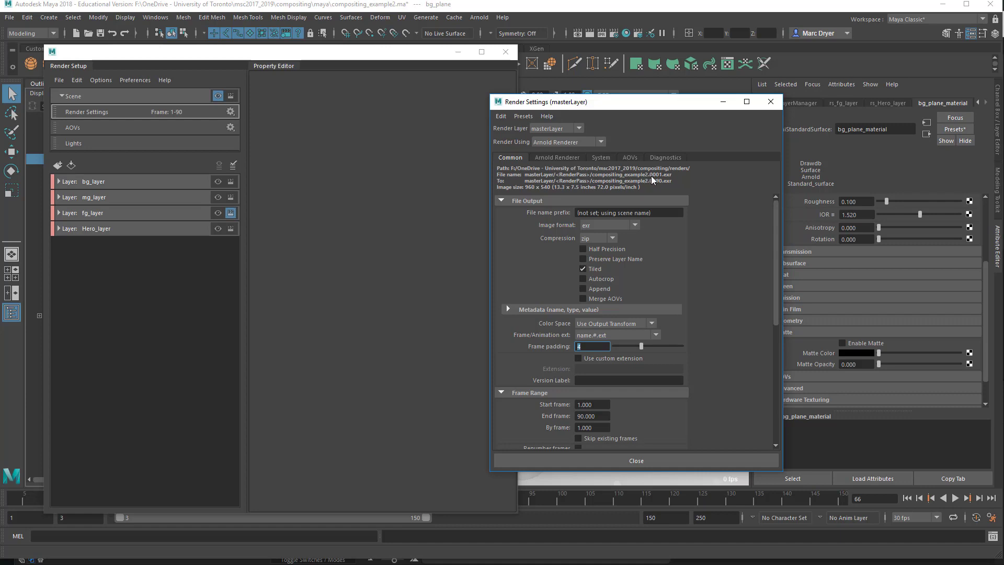
{"action": "mouse_move", "coordinate": [681, 180]}
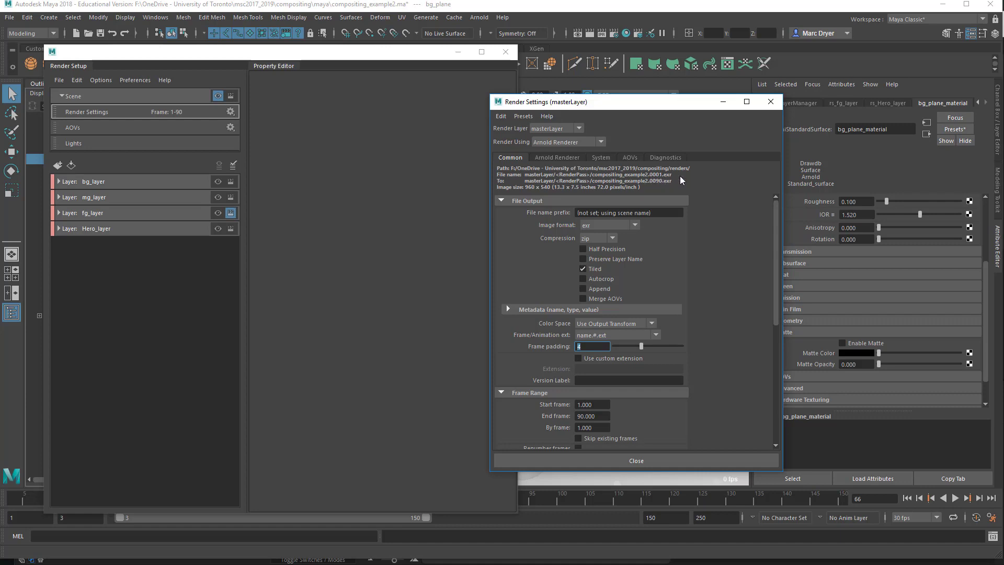
{"action": "mouse_move", "coordinate": [643, 246]}
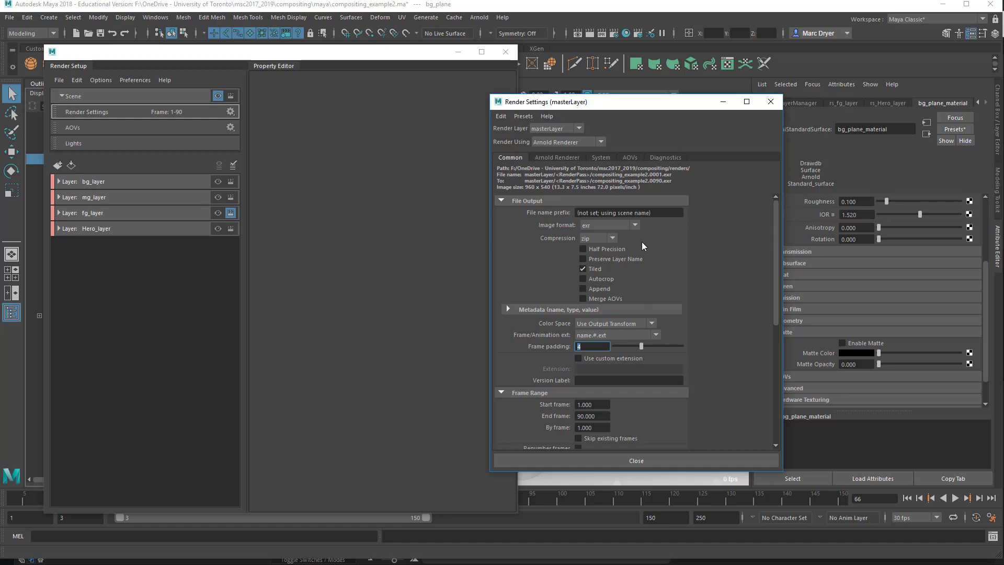
{"action": "mouse_move", "coordinate": [620, 345]}
{"action": "type", "text": "1"}
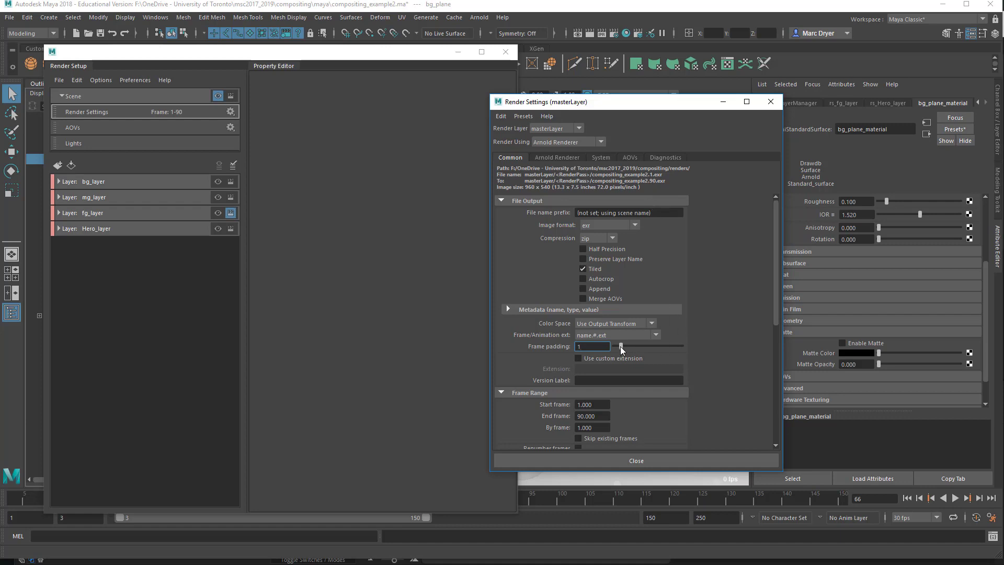
{"action": "left_click_drag", "start_coordinate": [620, 345], "coordinate": [636, 346]}
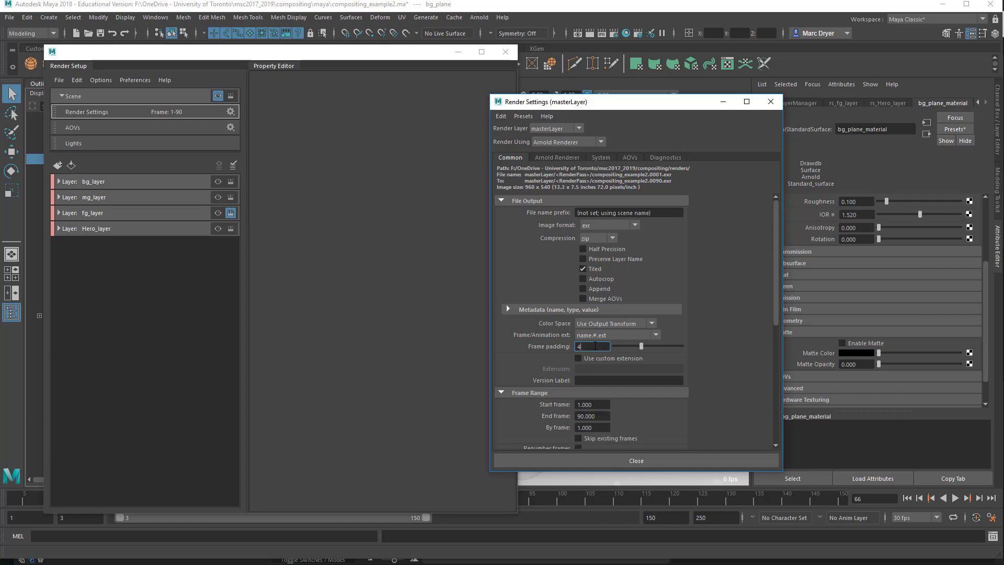
{"action": "mouse_move", "coordinate": [657, 180]}
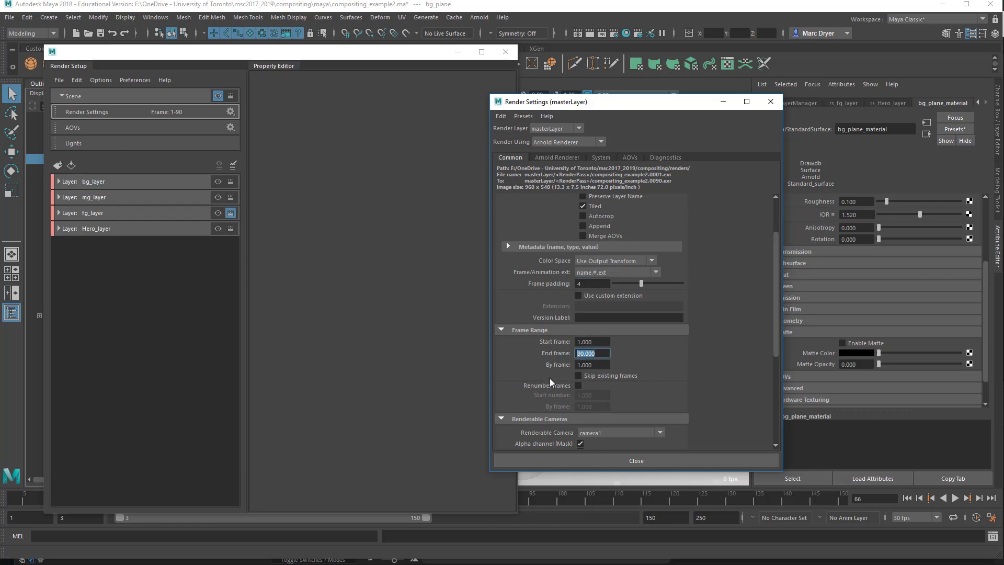
{"action": "mouse_move", "coordinate": [821, 124]}
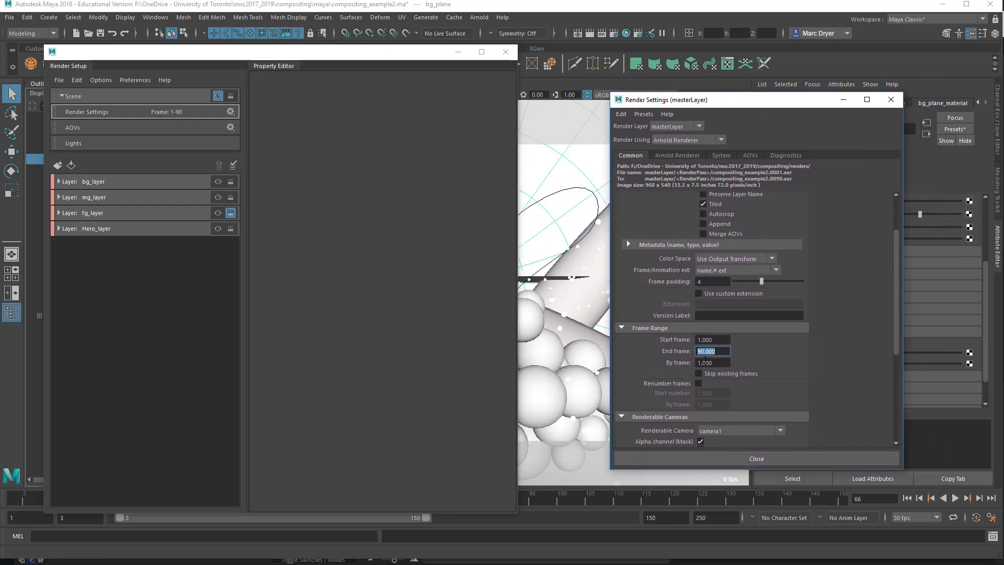
{"action": "mouse_move", "coordinate": [445, 121]}
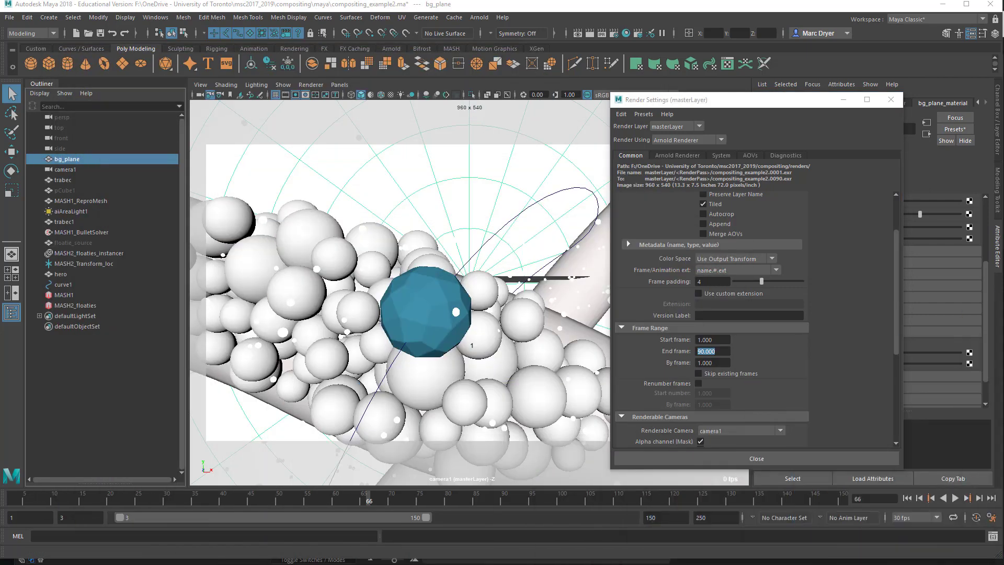
{"action": "mouse_move", "coordinate": [444, 194]}
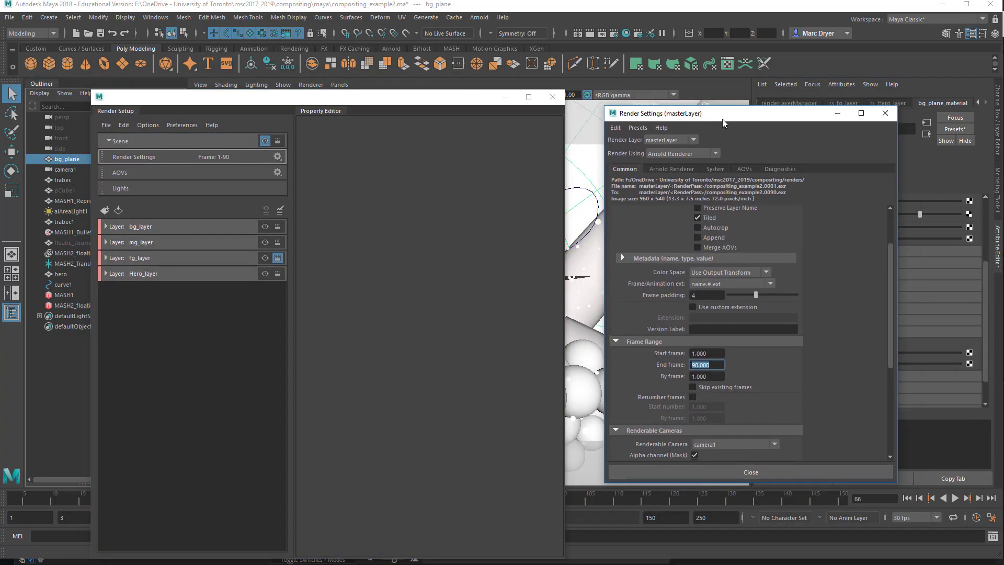
- Add an absolute override on bg_layer's End frame, set it to 1.000, and keep bg_layer current
{"action": "left_click", "coordinate": [140, 226]}
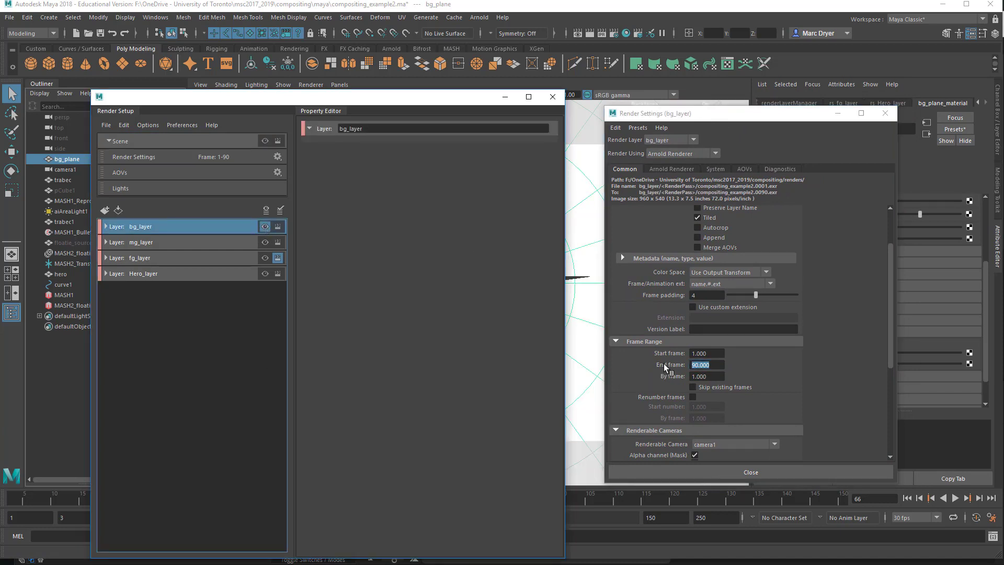
{"action": "right_click", "coordinate": [700, 364]}
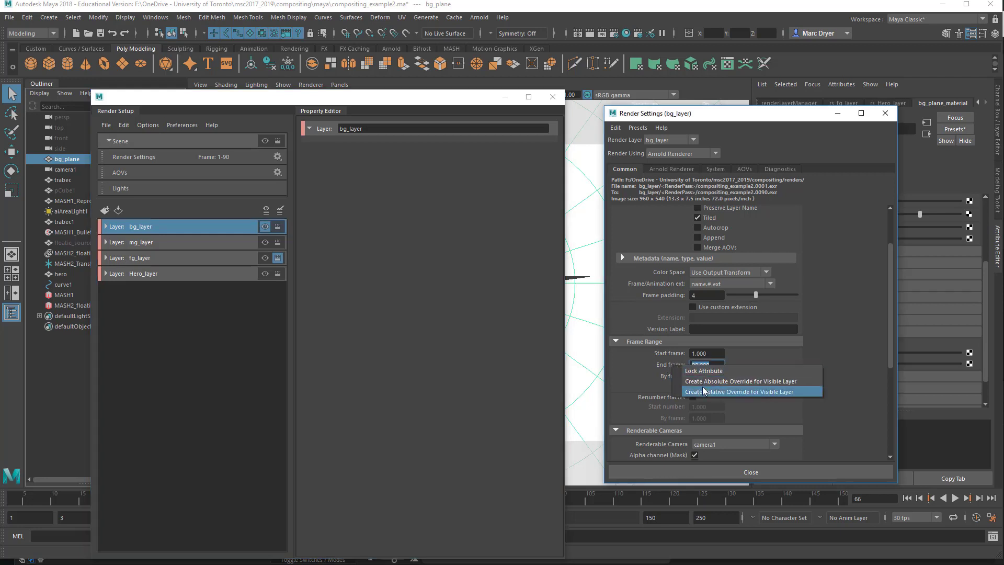
{"action": "left_click", "coordinate": [739, 391]}
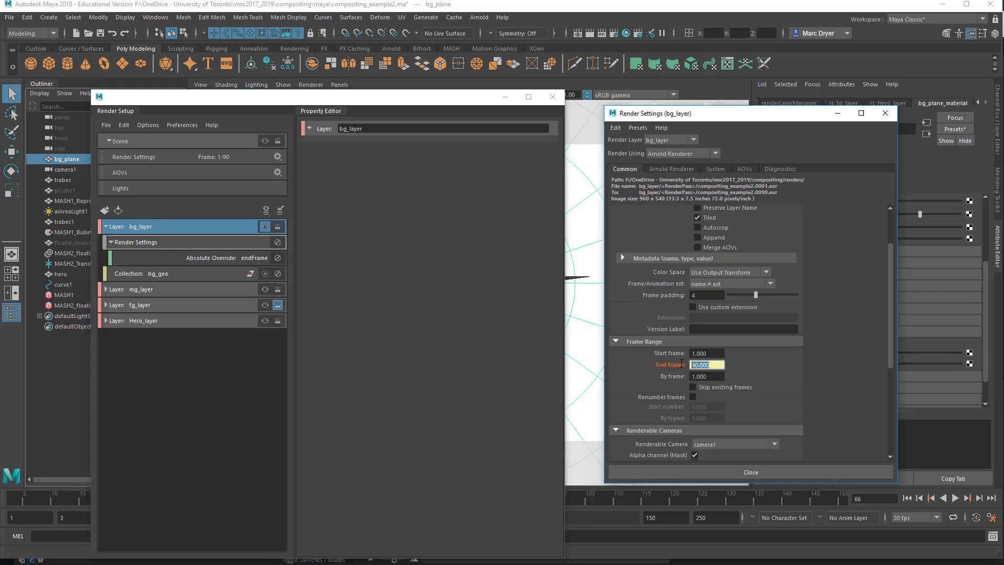
{"action": "type", "text": "1.000"}
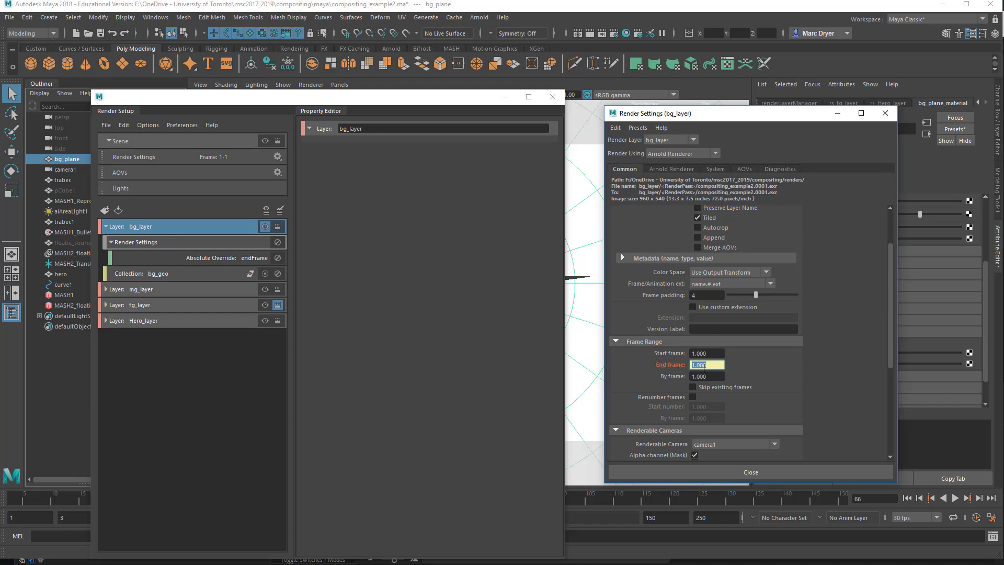
{"action": "type", "text": "1.000"}
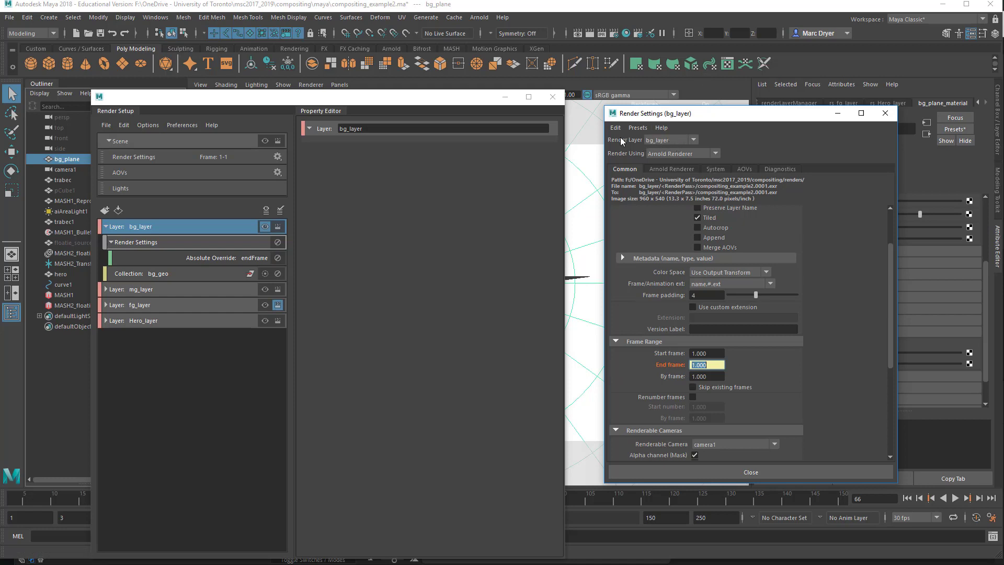
{"action": "left_click", "coordinate": [694, 139]}
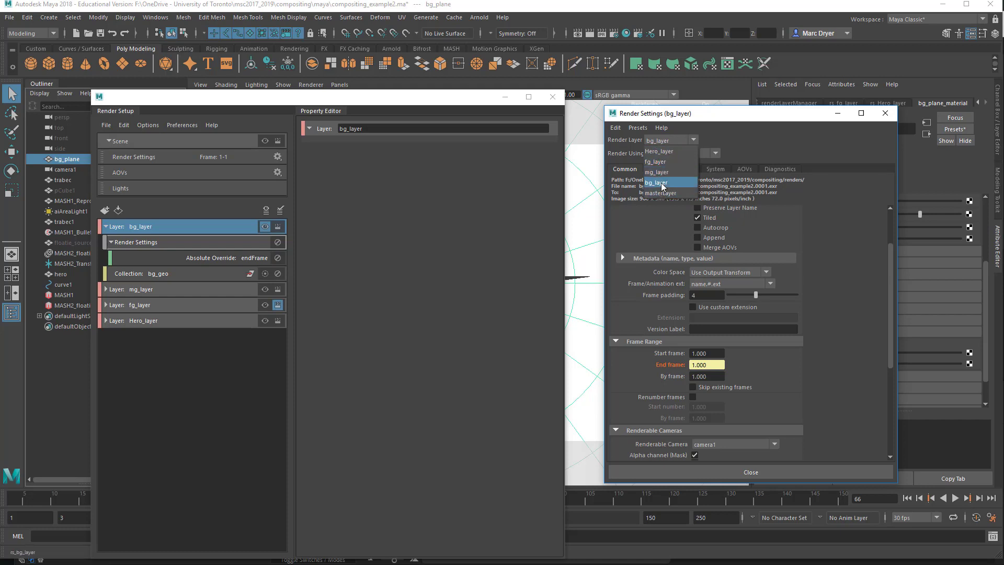
{"action": "left_click", "coordinate": [656, 182]}
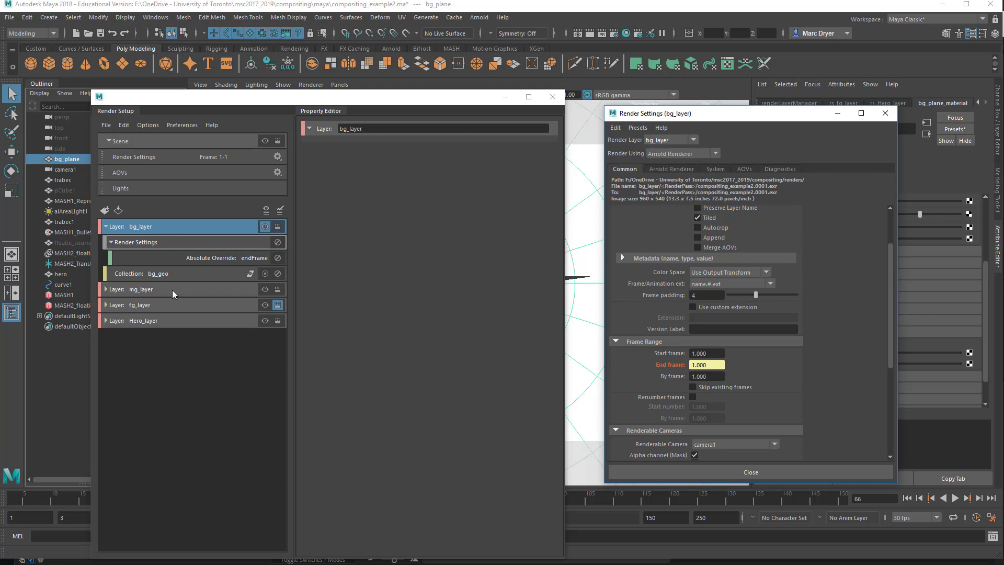
- Make mg_layer active with End frame 1.000, then activate fg_layer and select Hero_layer
{"action": "left_click", "coordinate": [140, 290]}
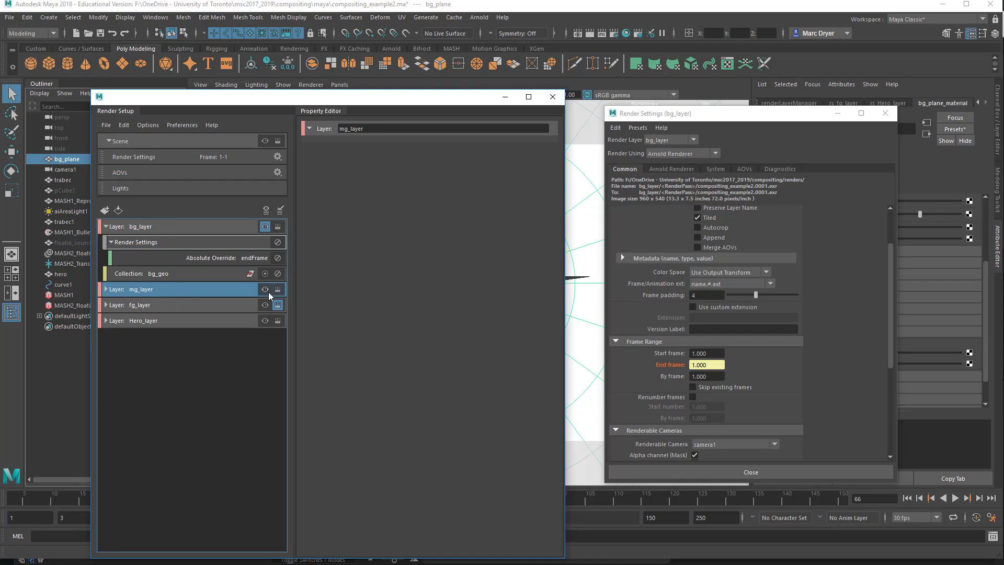
{"action": "left_click", "coordinate": [141, 289]}
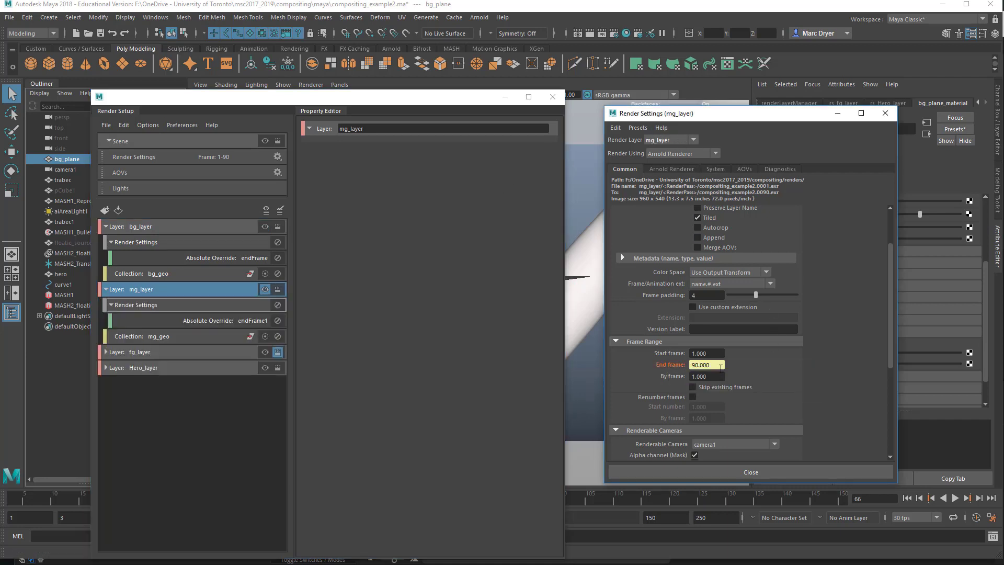
{"action": "type", "text": "1.000"}
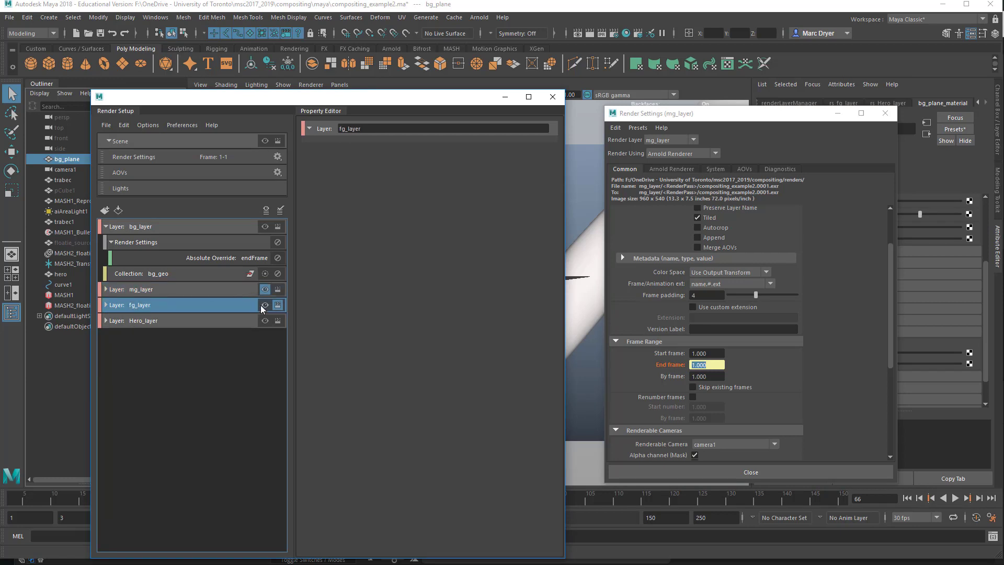
{"action": "left_click", "coordinate": [142, 321]}
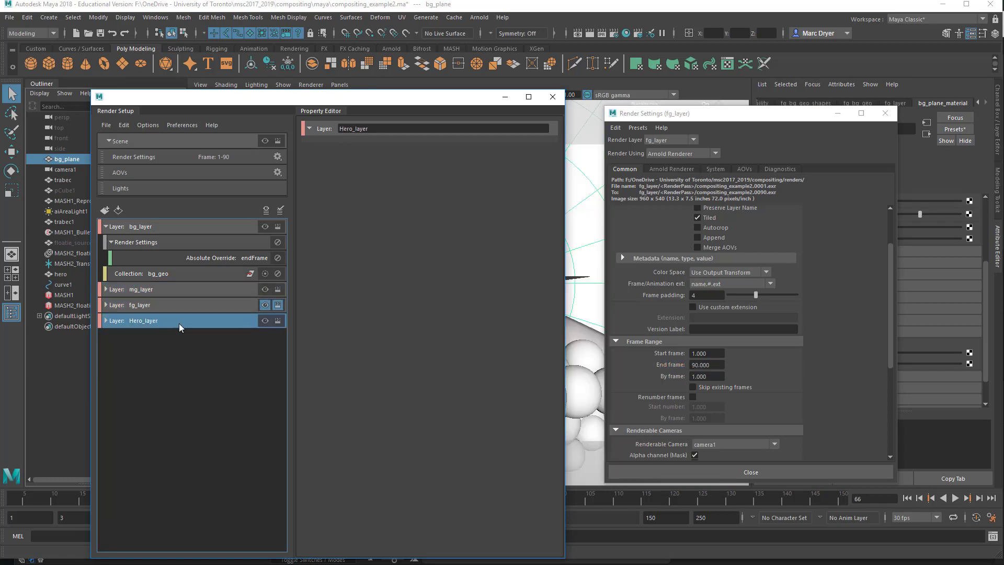
{"action": "left_click", "coordinate": [264, 321]}
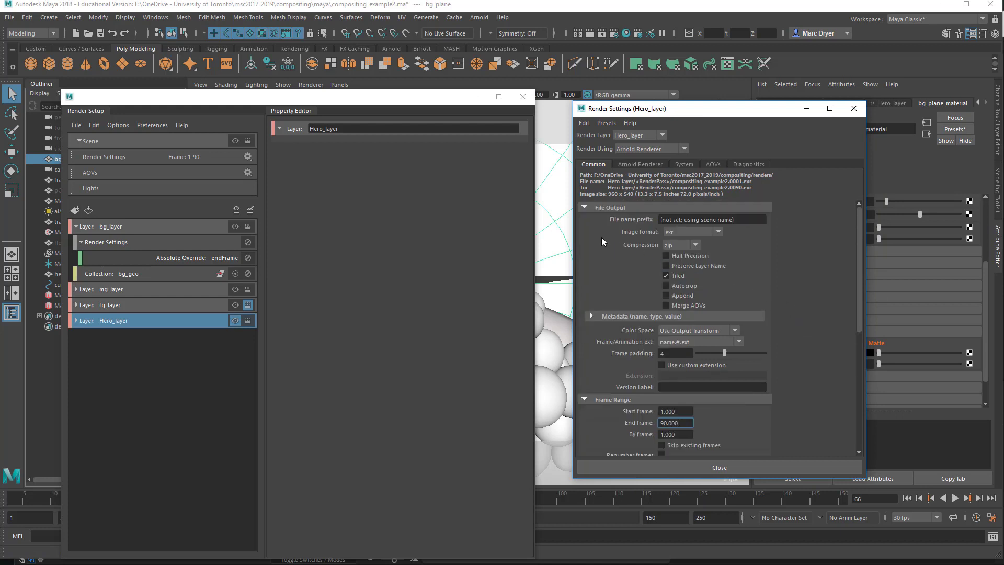
{"action": "mouse_move", "coordinate": [621, 224]}
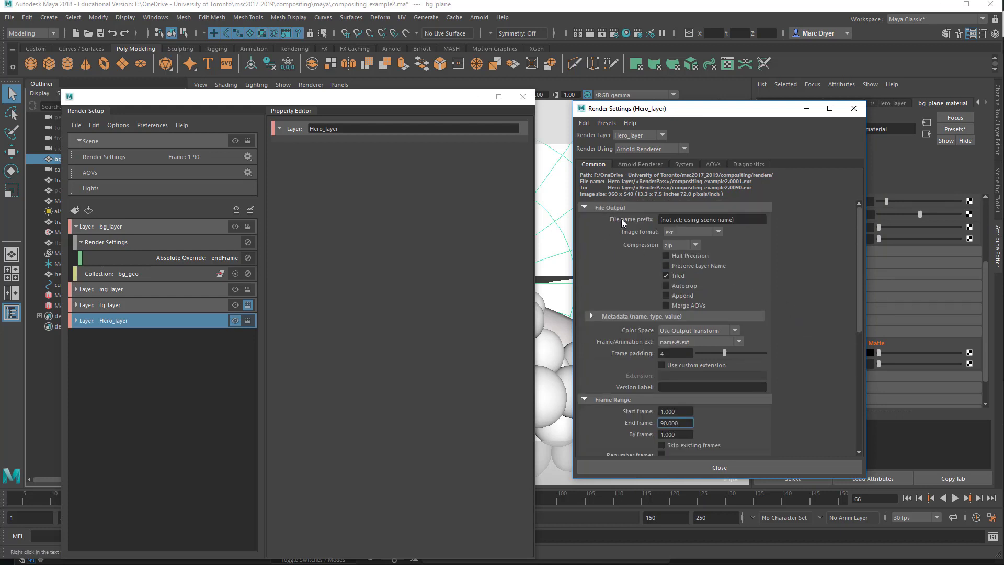
{"action": "mouse_move", "coordinate": [729, 222]}
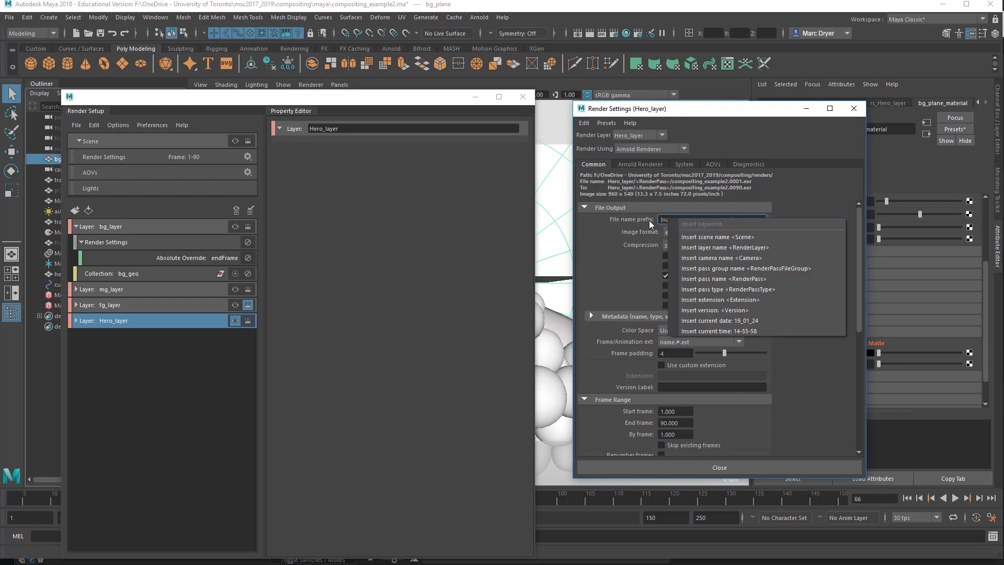
- Set Hero_layer's file name prefix to the scene name plus _<RenderLayer>, then view Arnold sampling
{"action": "left_click", "coordinate": [716, 237]}
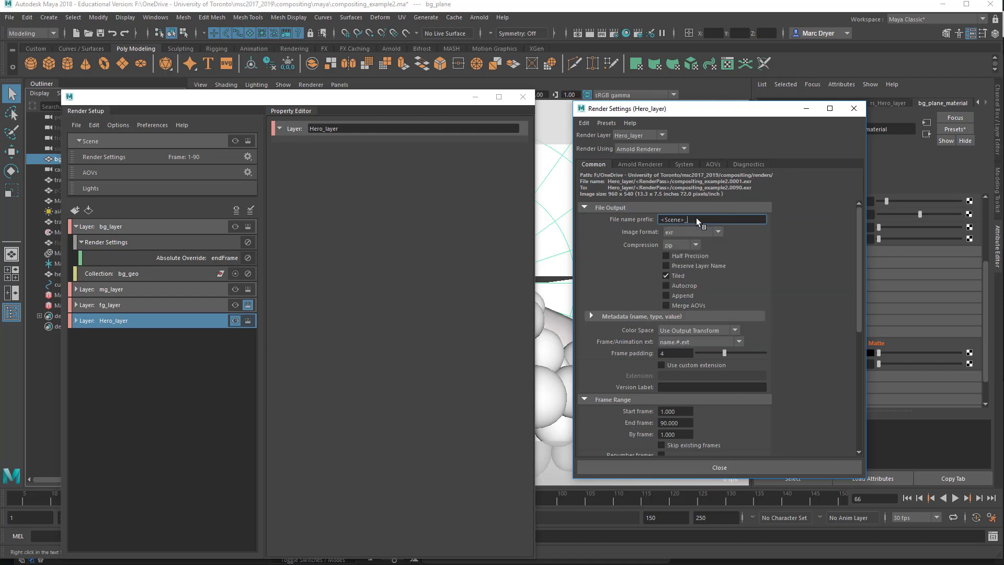
{"action": "type", "text": "_<RenderLayer>"}
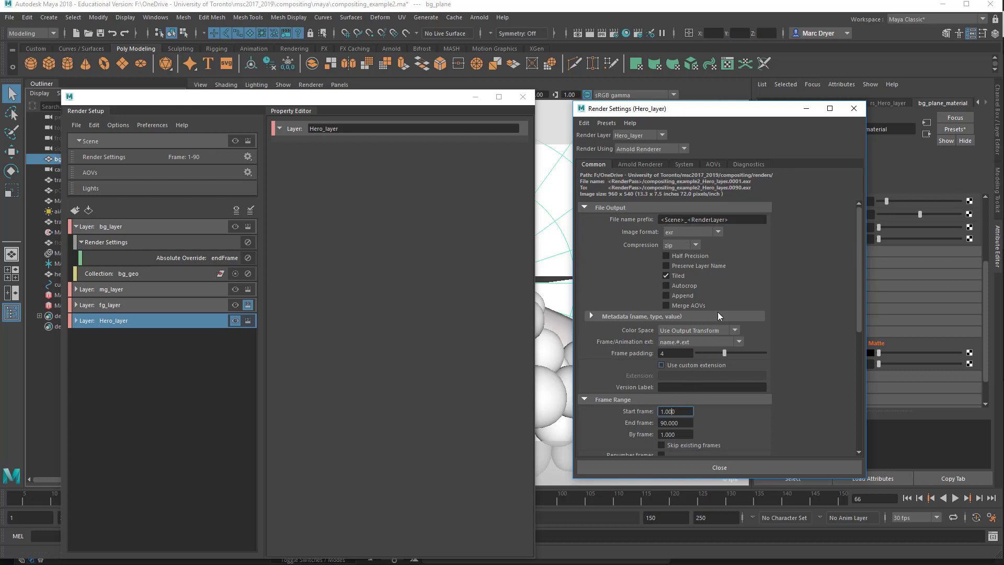
{"action": "mouse_move", "coordinate": [676, 186]}
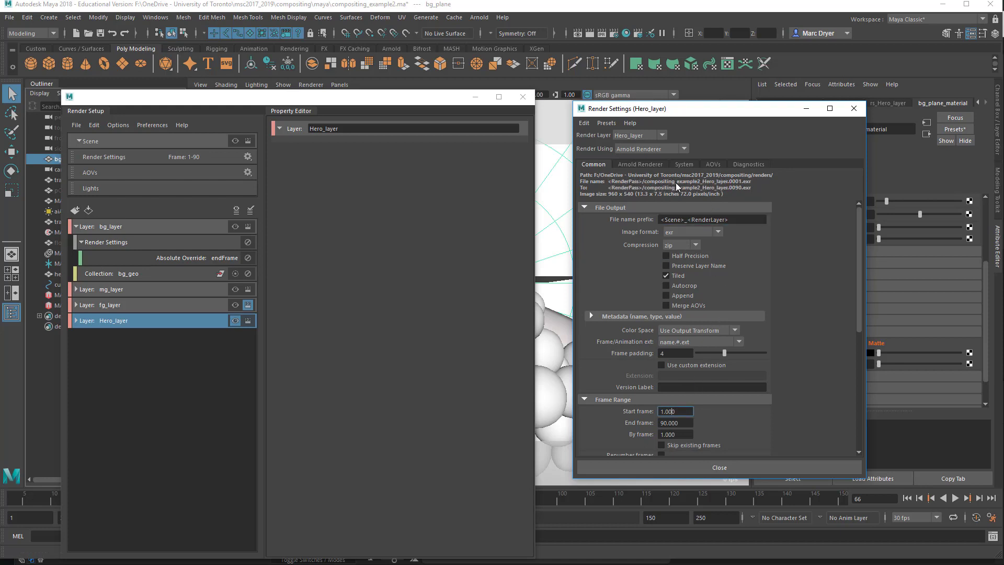
{"action": "mouse_move", "coordinate": [710, 186]}
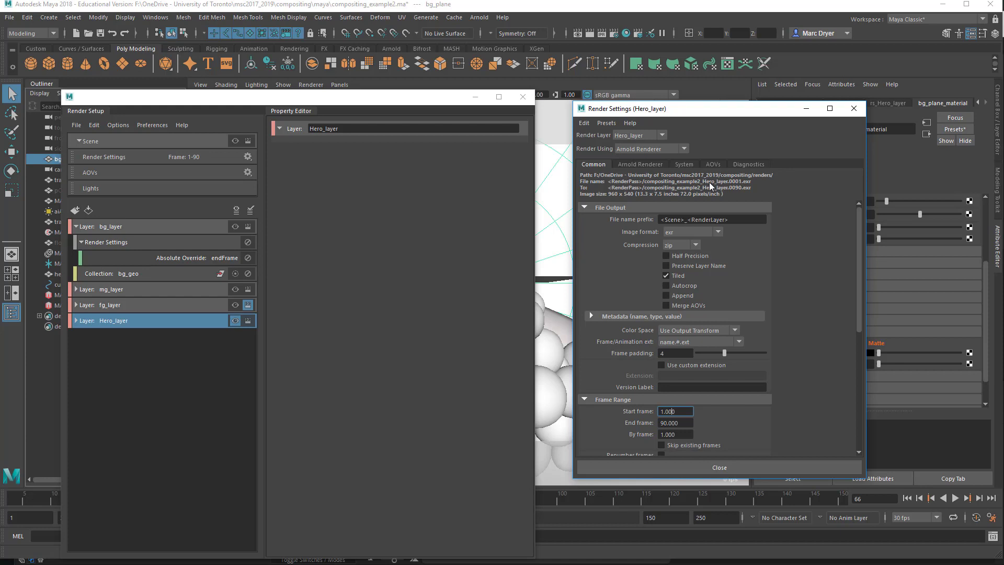
{"action": "mouse_move", "coordinate": [742, 188]}
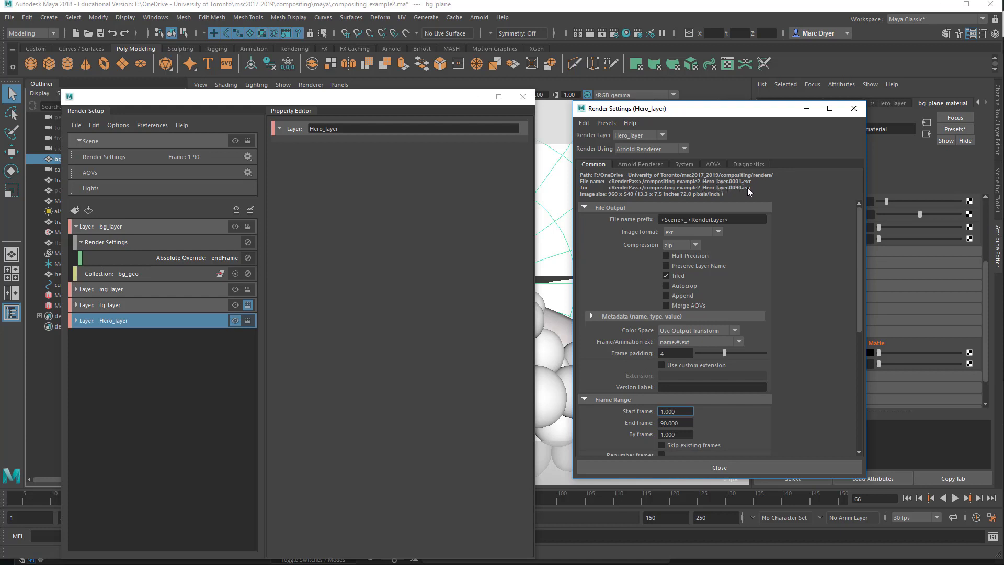
{"action": "mouse_move", "coordinate": [728, 235]}
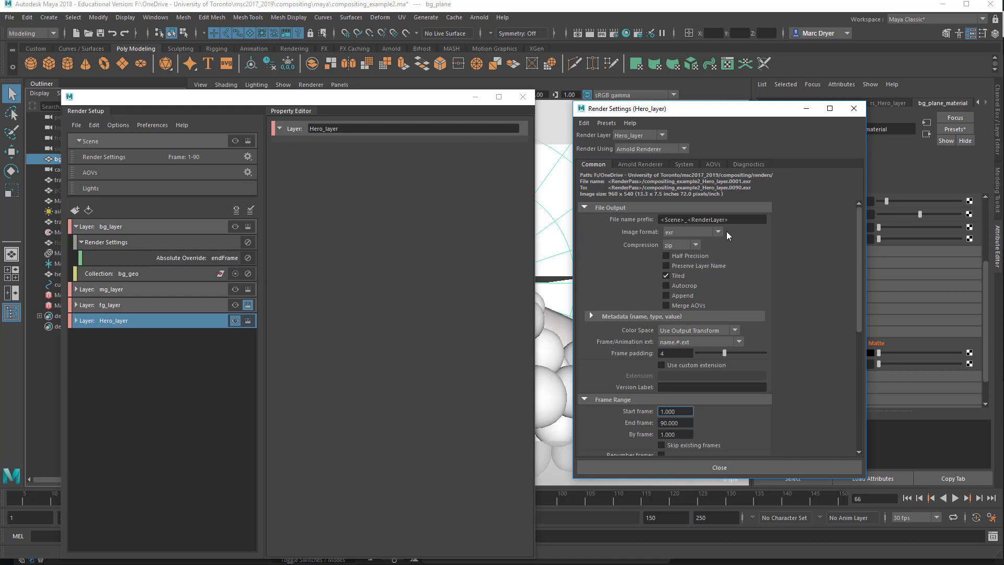
{"action": "left_click", "coordinate": [712, 219]}
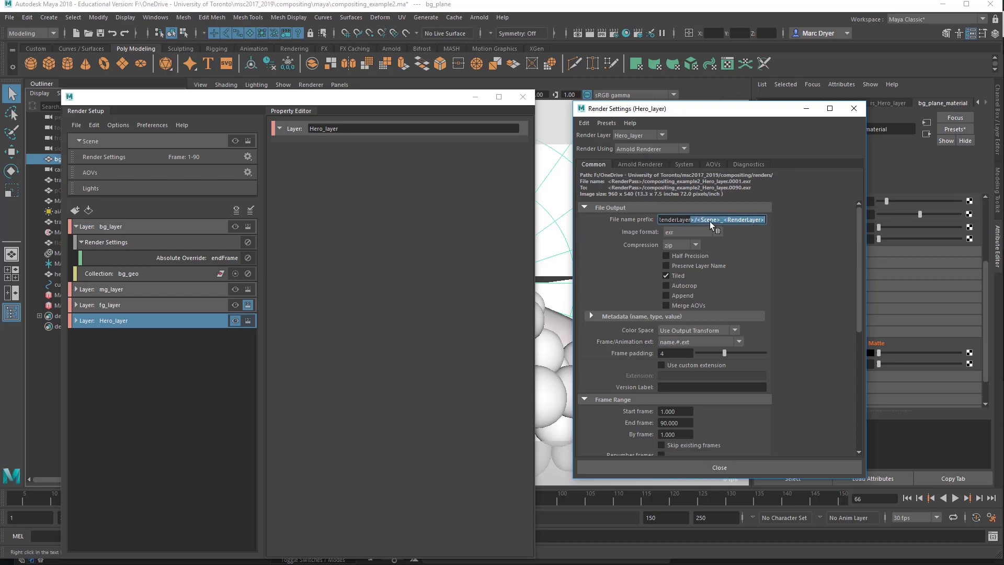
{"action": "mouse_move", "coordinate": [743, 271]}
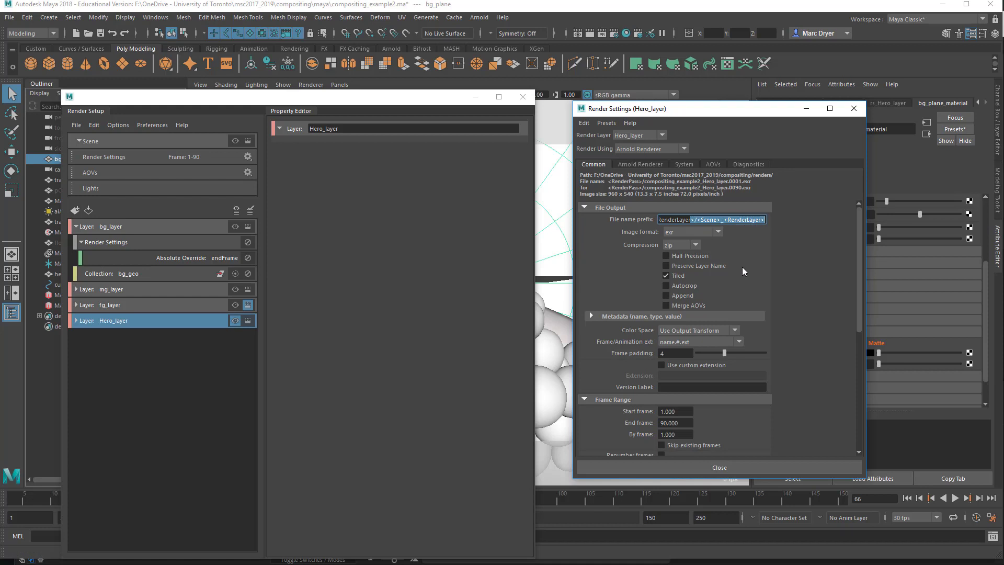
{"action": "mouse_move", "coordinate": [736, 232]}
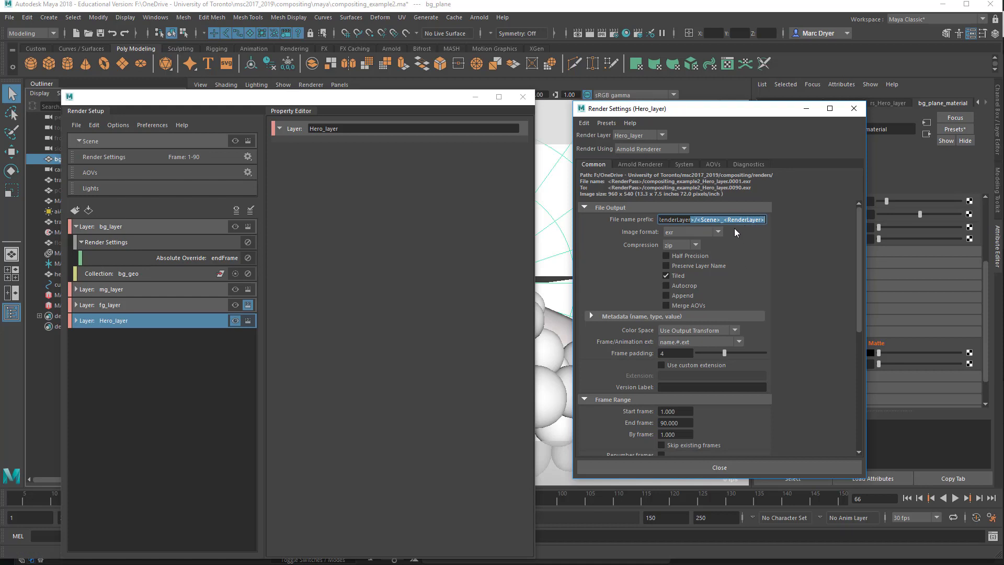
{"action": "mouse_move", "coordinate": [780, 336]}
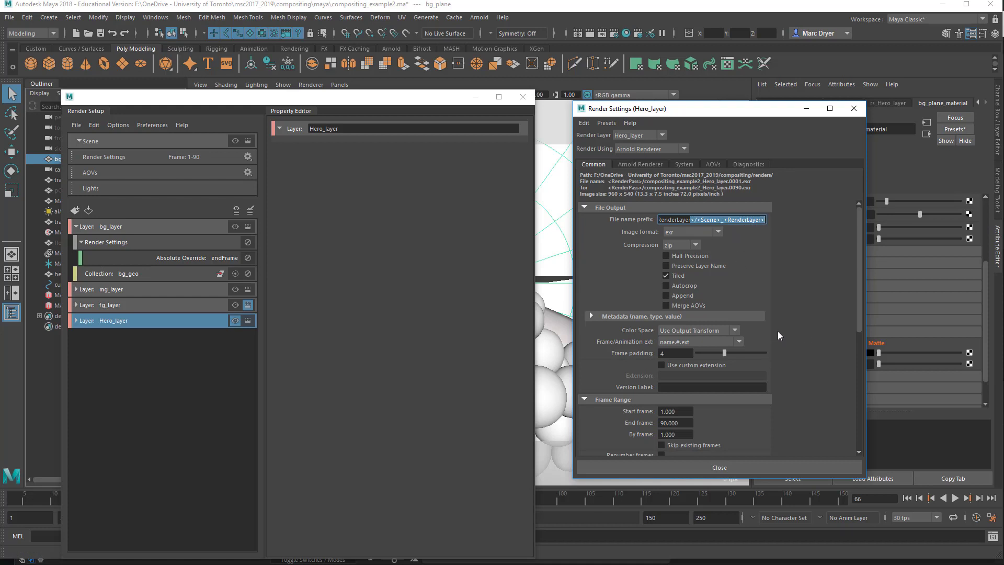
{"action": "left_click", "coordinate": [640, 163]}
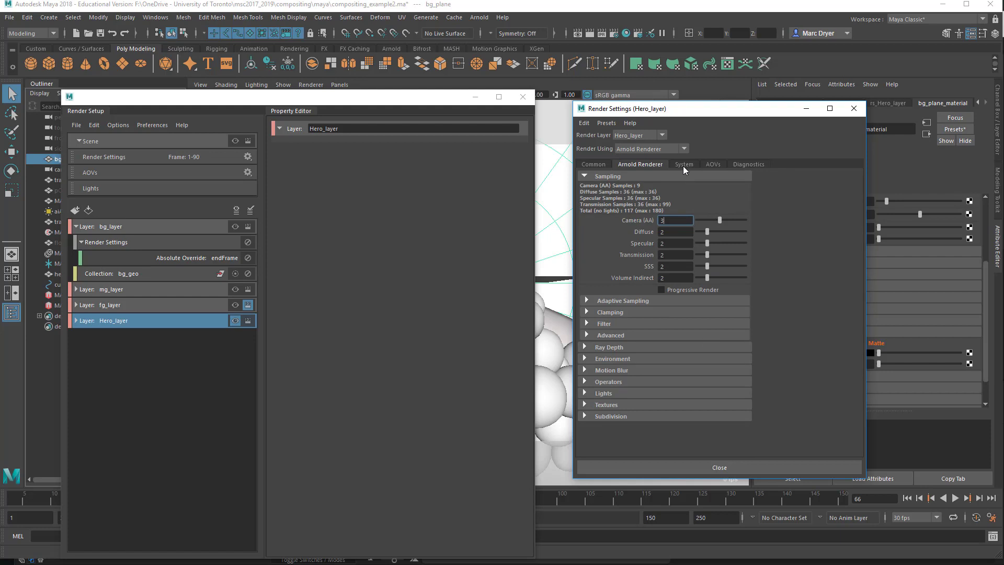
- Open the System tab in Hero_layer's Render Settings
{"action": "left_click", "coordinate": [712, 164]}
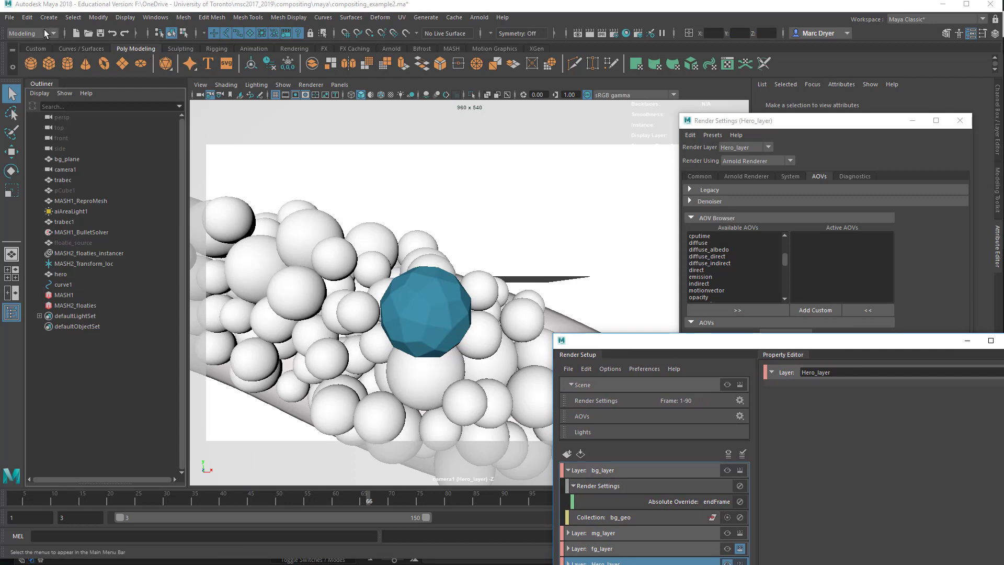
- Switch to the Rendering menu set, check the Render menu, and enable rendering for bg_layer
{"action": "left_click", "coordinate": [50, 33]}
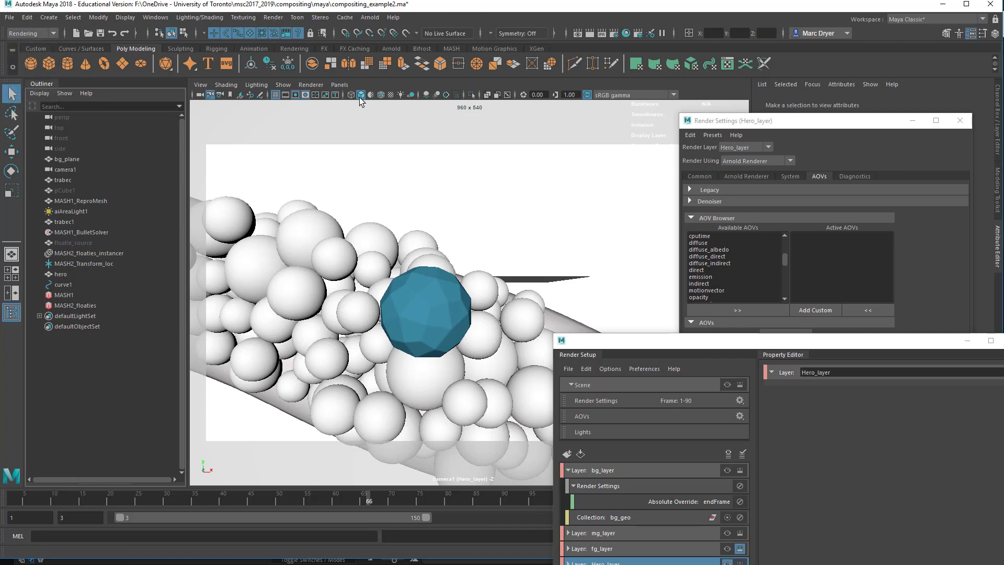
{"action": "mouse_move", "coordinate": [373, 40]}
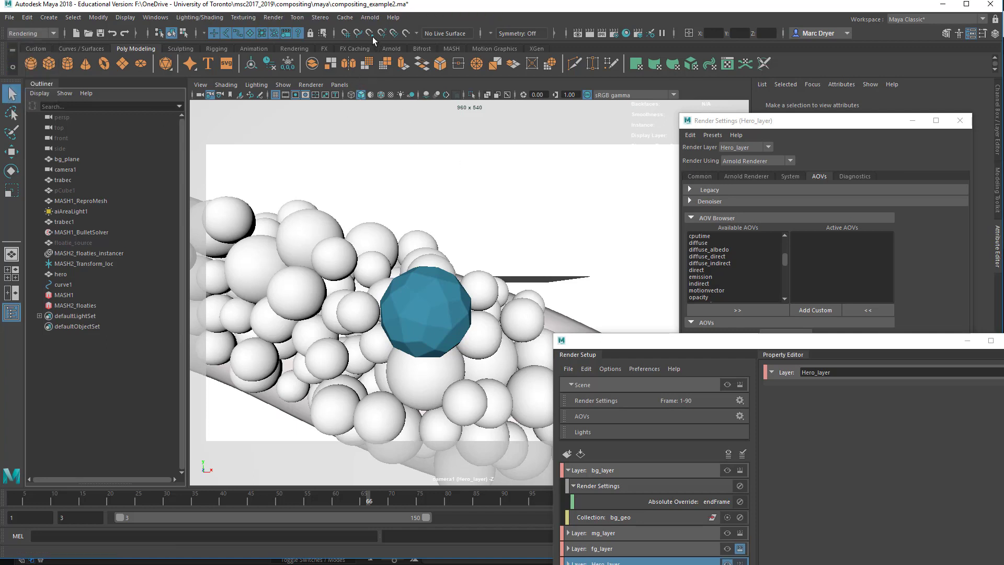
{"action": "left_click", "coordinate": [273, 18]}
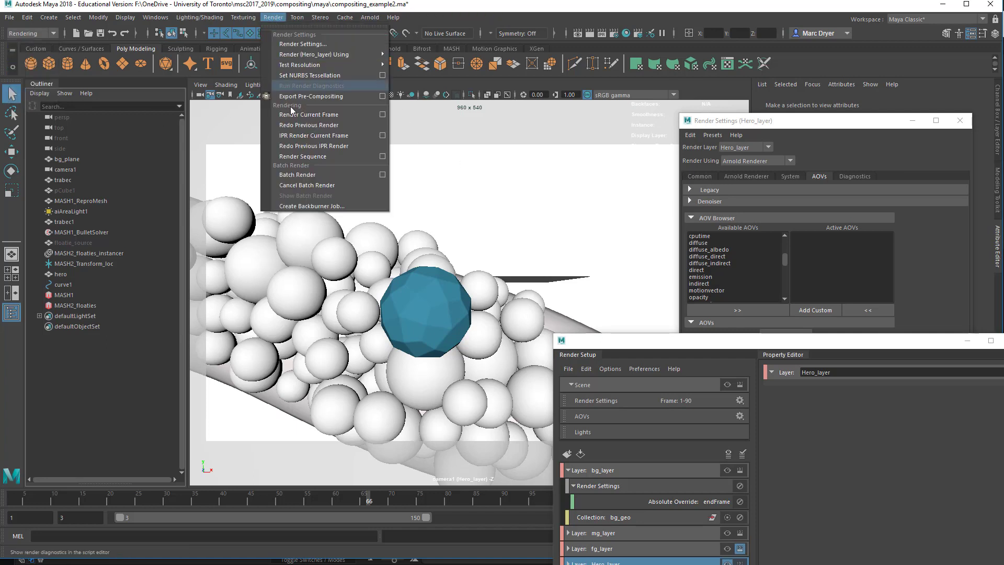
{"action": "mouse_move", "coordinate": [306, 174]}
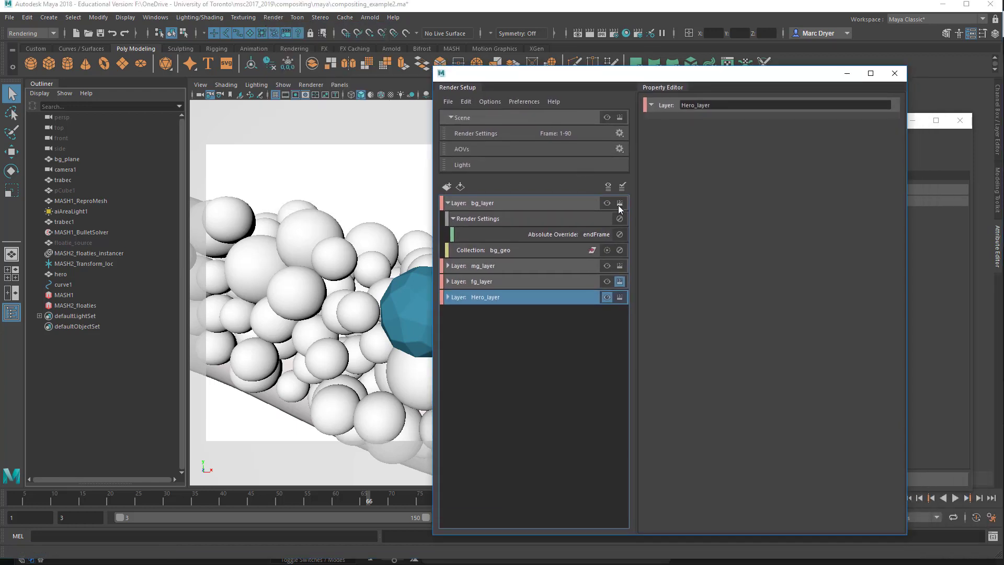
{"action": "left_click", "coordinate": [620, 203]}
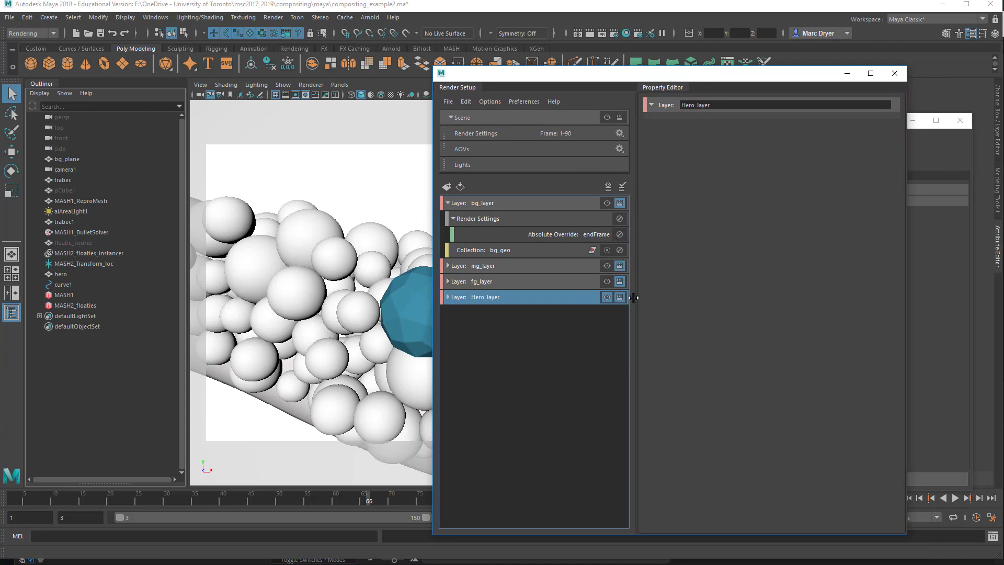
{"action": "mouse_move", "coordinate": [622, 310]}
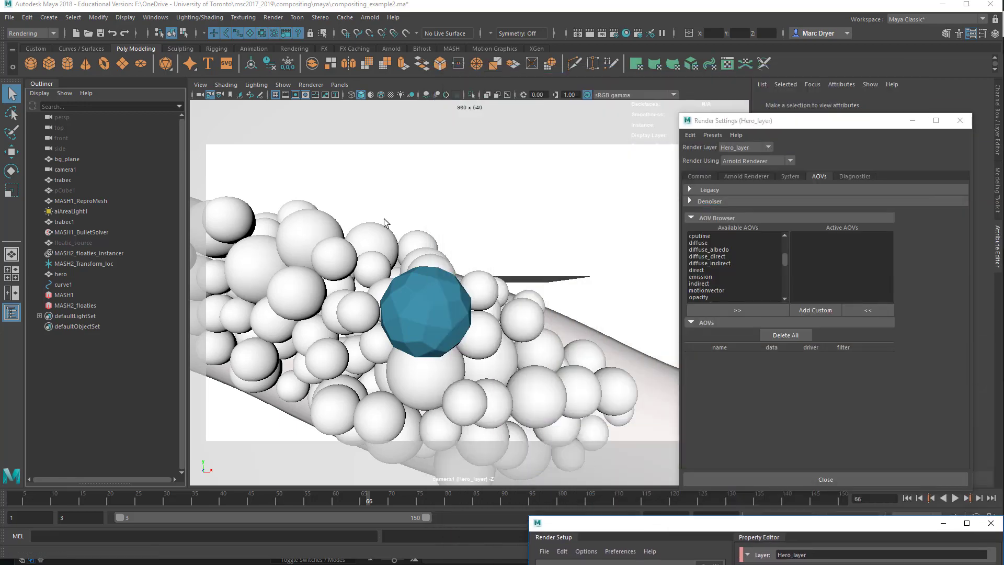
- Open the Render menu showing Redo Previous Render, Batch Render and Render Sequence
{"action": "left_click", "coordinate": [273, 18]}
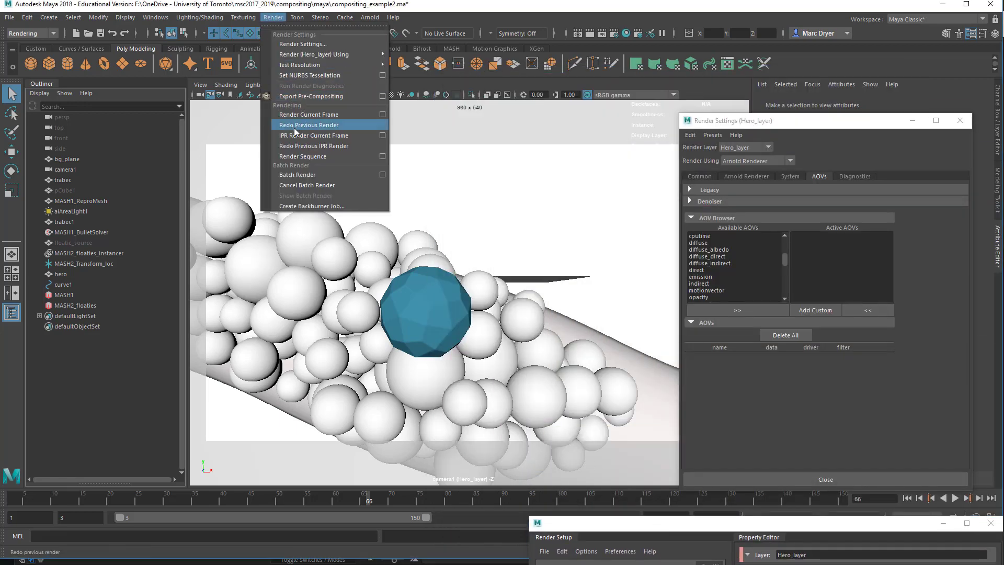
{"action": "mouse_move", "coordinate": [298, 175]}
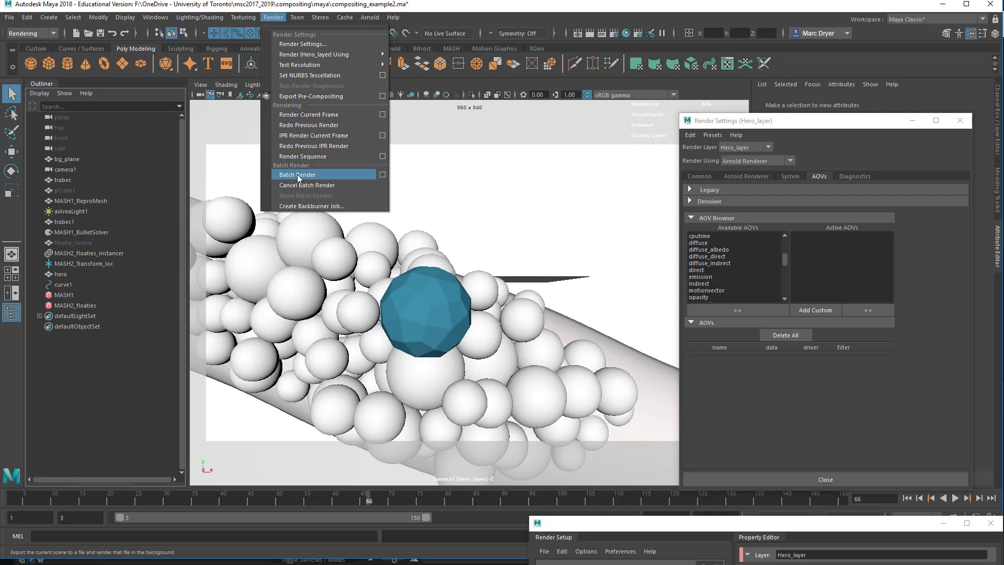
{"action": "mouse_move", "coordinate": [691, 153]}
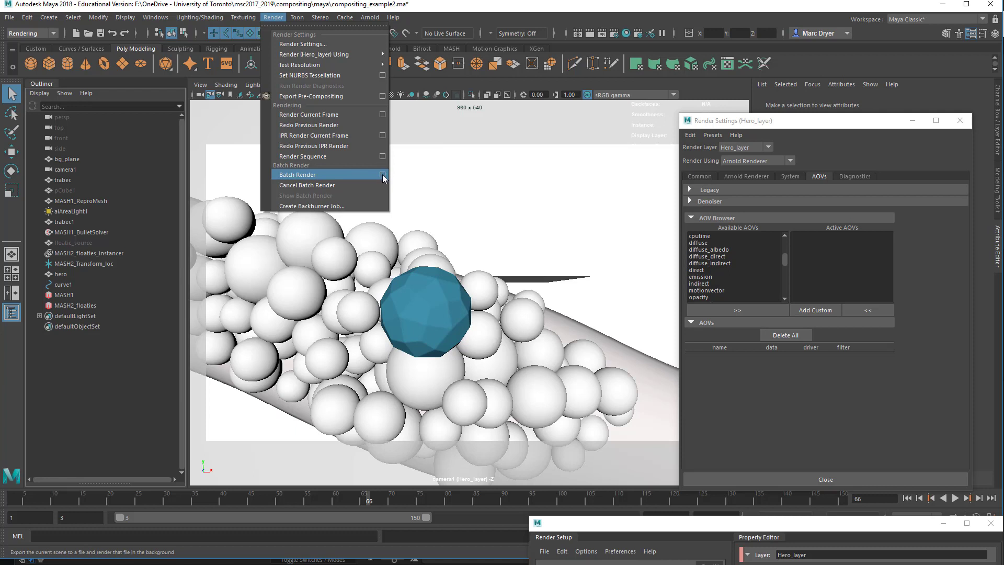
{"action": "mouse_move", "coordinate": [314, 175]}
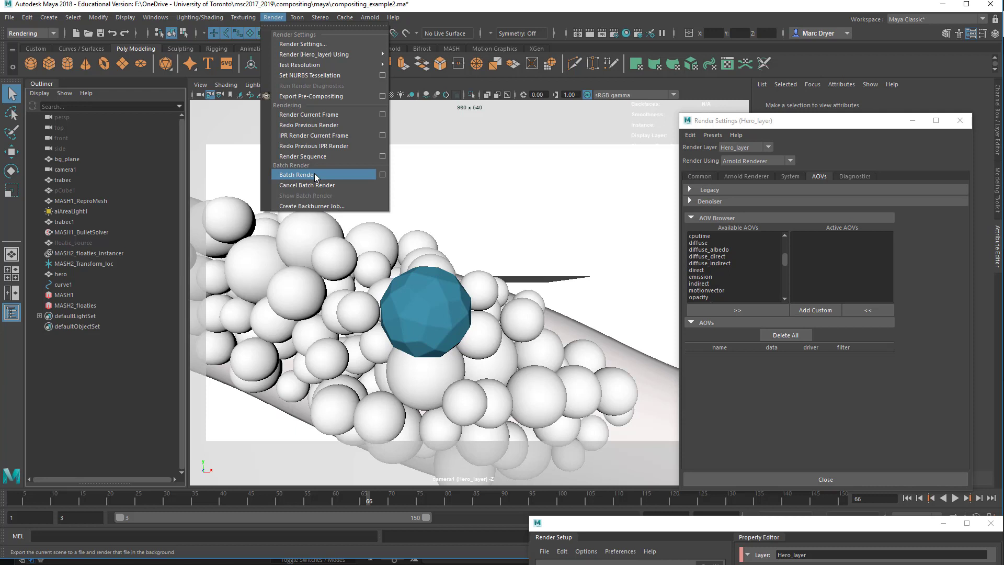
{"action": "mouse_move", "coordinate": [312, 156]}
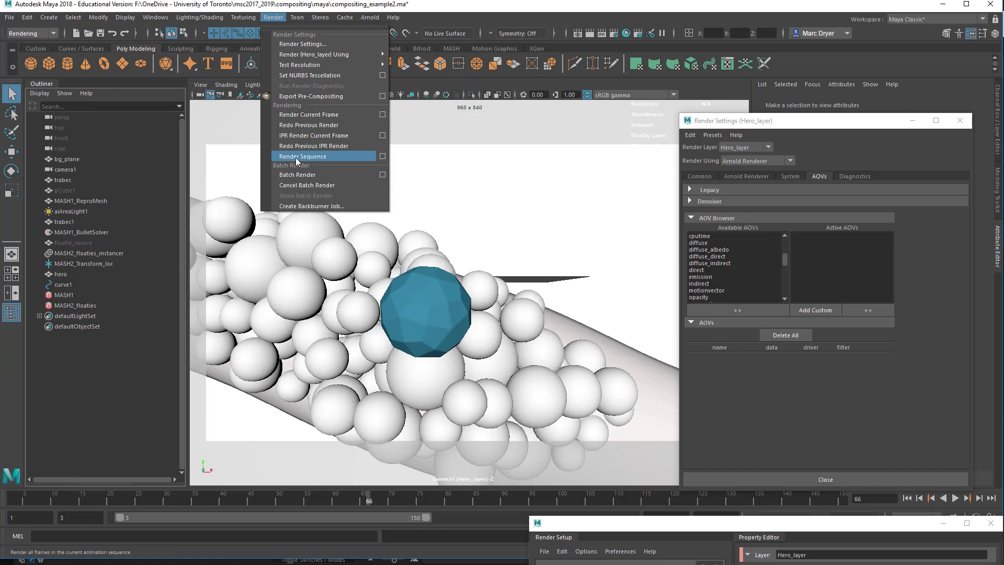
{"action": "mouse_move", "coordinate": [281, 159]}
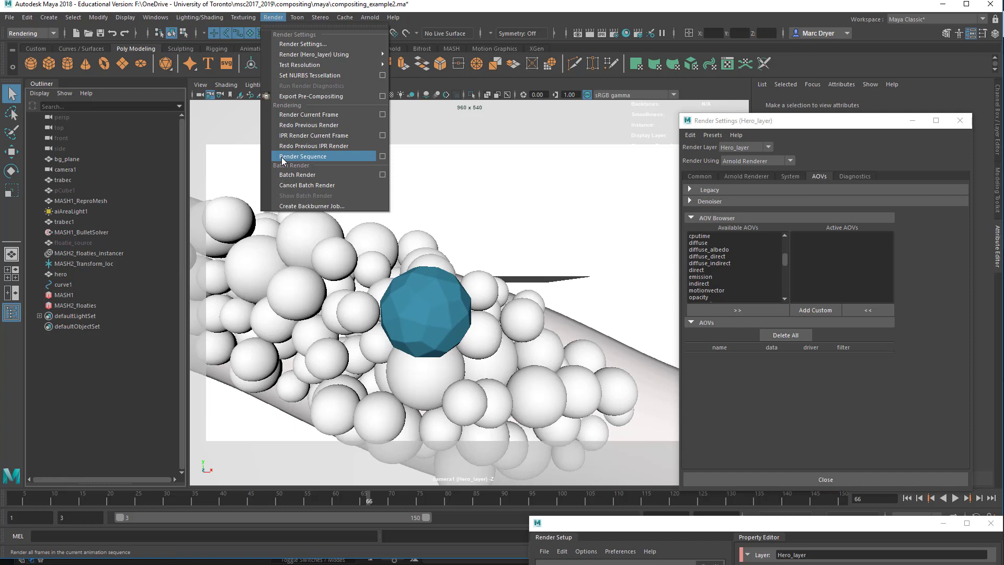
{"action": "mouse_move", "coordinate": [293, 156]}
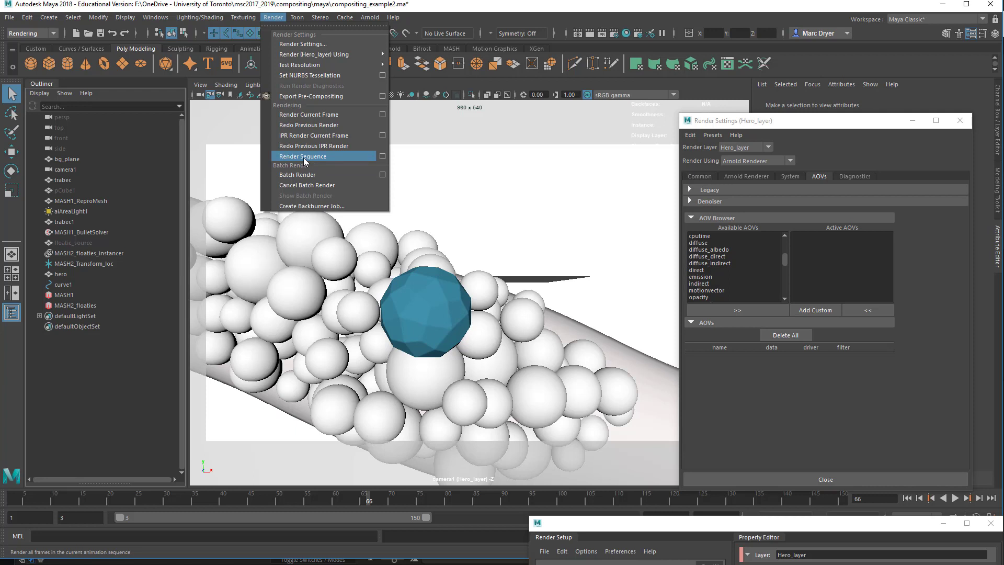
{"action": "mouse_move", "coordinate": [384, 157]}
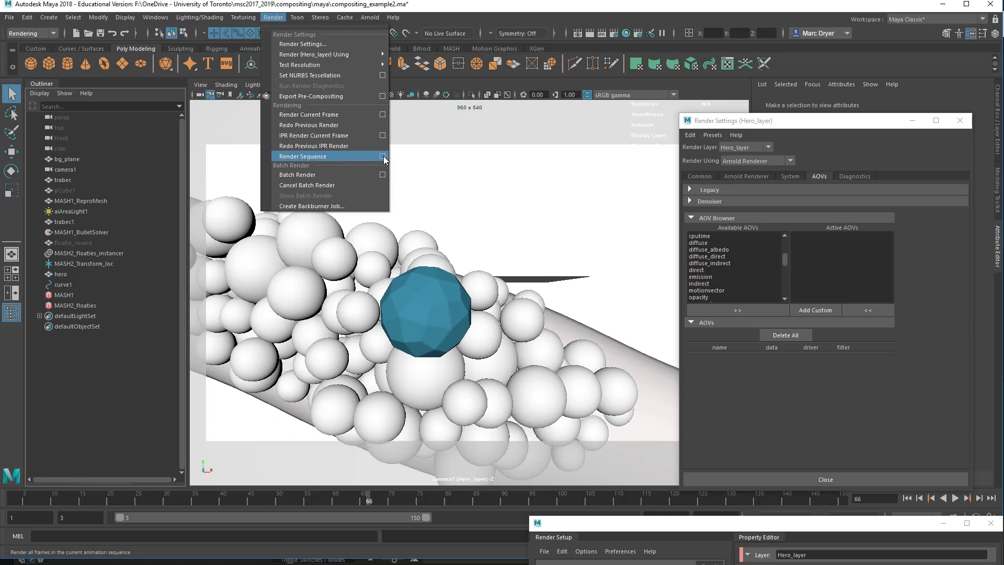
- Open the Render Sequence options and toggle All Render-Enabled Layers off and back on
{"action": "left_click", "coordinate": [303, 155]}
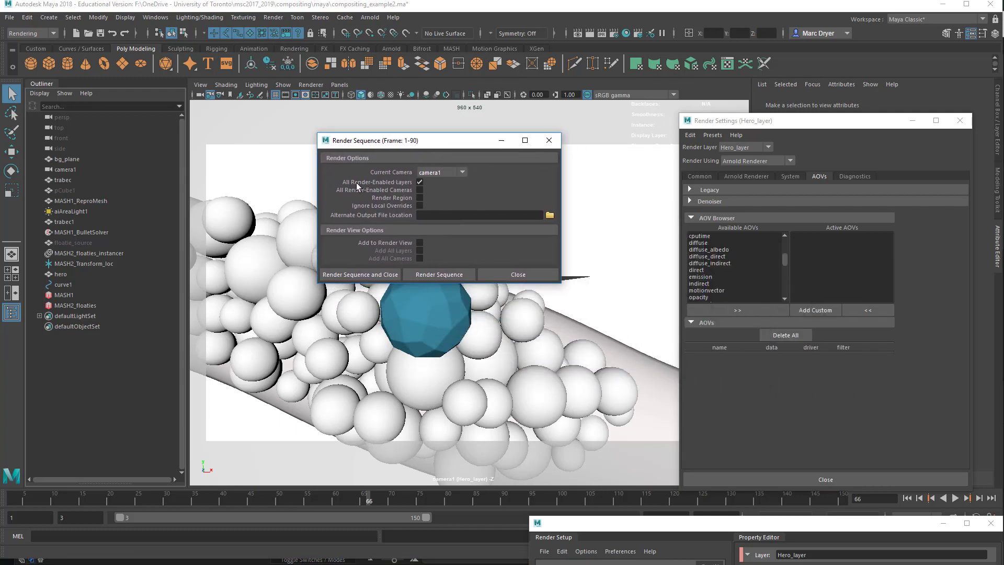
{"action": "left_click", "coordinate": [420, 182]}
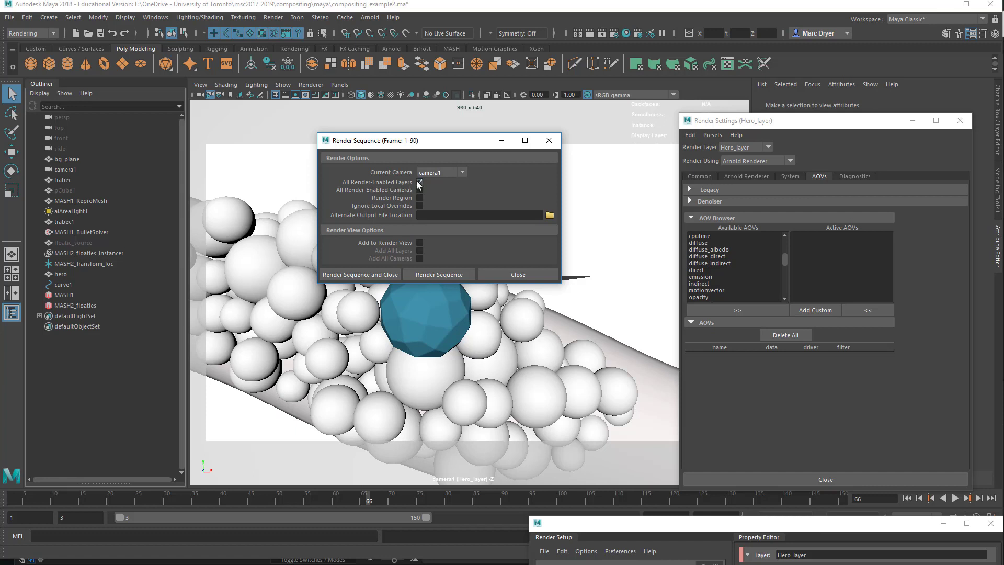
{"action": "left_click", "coordinate": [420, 182]}
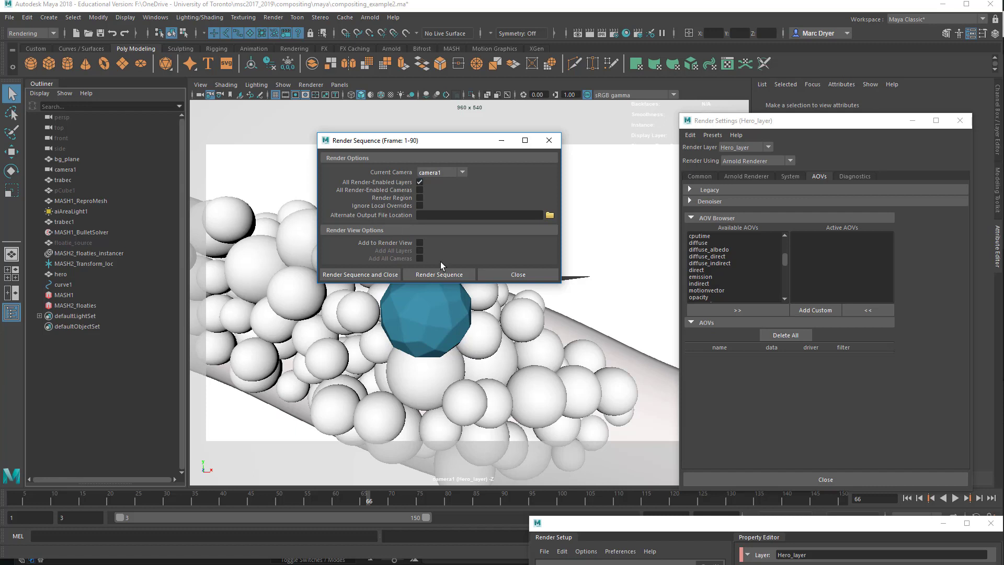
{"action": "mouse_move", "coordinate": [465, 253]}
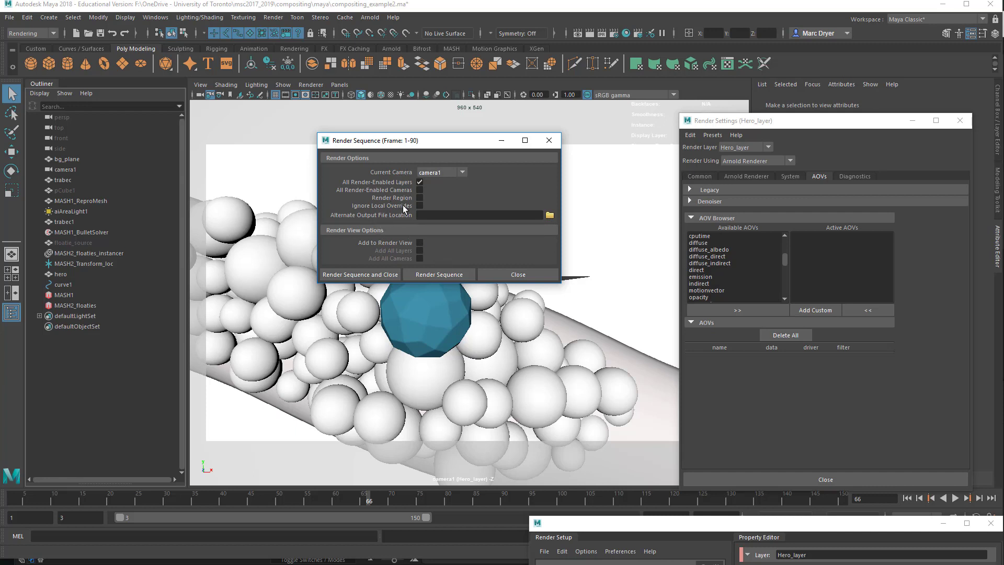
{"action": "mouse_move", "coordinate": [512, 264]}
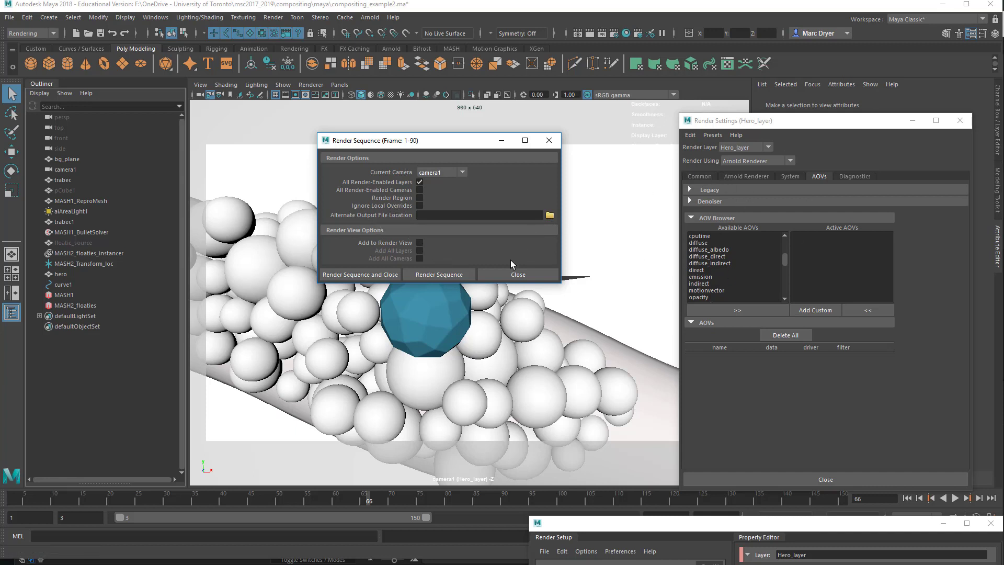
{"action": "mouse_move", "coordinate": [363, 274]}
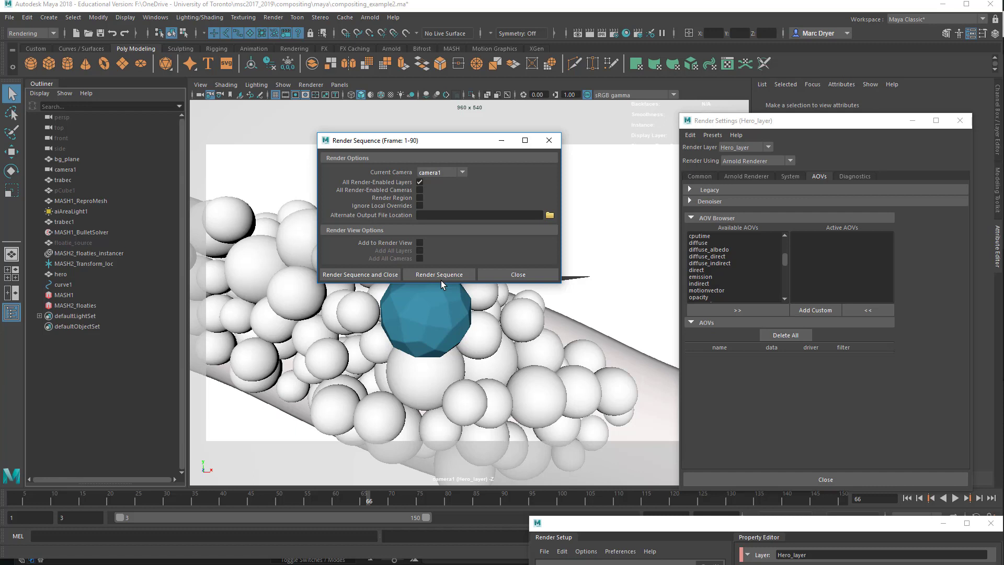
{"action": "mouse_move", "coordinate": [404, 217]}
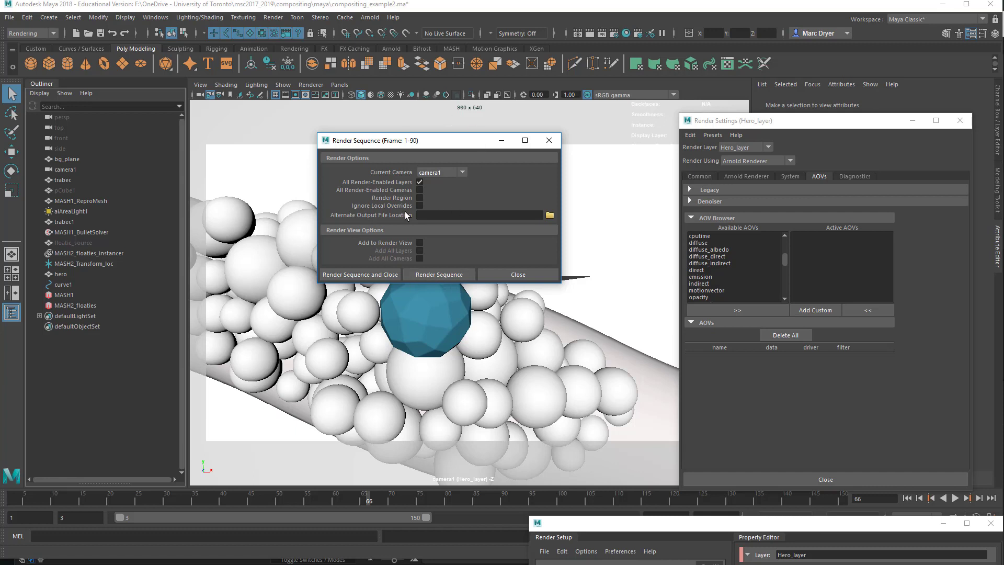
{"action": "mouse_move", "coordinate": [478, 256]}
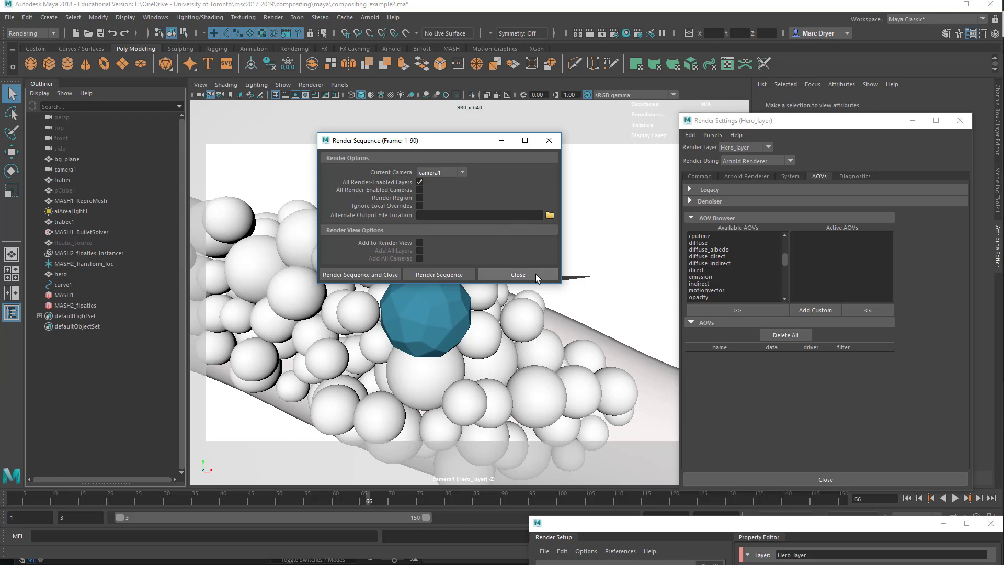
- Close the Render Sequence options and show Hero_layer's Arnold System tab
{"action": "left_click", "coordinate": [517, 274]}
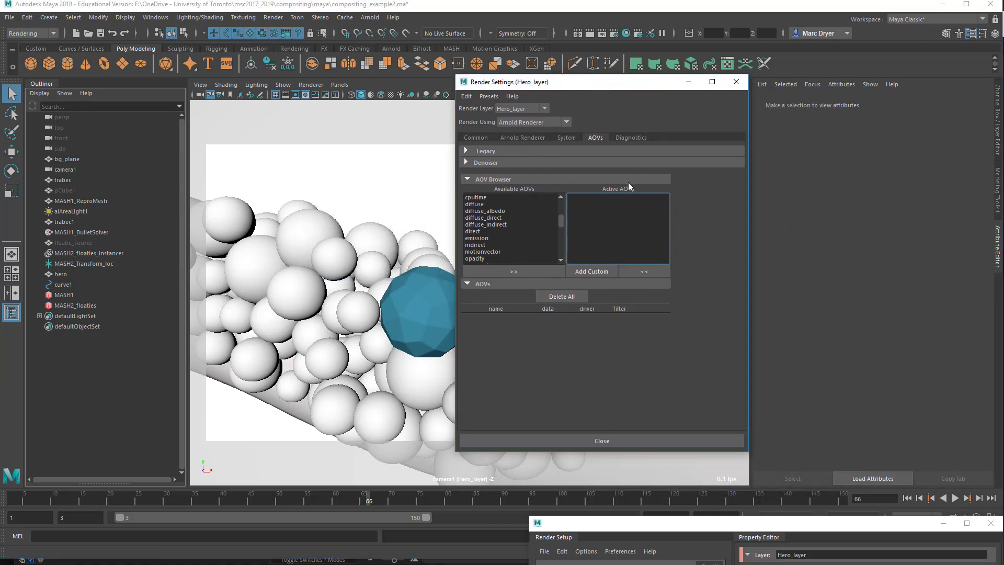
{"action": "mouse_move", "coordinate": [628, 182]}
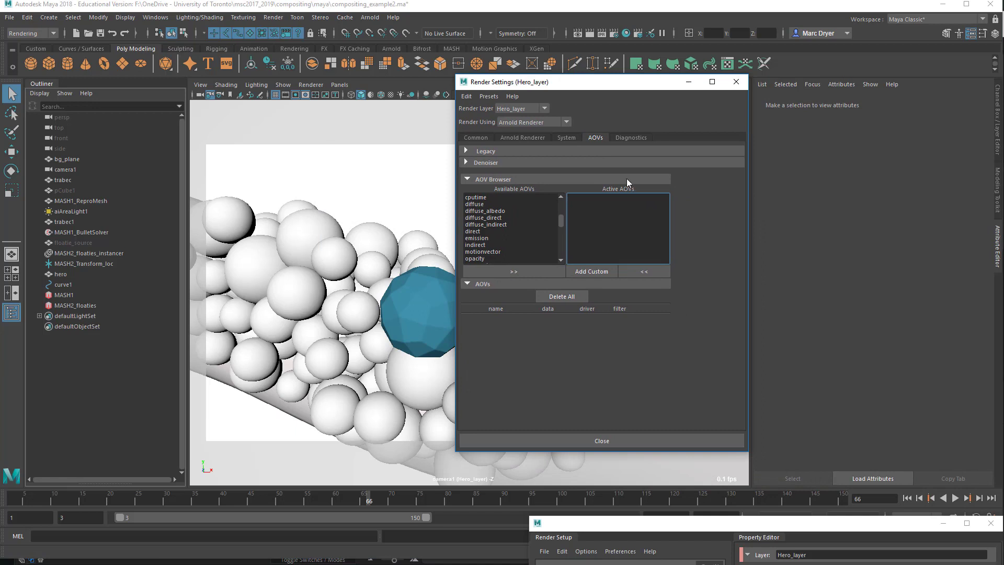
{"action": "mouse_move", "coordinate": [566, 142]}
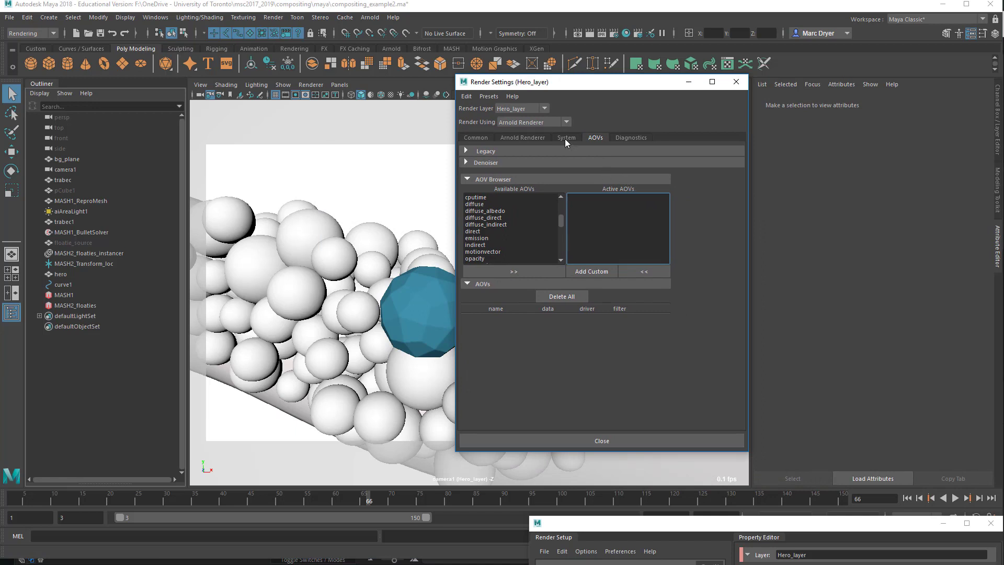
{"action": "left_click", "coordinate": [566, 137]}
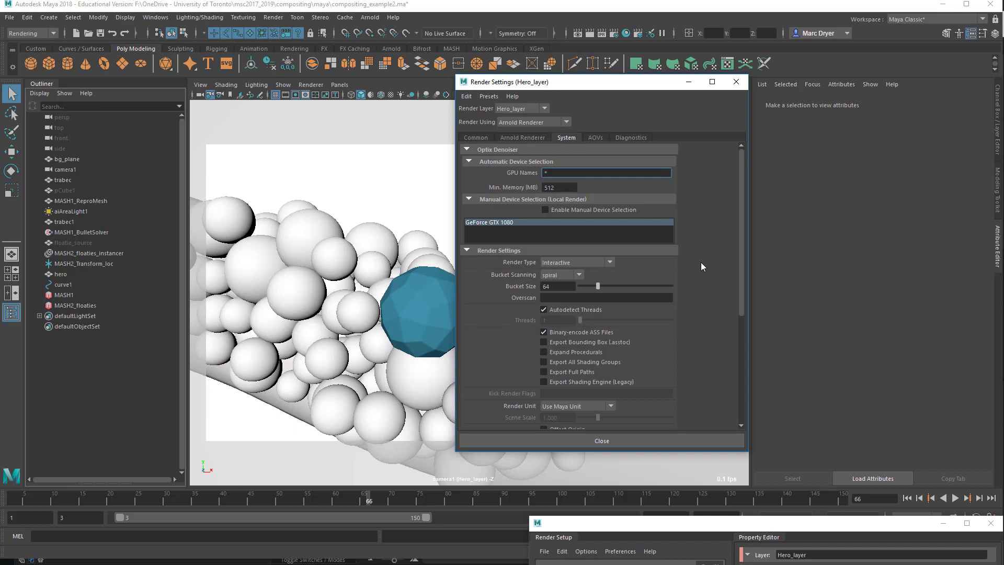
{"action": "mouse_move", "coordinate": [531, 321]}
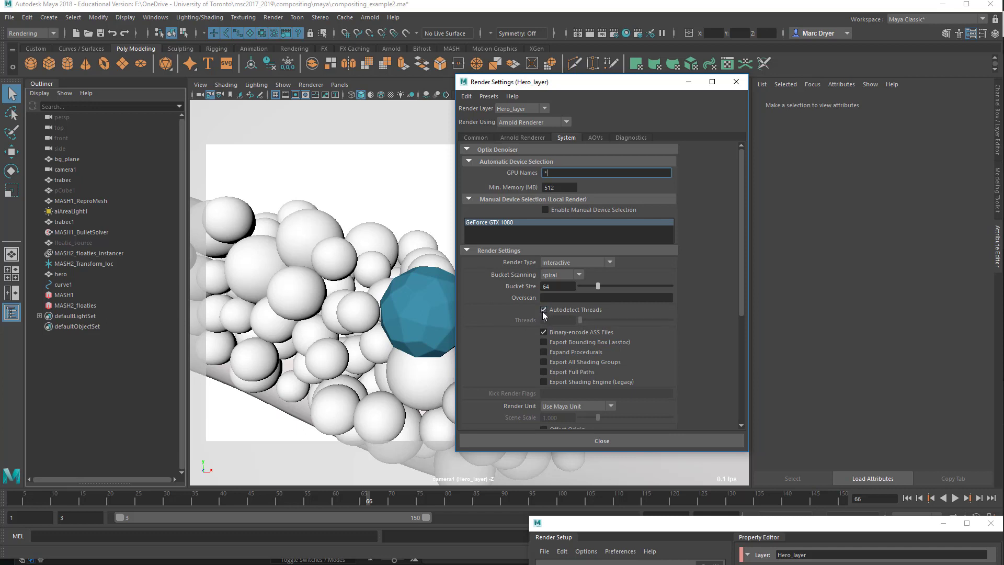
{"action": "mouse_move", "coordinate": [552, 317]}
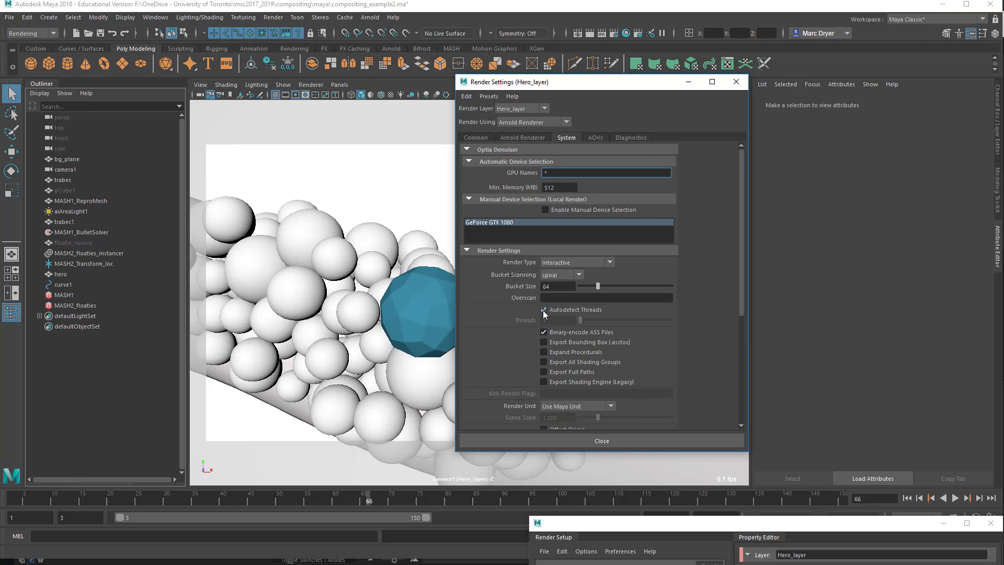
{"action": "mouse_move", "coordinate": [545, 318]}
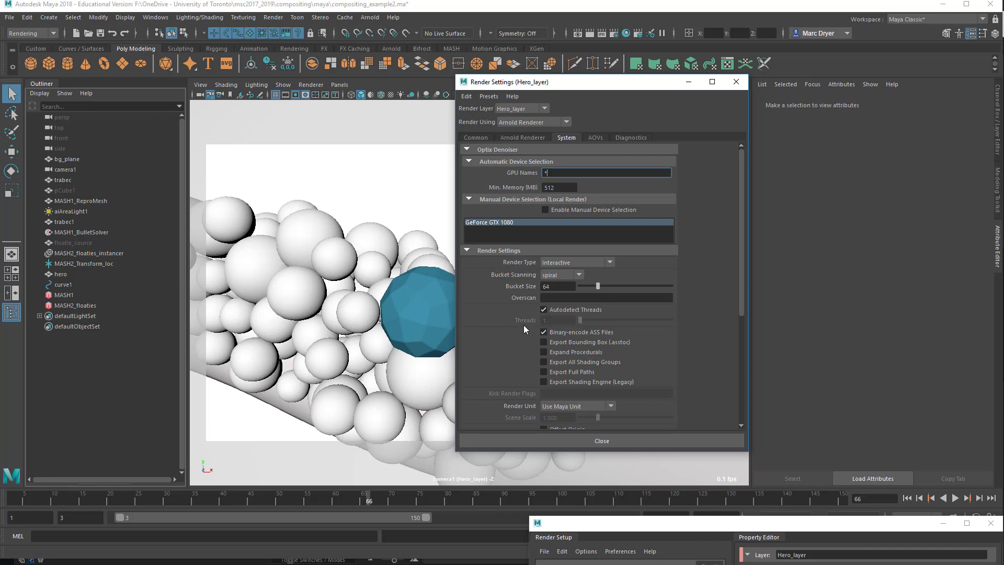
- Uncheck Autodetect Threads and set the Threads field to -2
{"action": "left_click", "coordinate": [543, 309]}
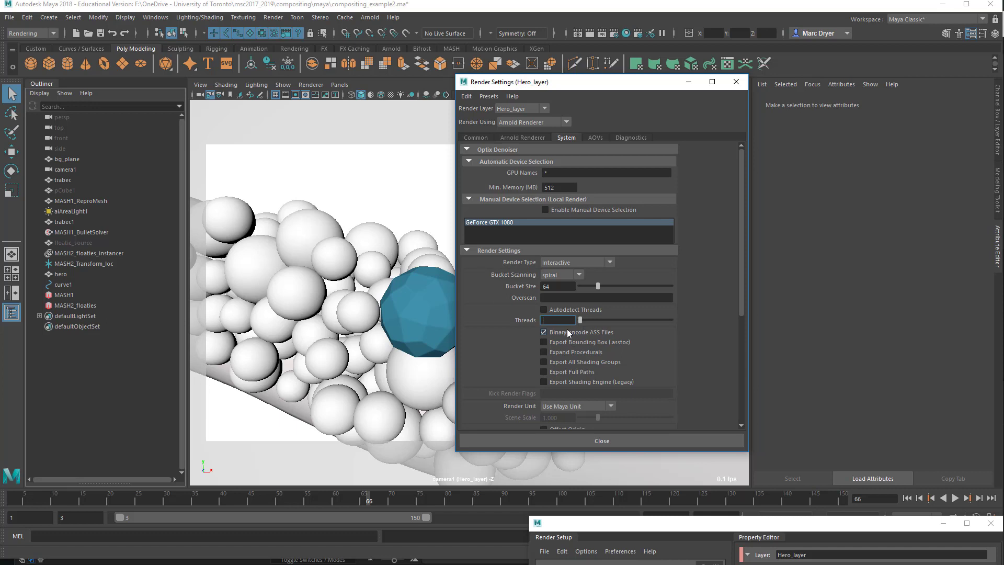
{"action": "type", "text": "16"}
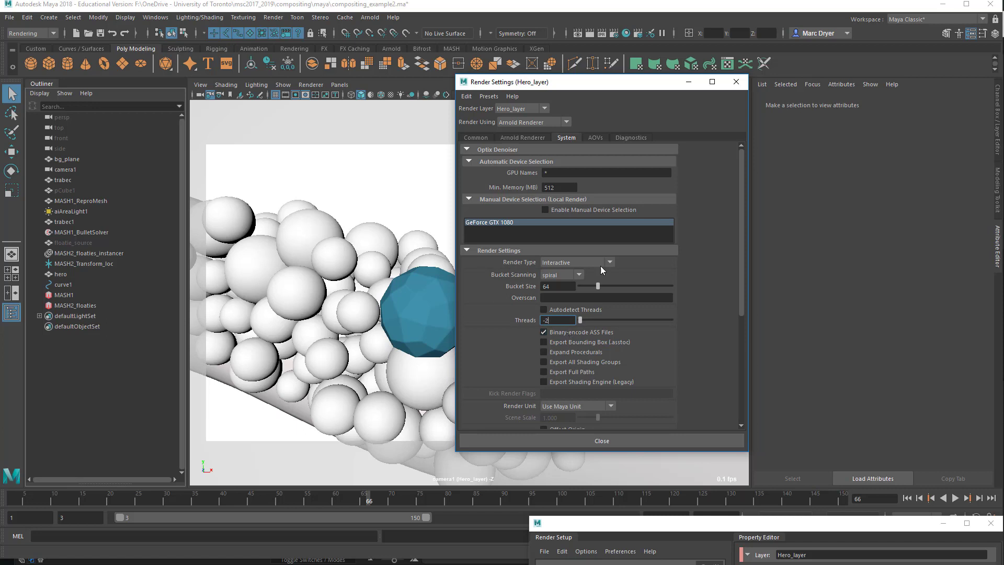
{"action": "mouse_move", "coordinate": [671, 101]}
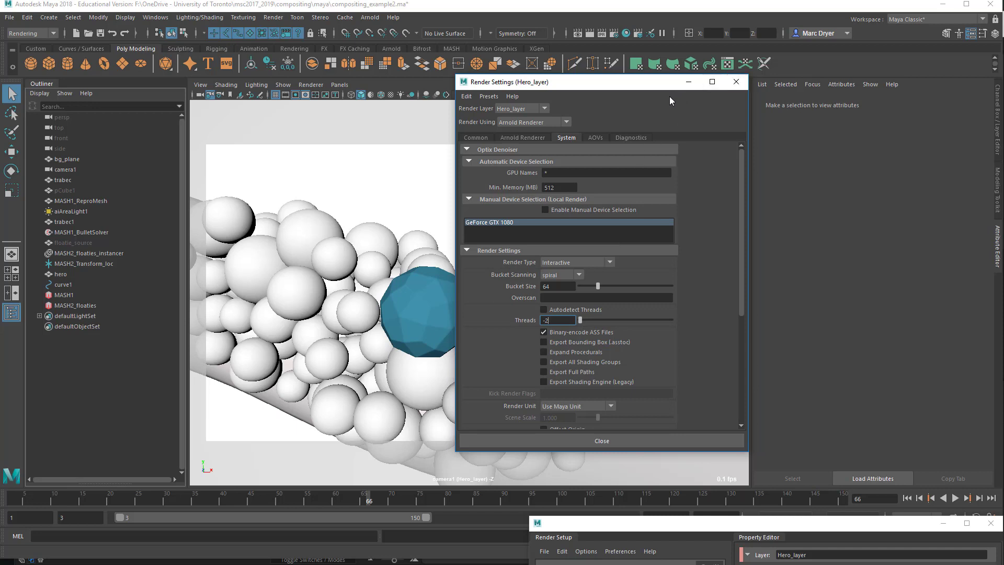
{"action": "mouse_move", "coordinate": [629, 194]}
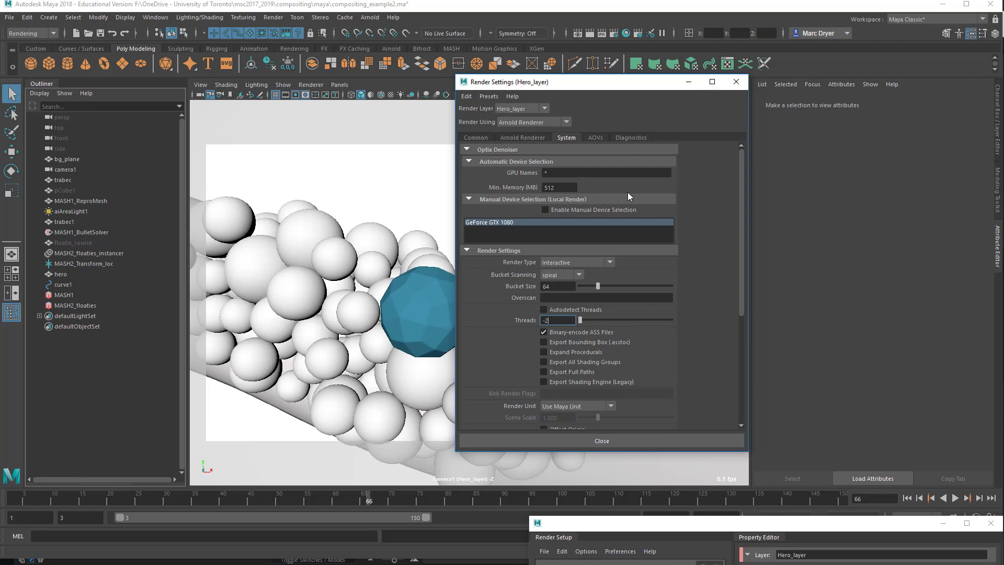
{"action": "mouse_move", "coordinate": [493, 162]}
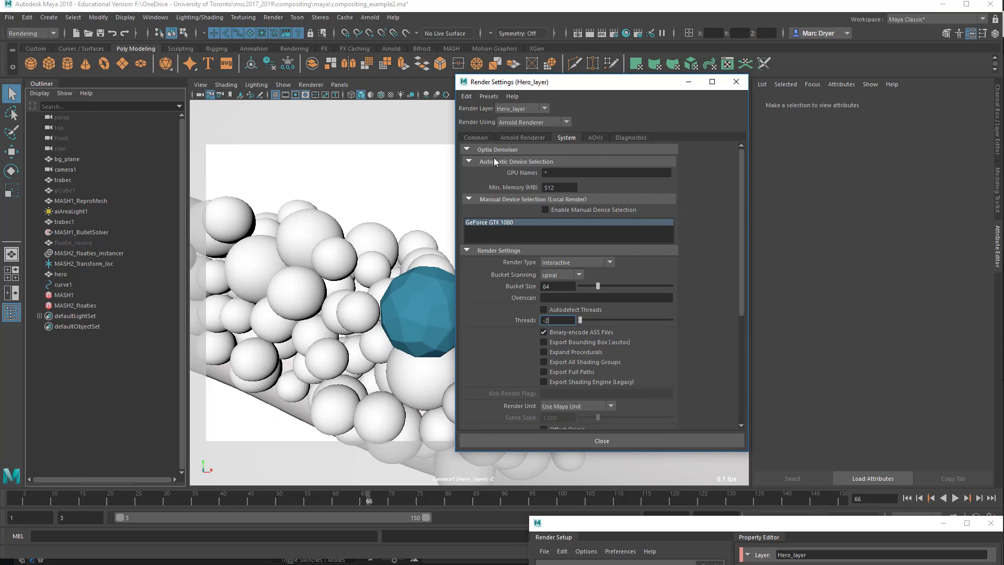
- Return Hero_layer's Render Settings to the Common tab with exr output and frames 1–90
{"action": "left_click", "coordinate": [475, 137]}
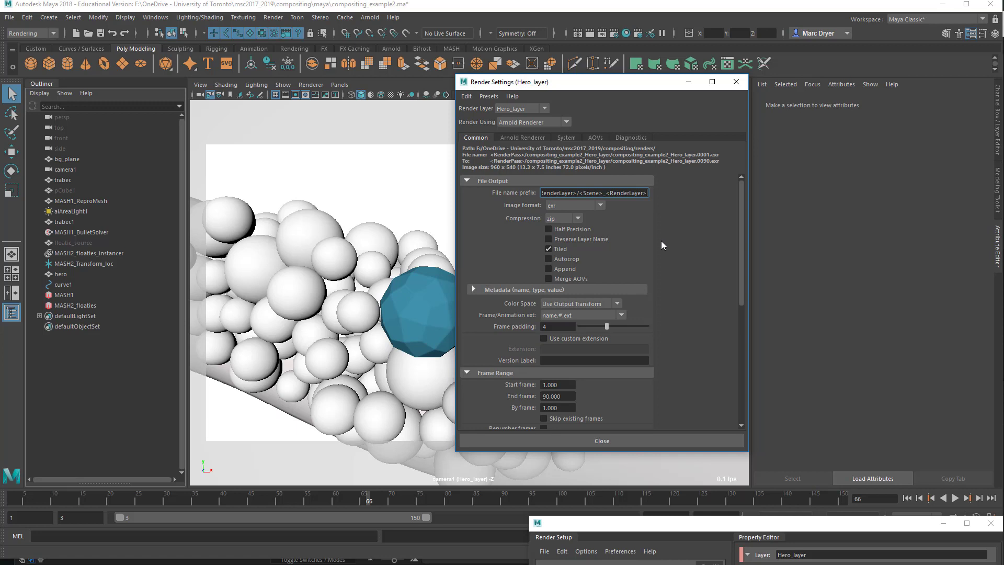
{"action": "mouse_move", "coordinate": [646, 224]}
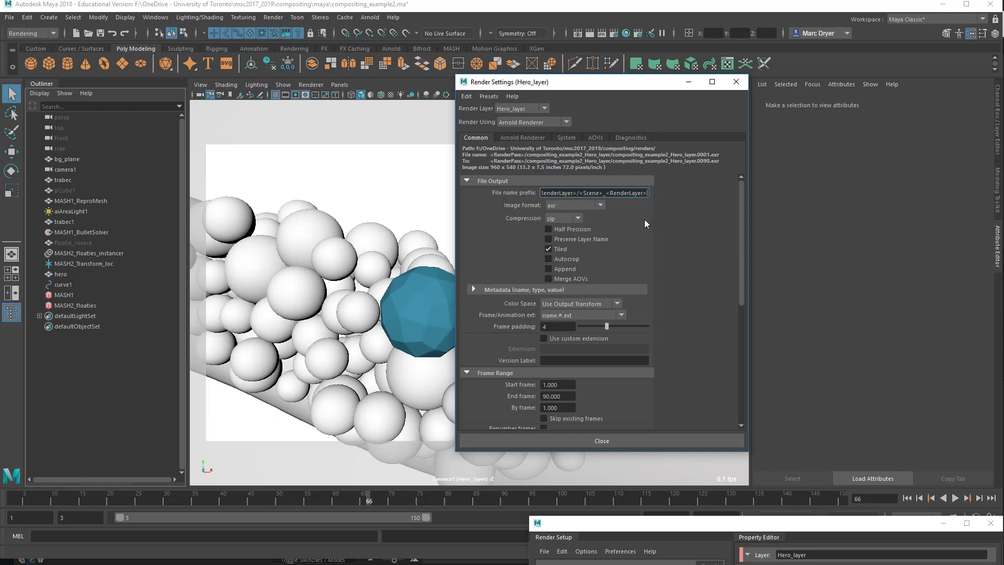